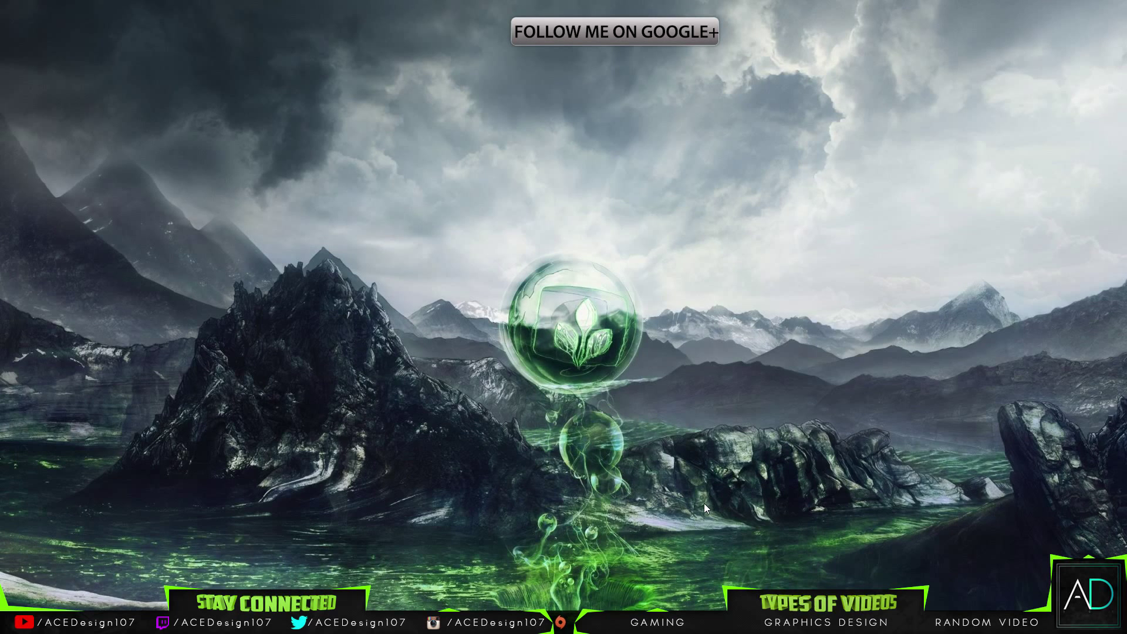
pyautogui.moveTo(676, 466)
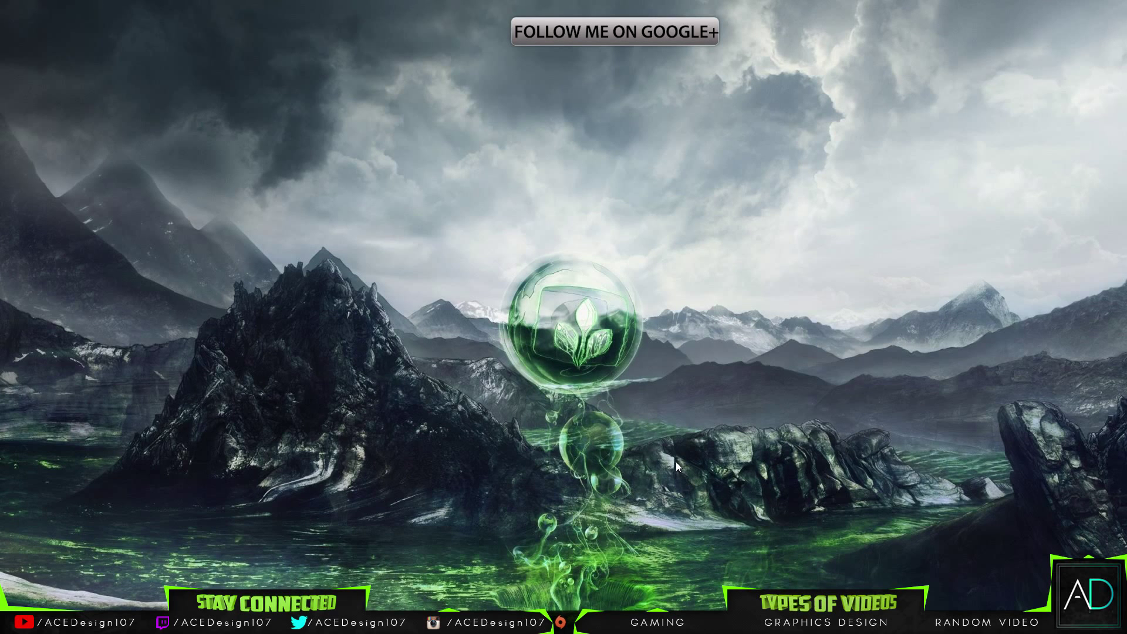
pyautogui.moveTo(667, 448)
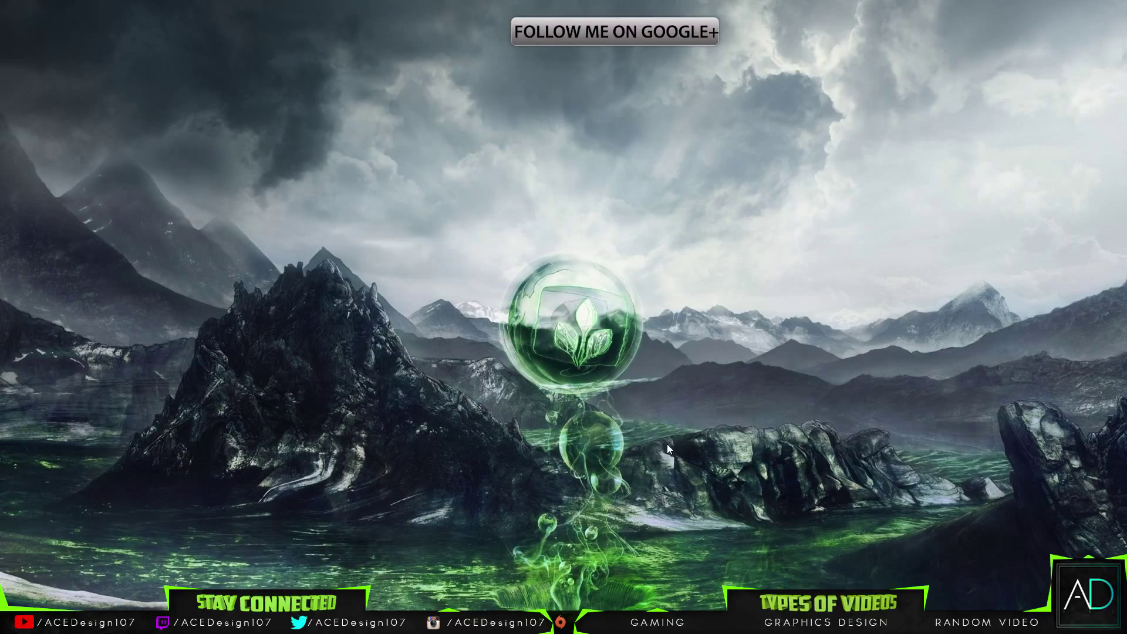
pyautogui.moveTo(668, 429)
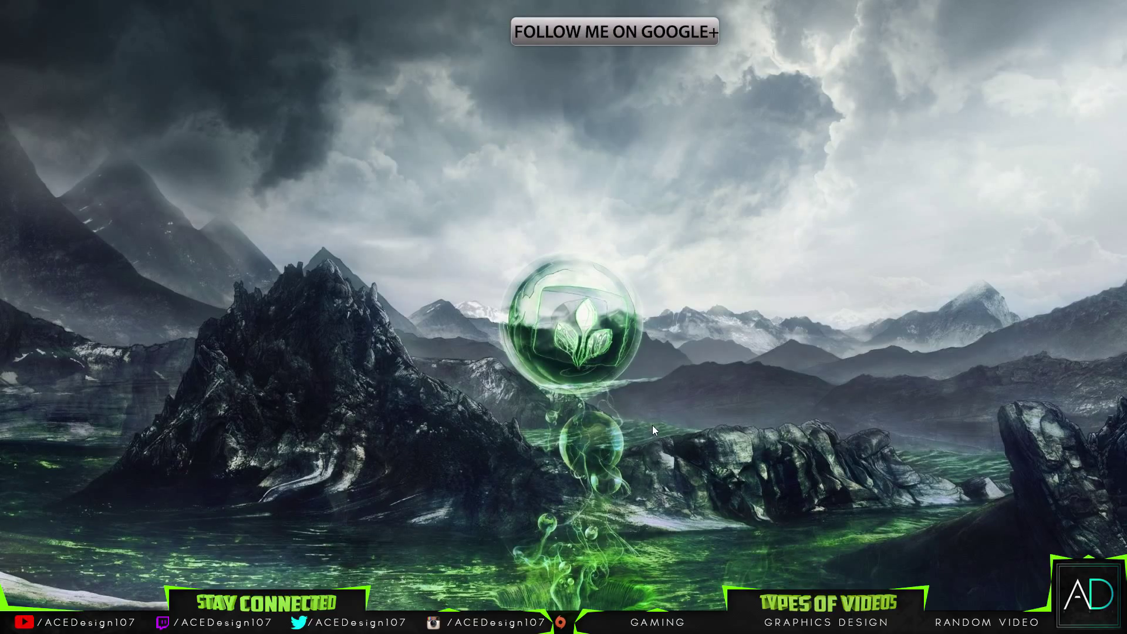
pyautogui.moveTo(627, 422)
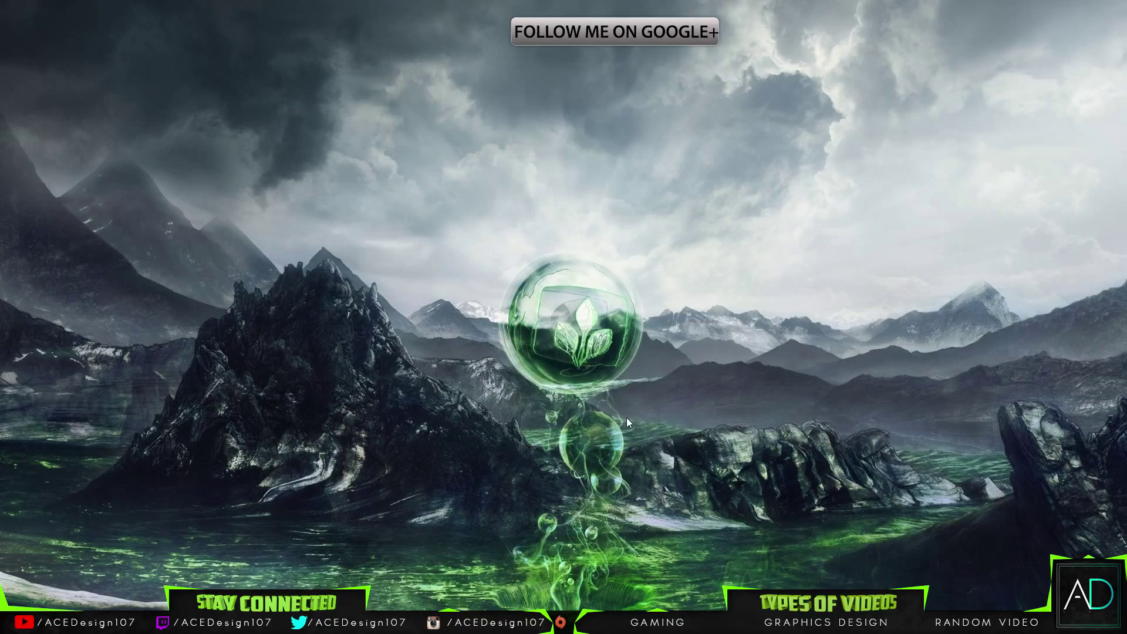
pyautogui.moveTo(683, 399)
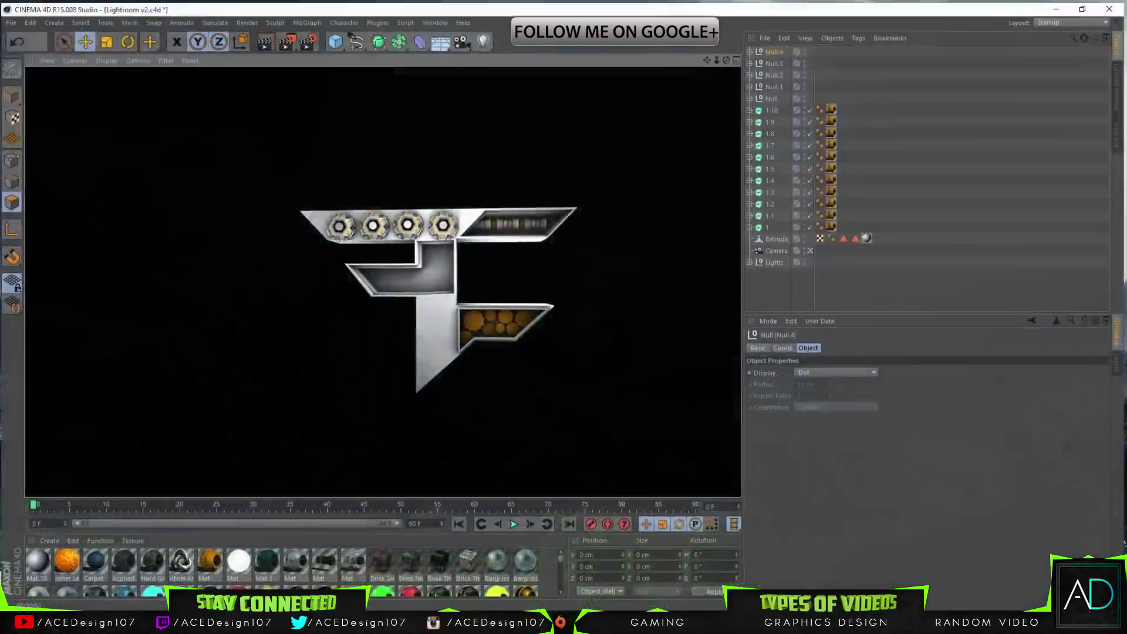
pyautogui.click(434, 20)
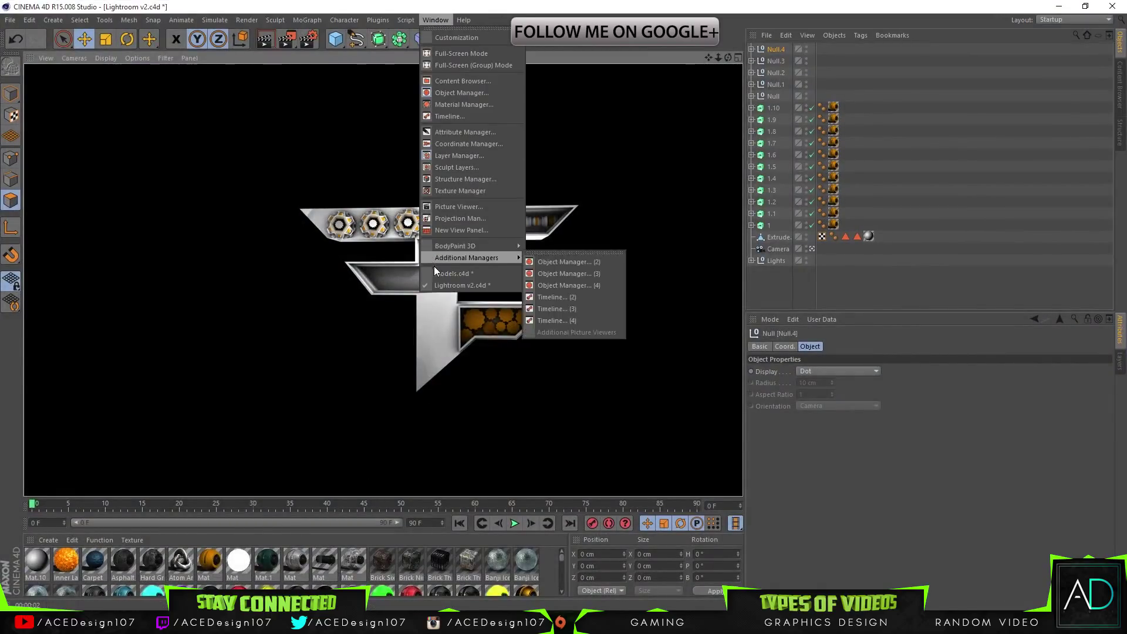
pyautogui.click(453, 274)
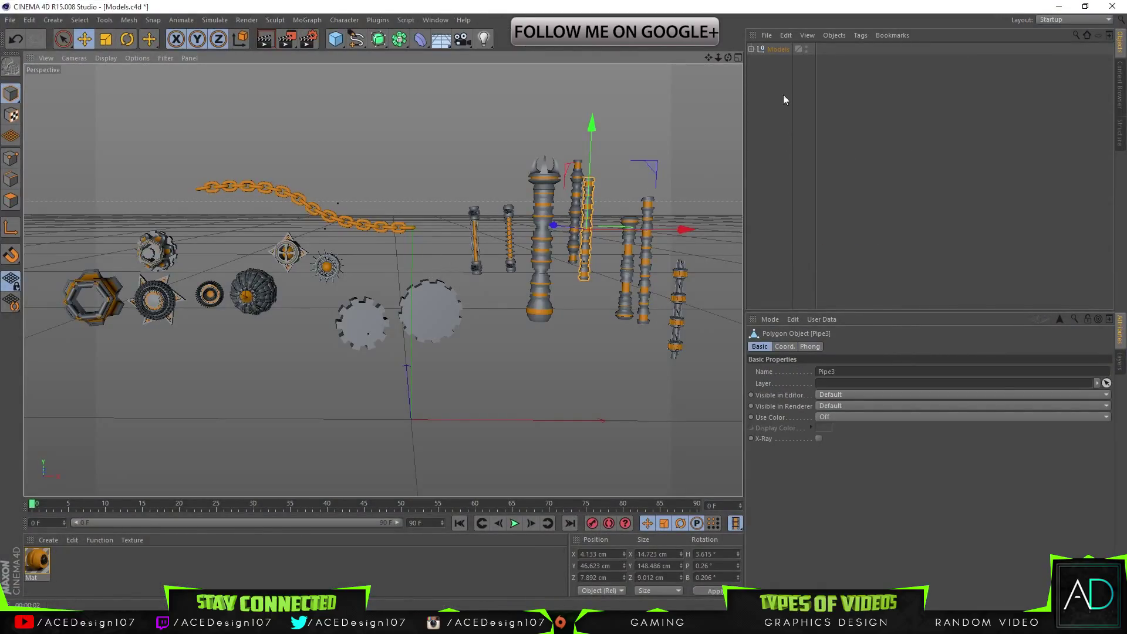
pyautogui.click(777, 50)
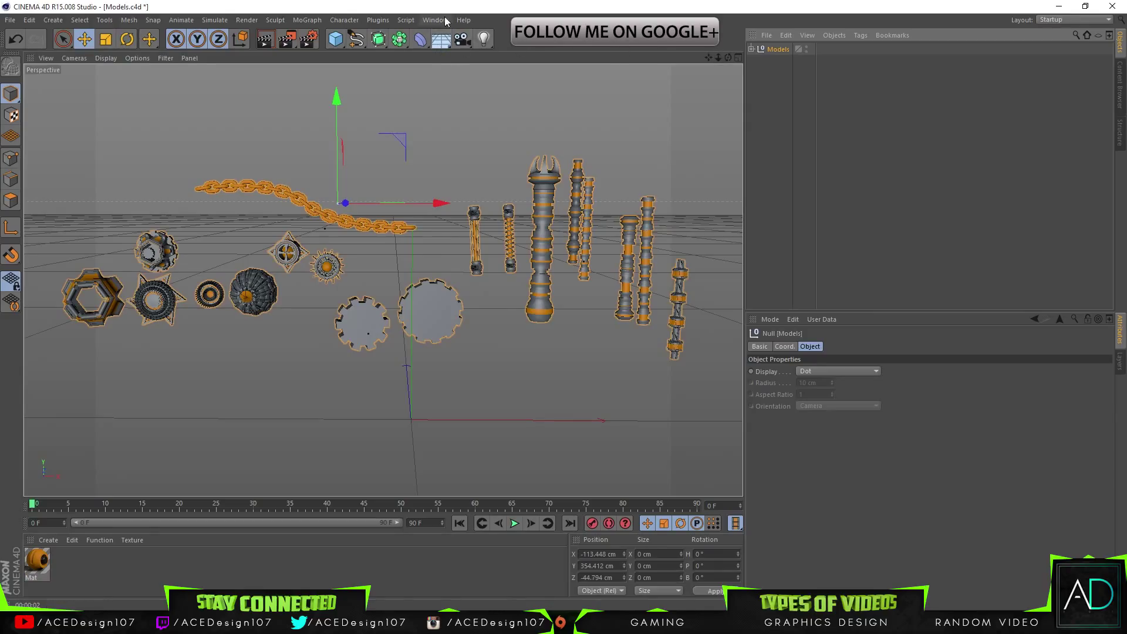
pyautogui.click(433, 20)
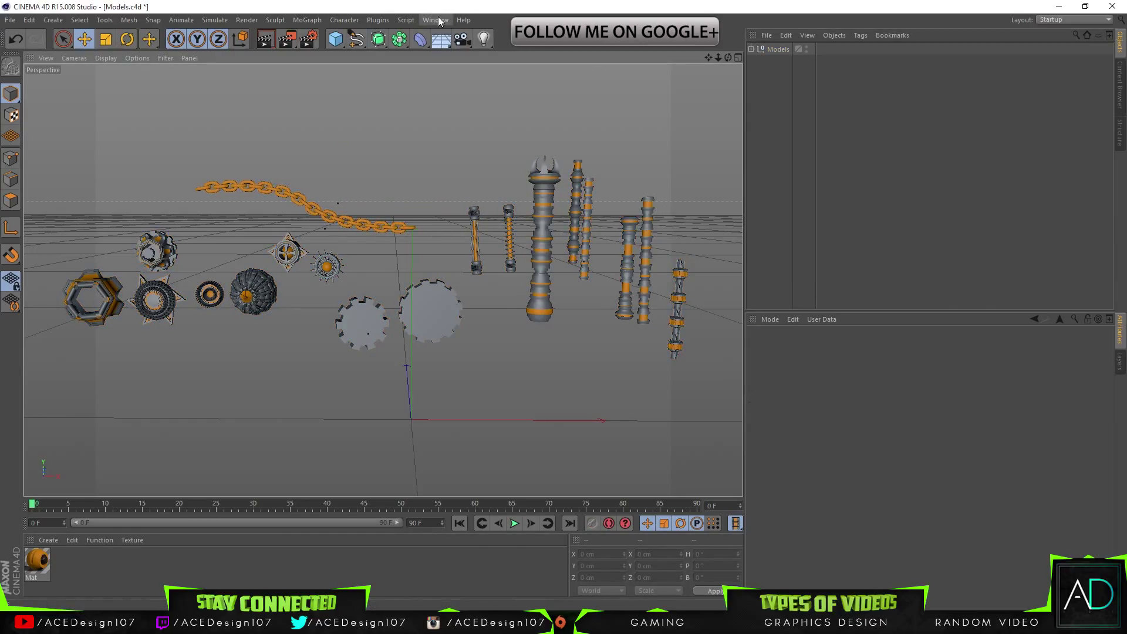
pyautogui.click(434, 20)
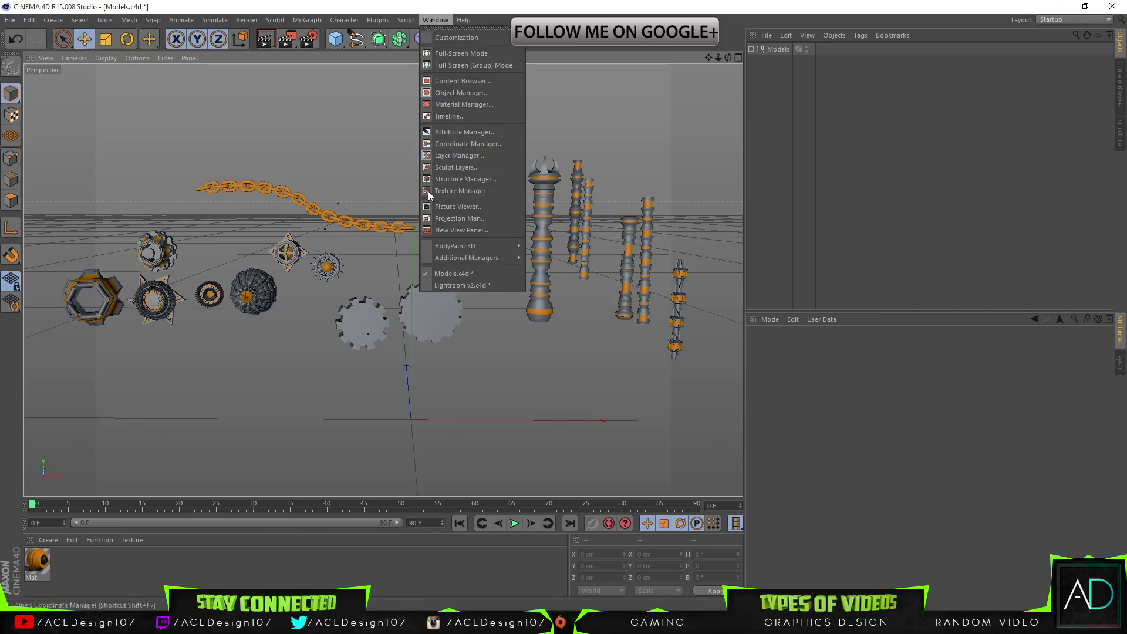
pyautogui.click(462, 284)
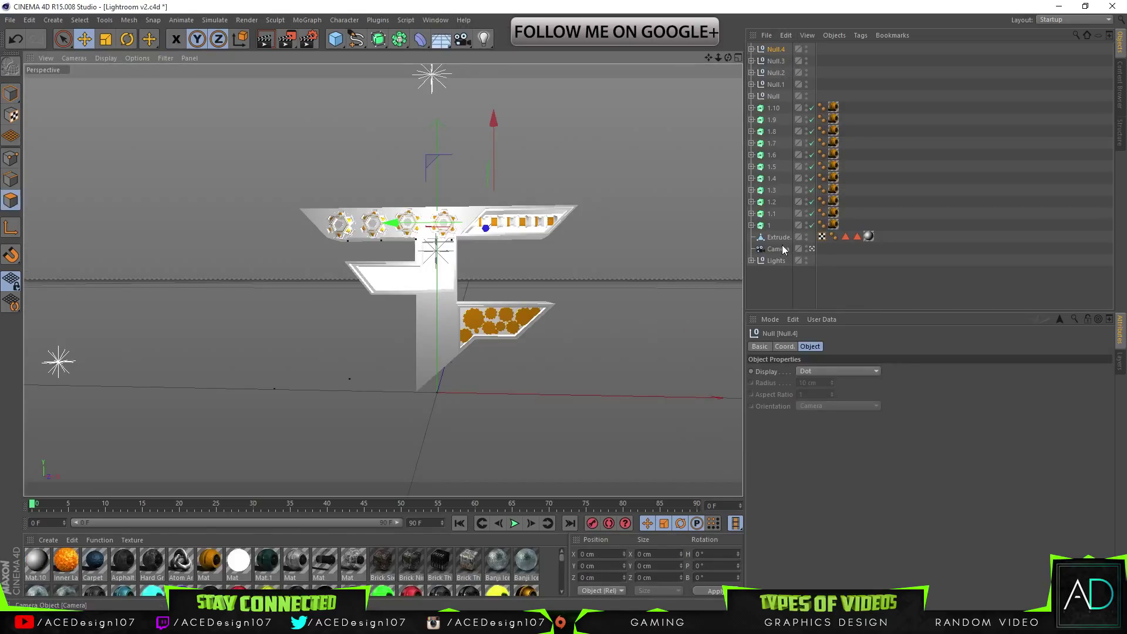
# - Group the selected logo parts and cogs into one null named Logo and hide it
pyautogui.click(779, 237)
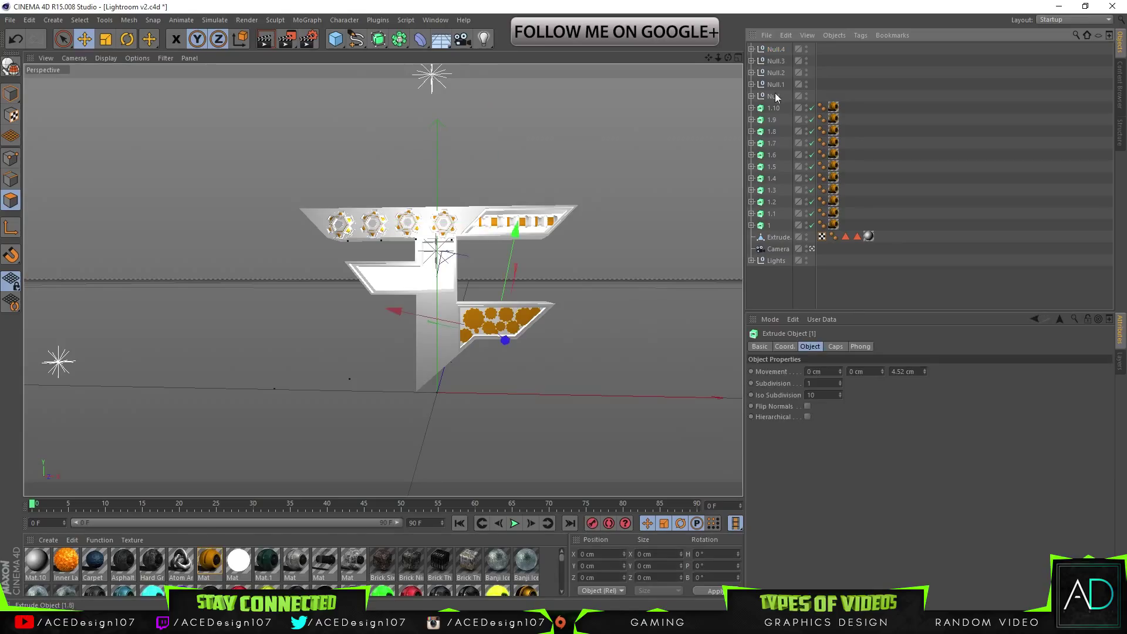
pyautogui.rightClick(776, 97)
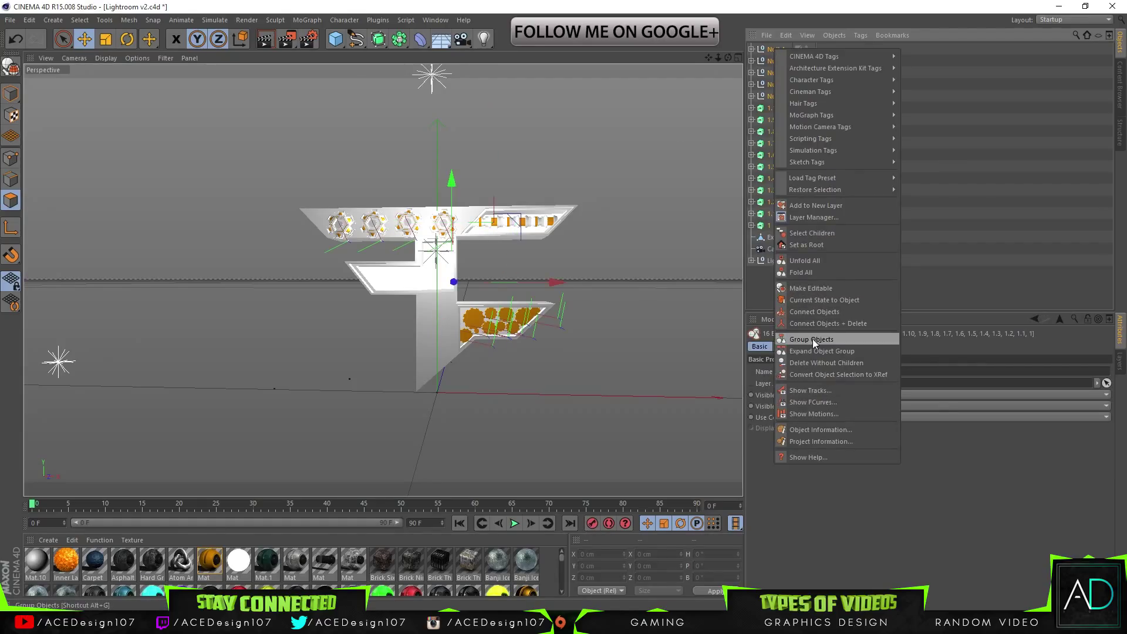
pyautogui.click(811, 338)
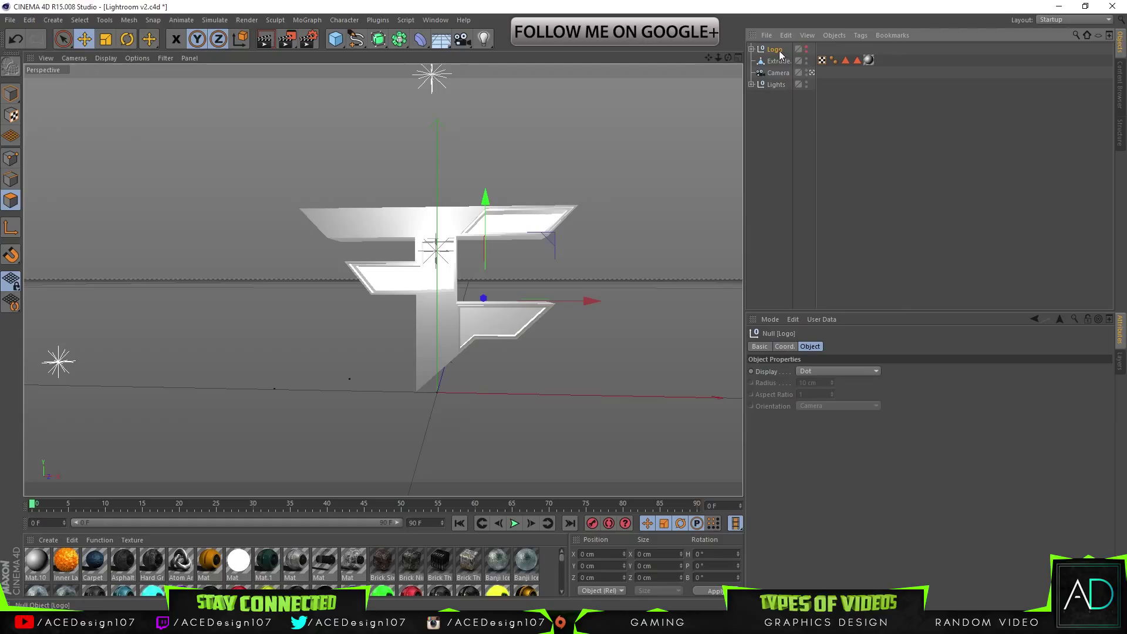
pyautogui.click(805, 60)
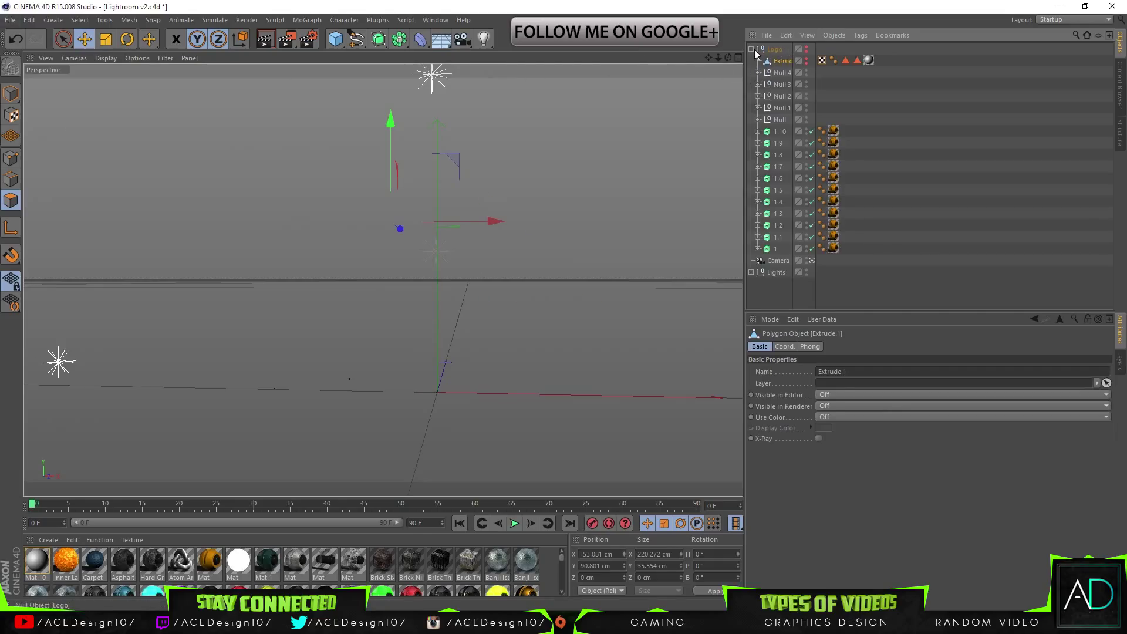
# - Merge SoaRSniping.ai from the Logo AI folder into the scene as its own group
pyautogui.click(11, 20)
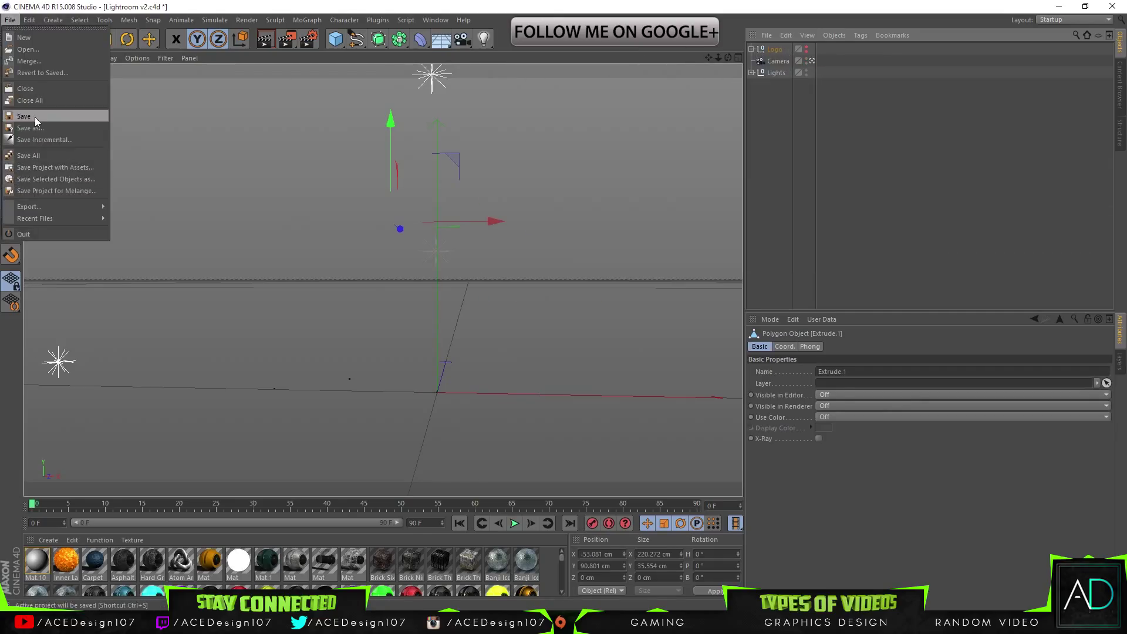
pyautogui.click(27, 49)
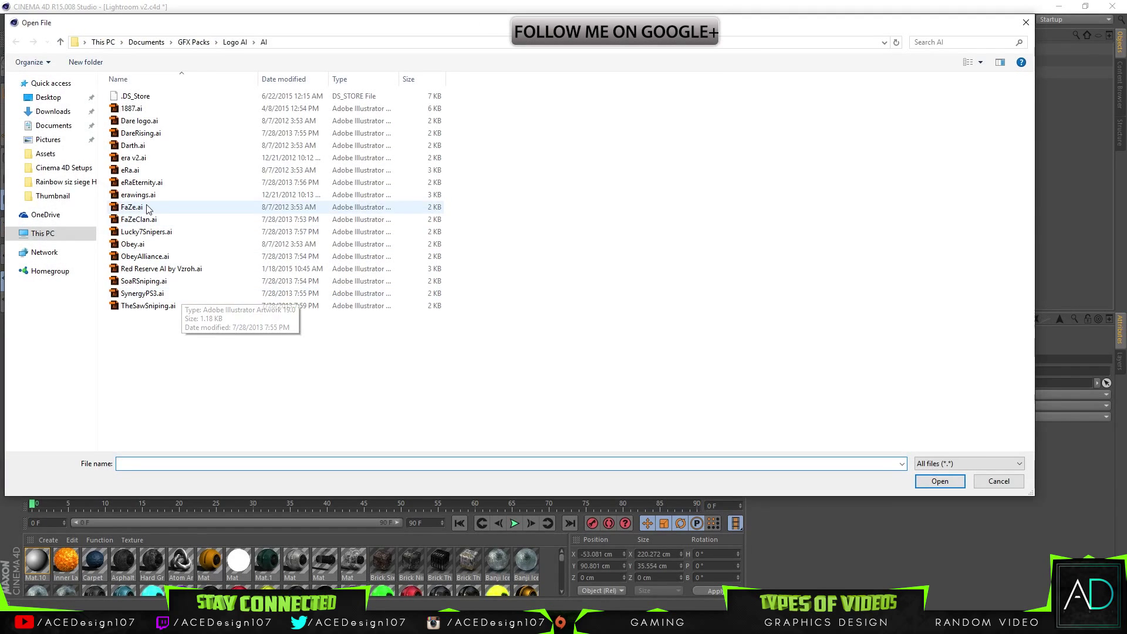
pyautogui.click(131, 206)
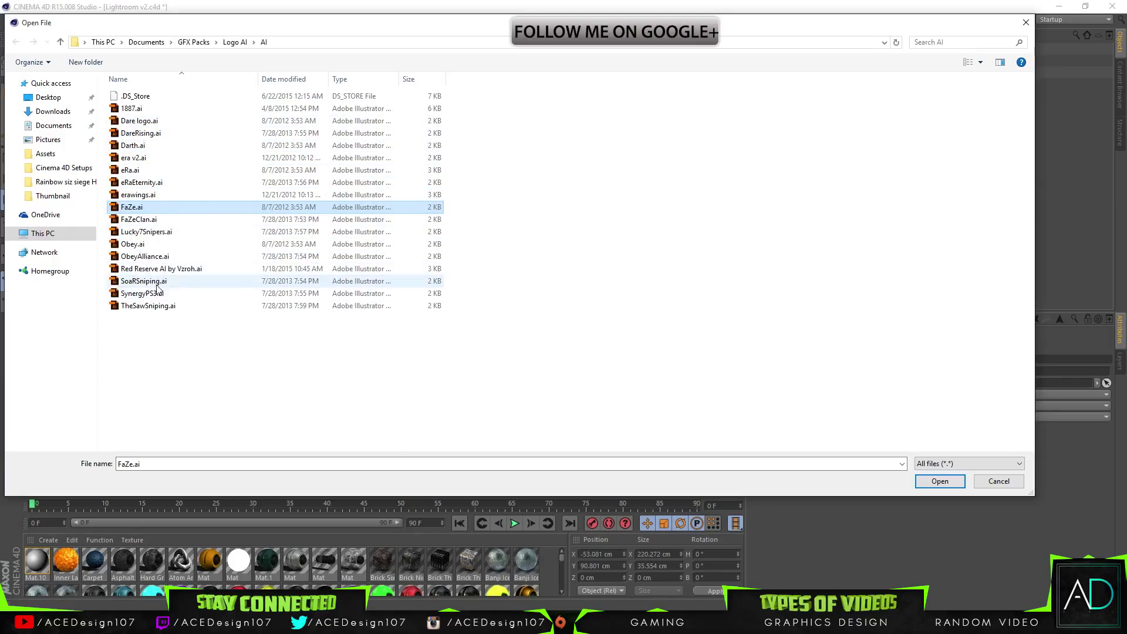
pyautogui.click(939, 482)
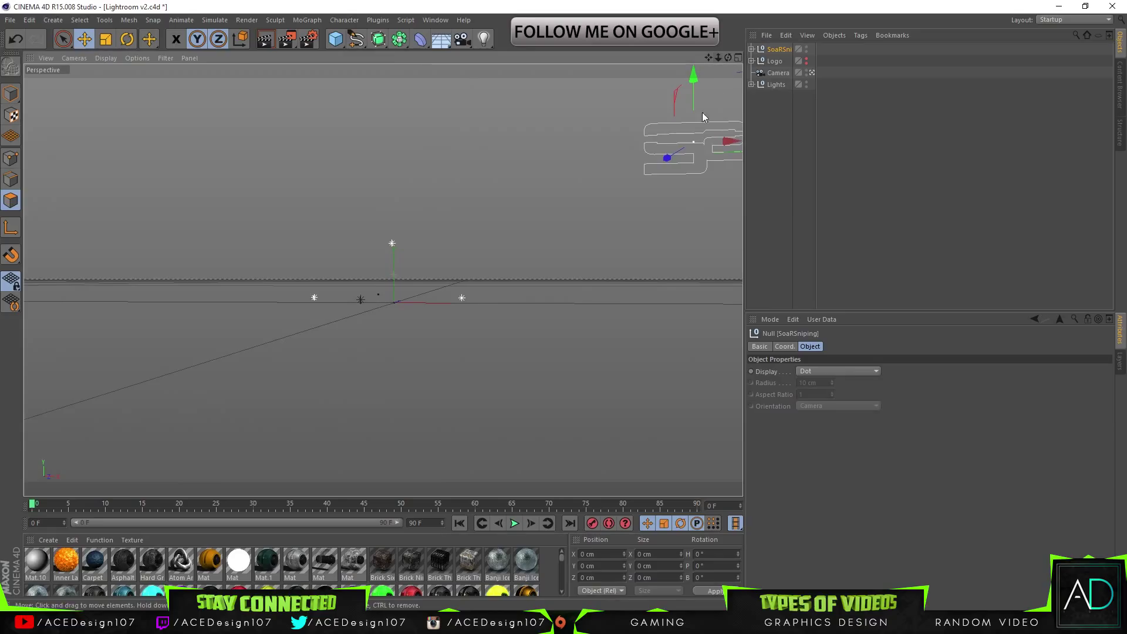
# - Move the SoaRSniping null to the scene centre and scale it down to about 58%
pyautogui.moveTo(690, 141); pyautogui.dragTo(414, 158)
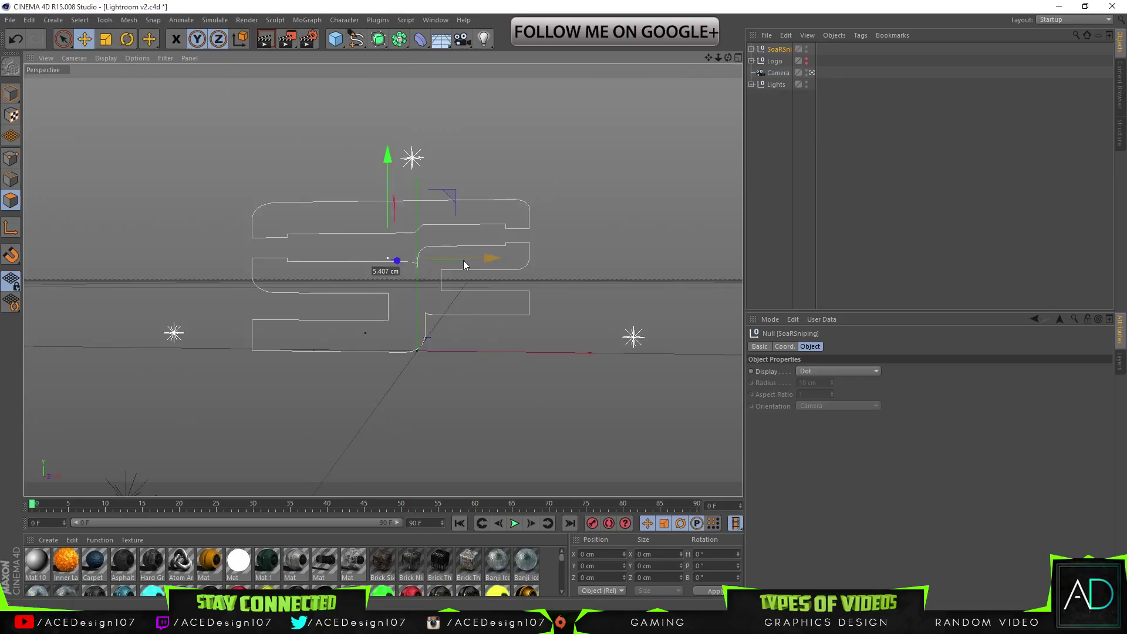
pyautogui.moveTo(395, 261); pyautogui.dragTo(446, 260)
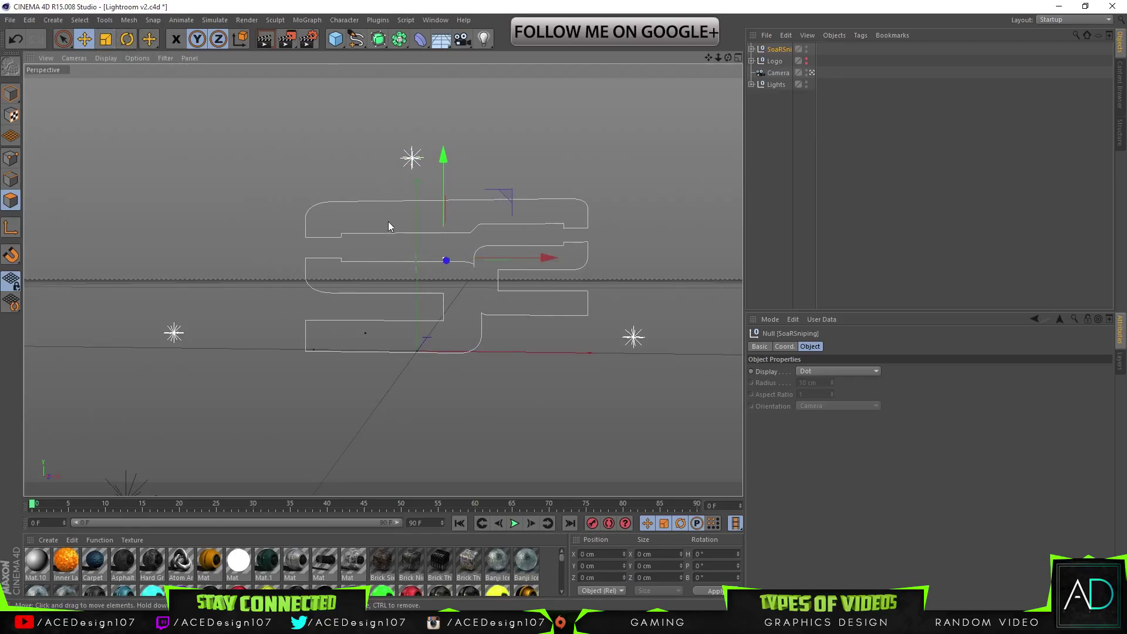
pyautogui.click(105, 39)
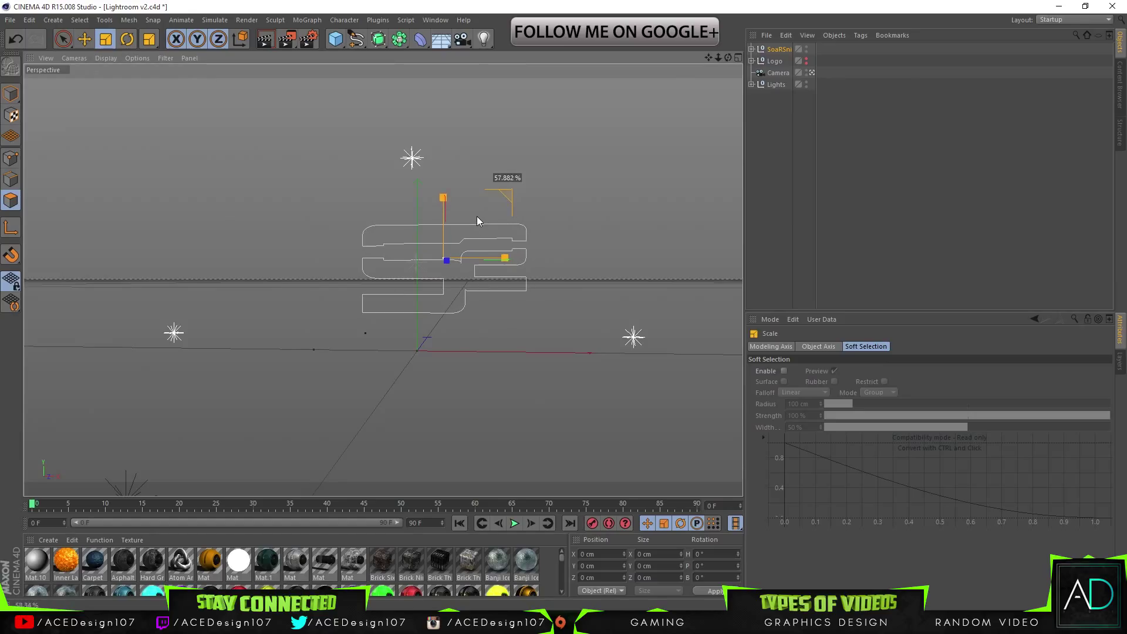
pyautogui.click(85, 39)
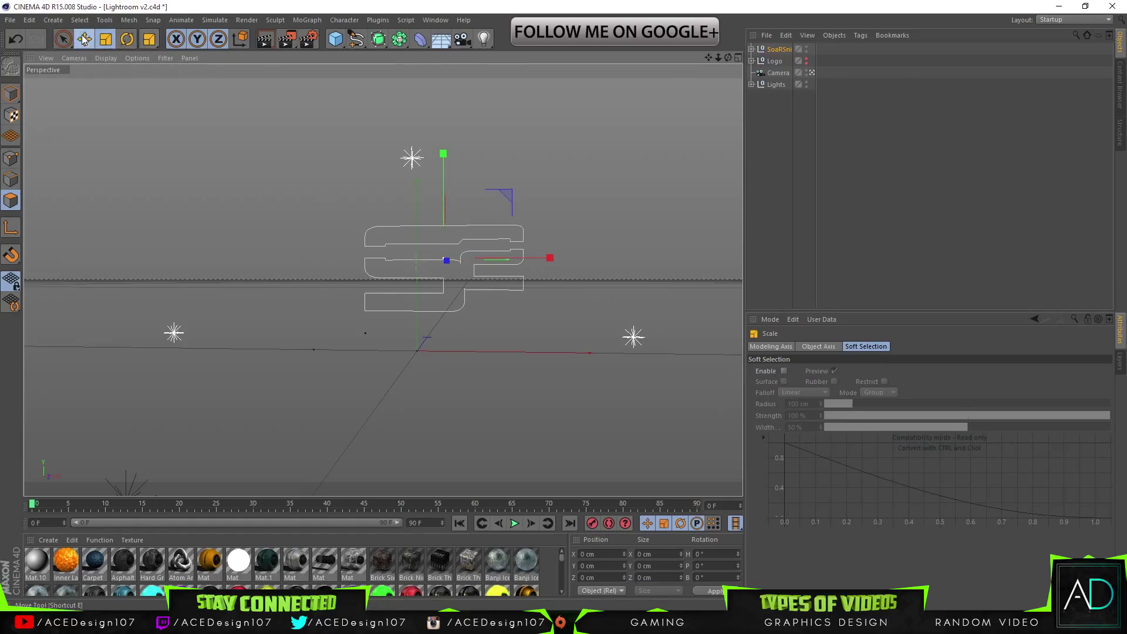
pyautogui.click(84, 39)
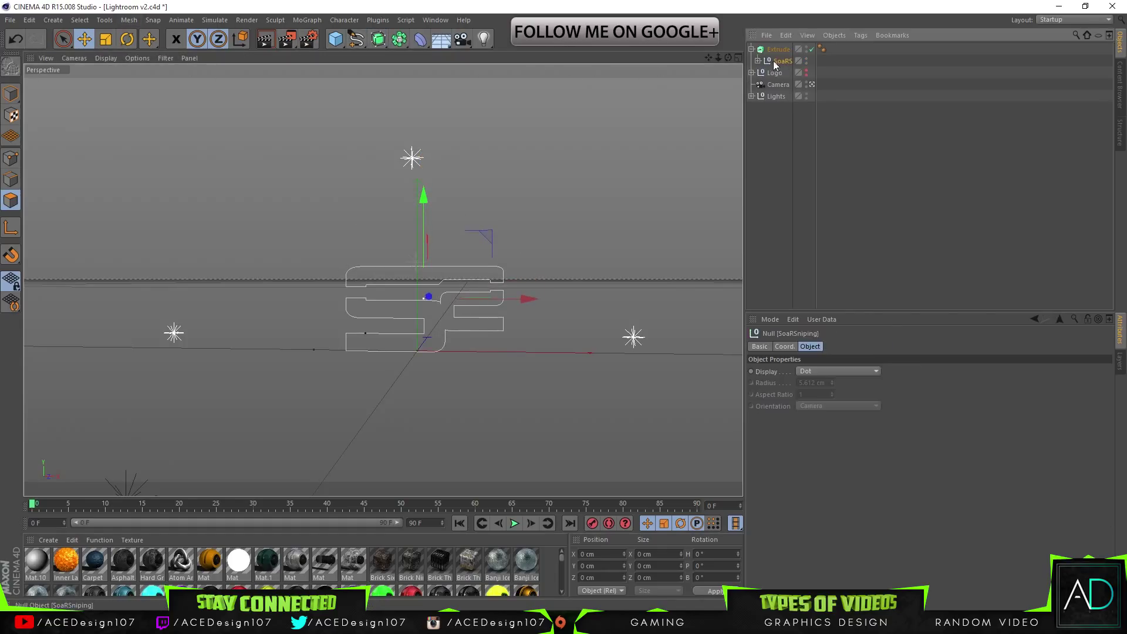
# - Connect the S outline paths into one spline and extrude it 90 cm deep
pyautogui.rightClick(779, 59)
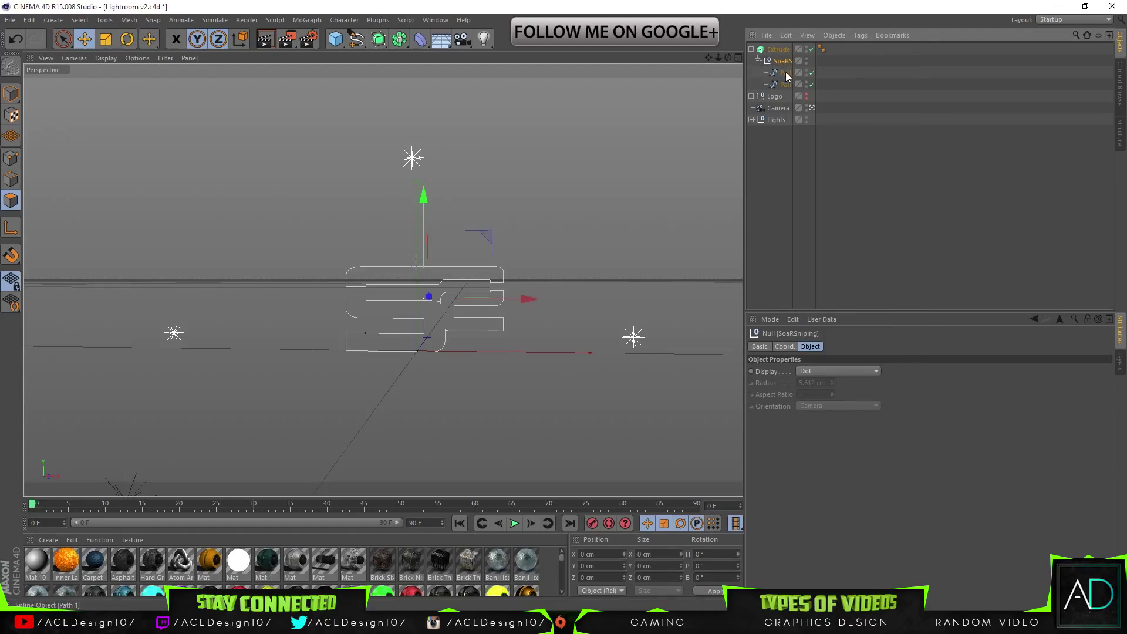
pyautogui.rightClick(783, 72)
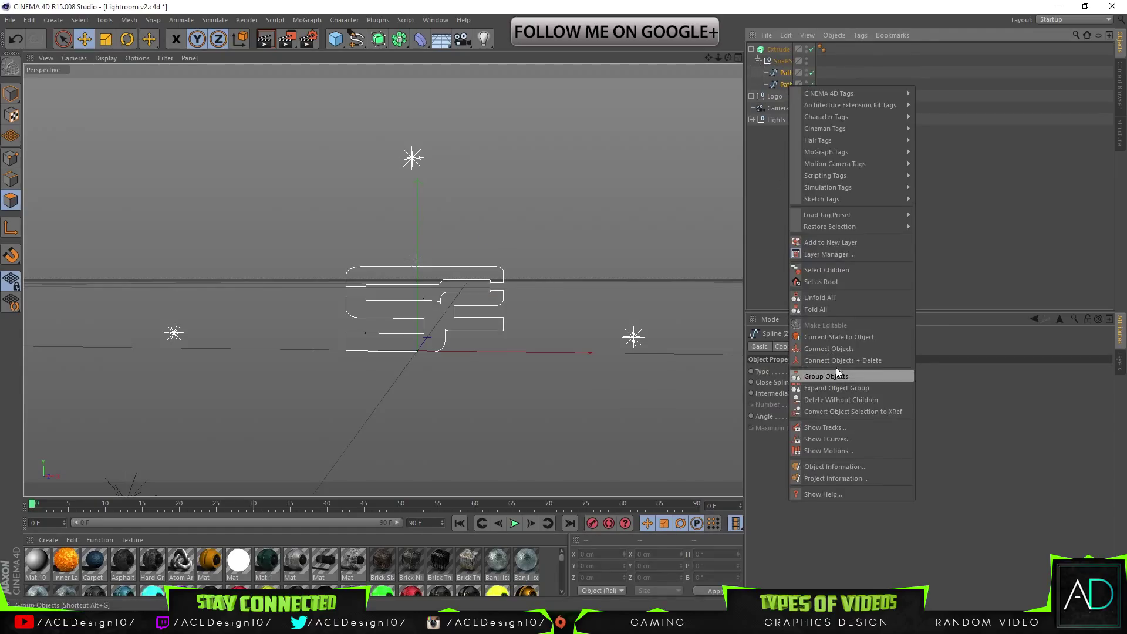
pyautogui.click(785, 85)
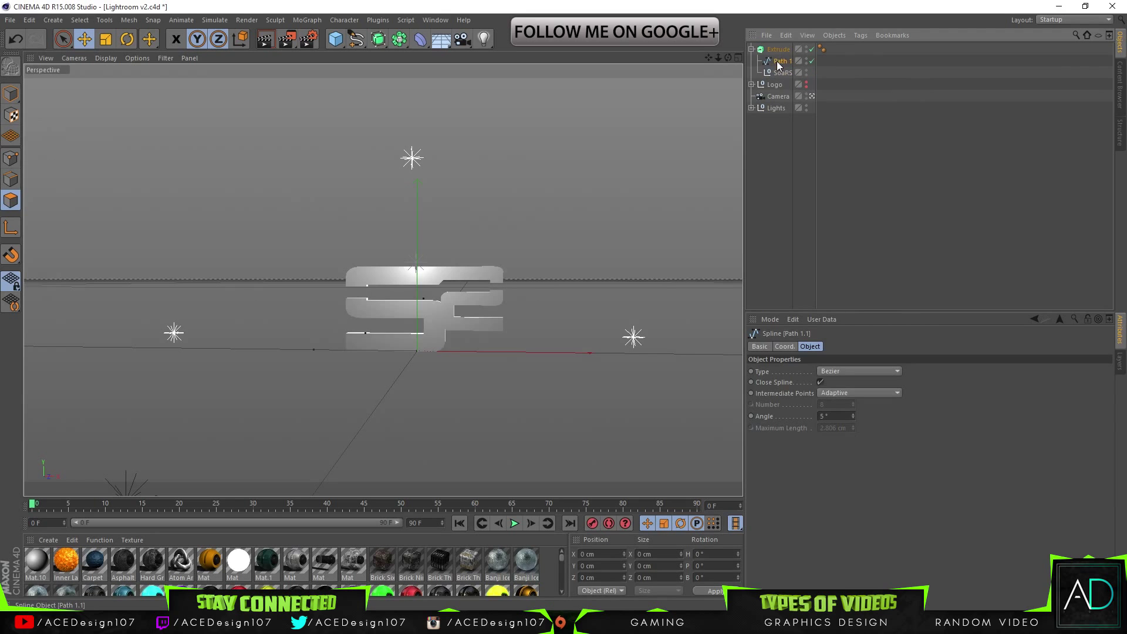
pyautogui.click(778, 50)
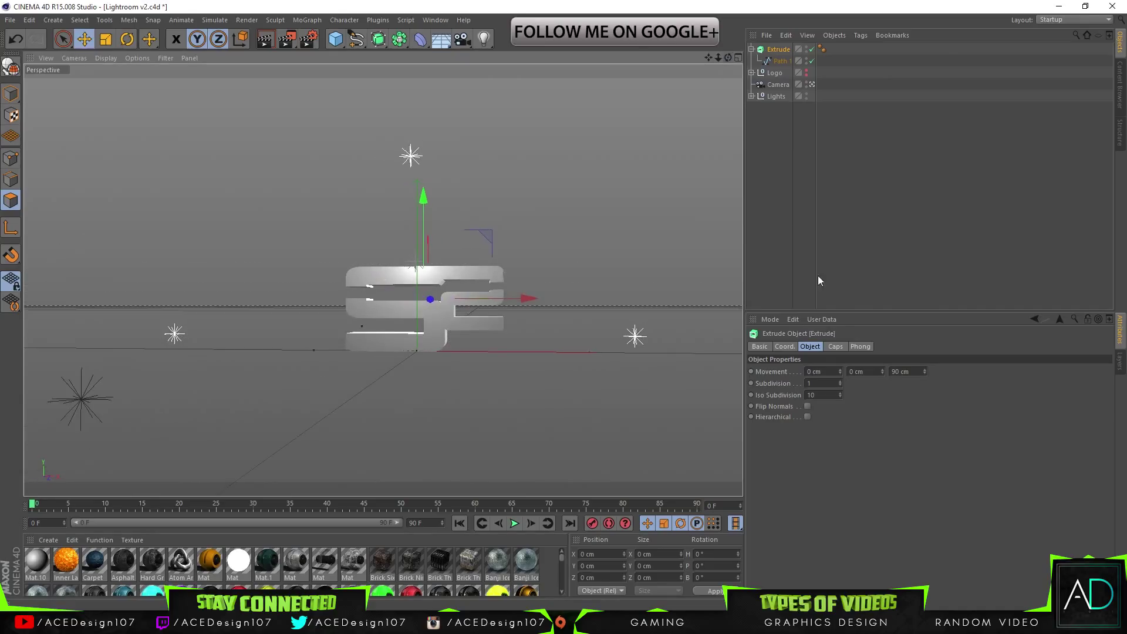
# - Give the Extrude 5 cm Fillet Caps on Start and End, then make it editable
pyautogui.click(835, 345)
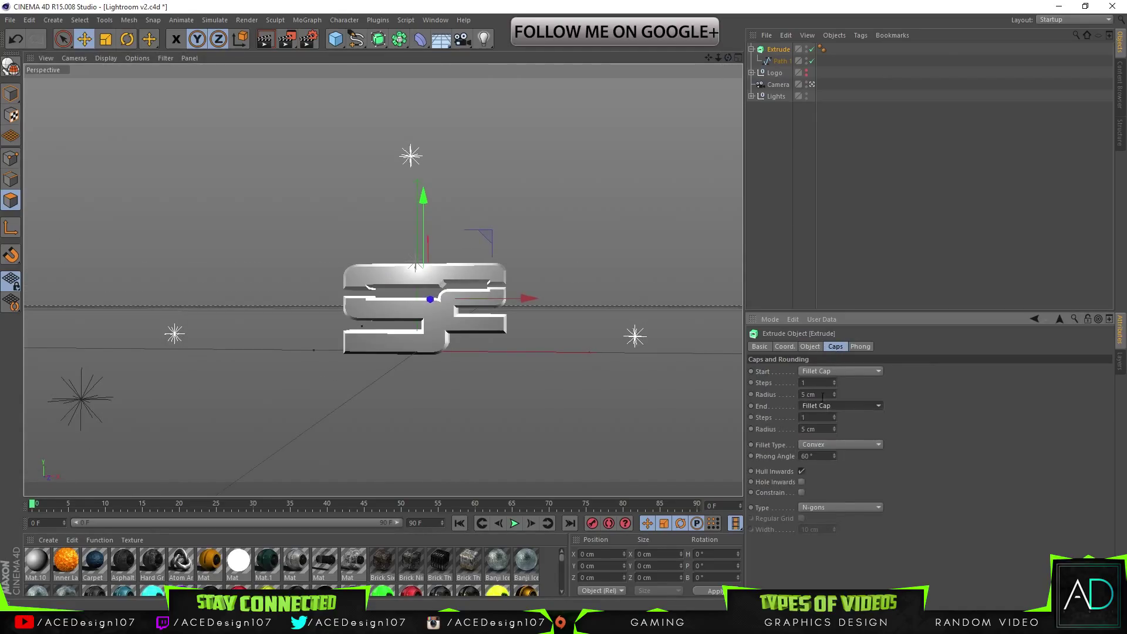
pyautogui.click(815, 394)
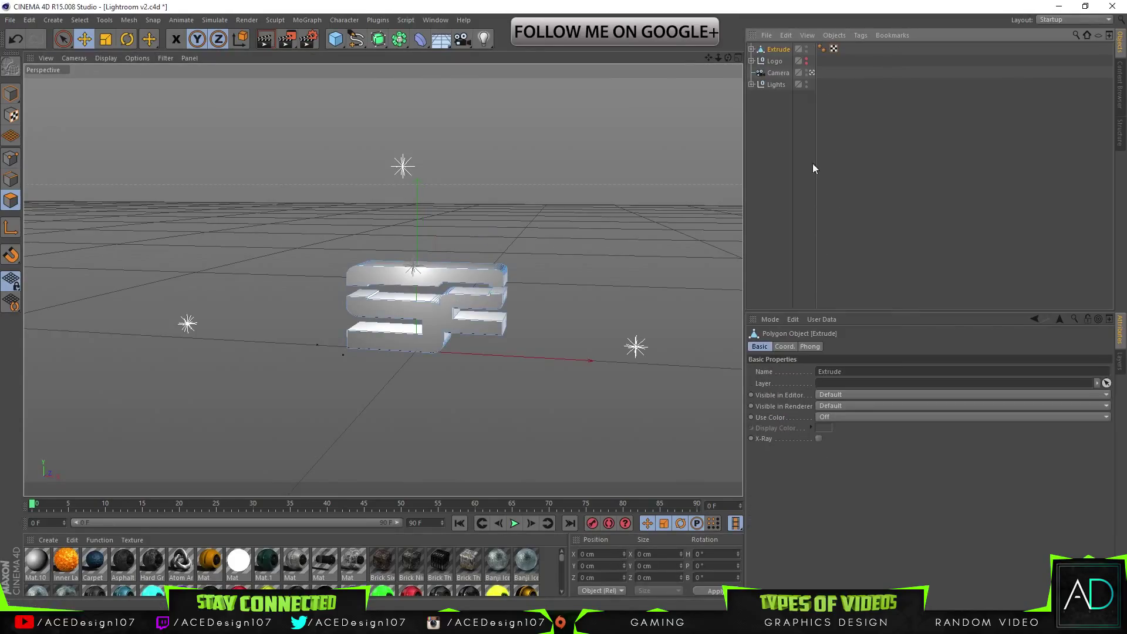
# - Connect the editable Extrude pieces into a single polygon mesh for face editing
pyautogui.rightClick(777, 49)
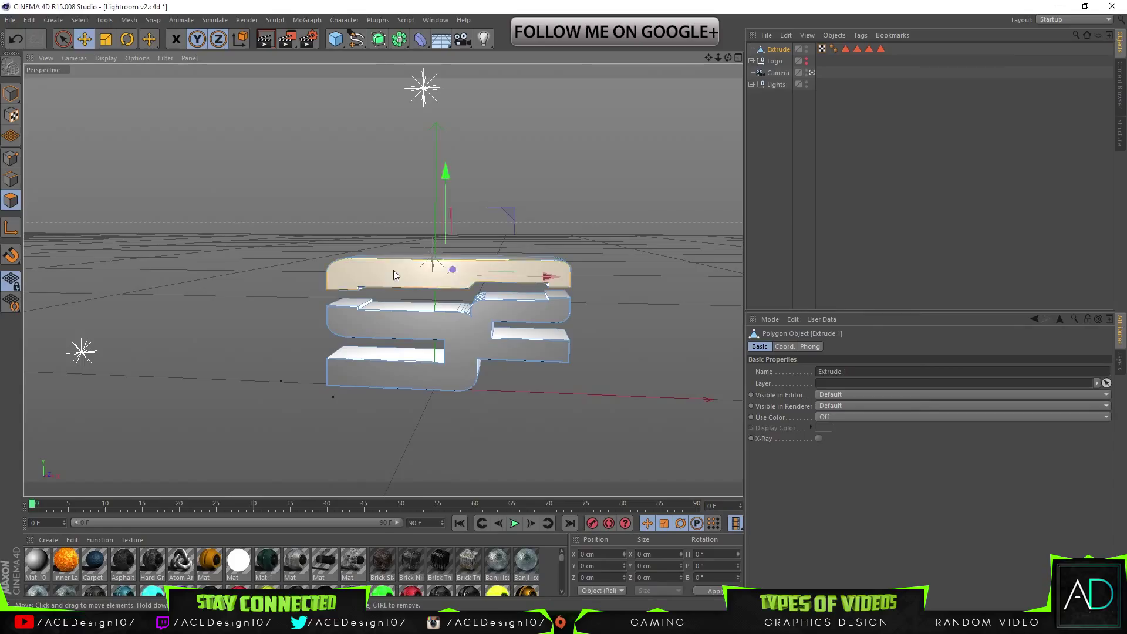
# - Cut knife lines in Line mode across the S logo's middle section to mark panels
pyautogui.click(148, 39)
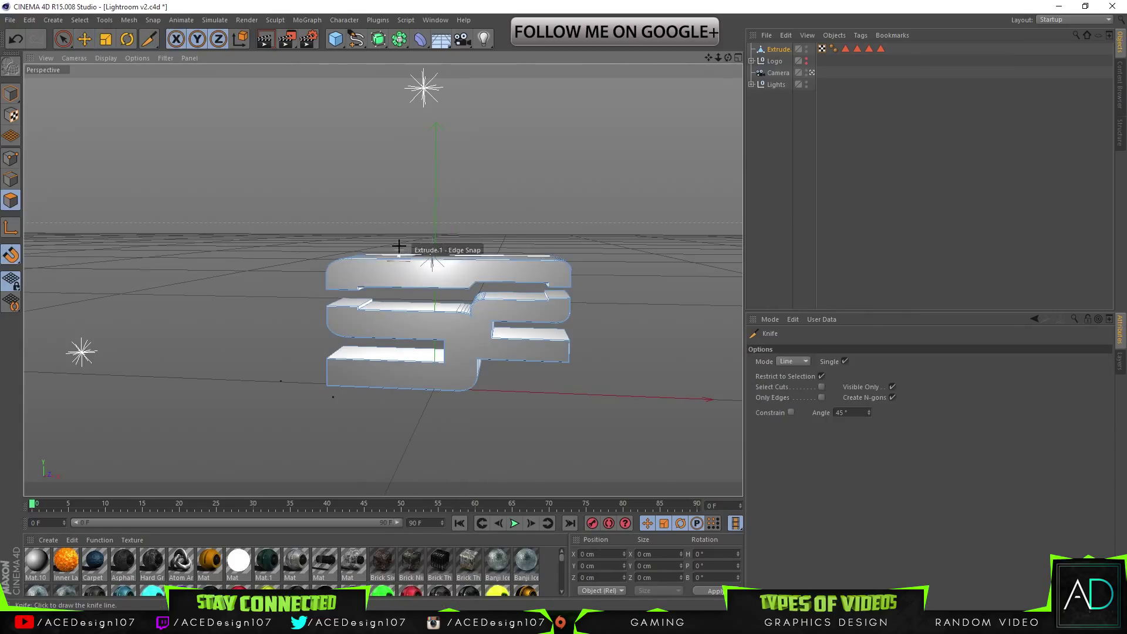
pyautogui.moveTo(481, 245)
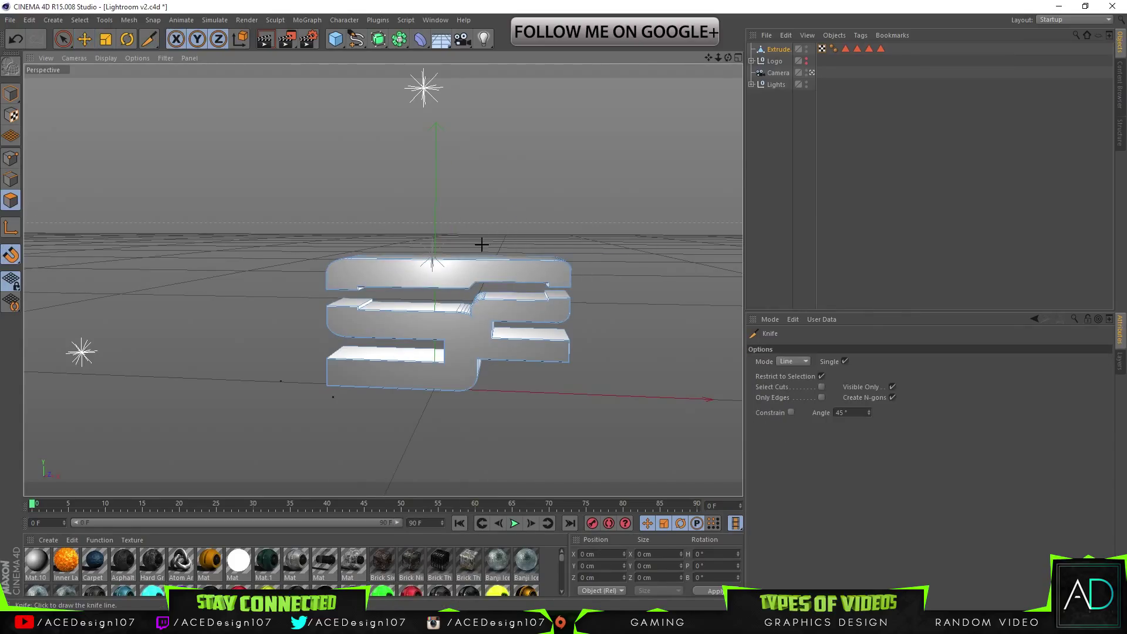
pyautogui.moveTo(349, 286)
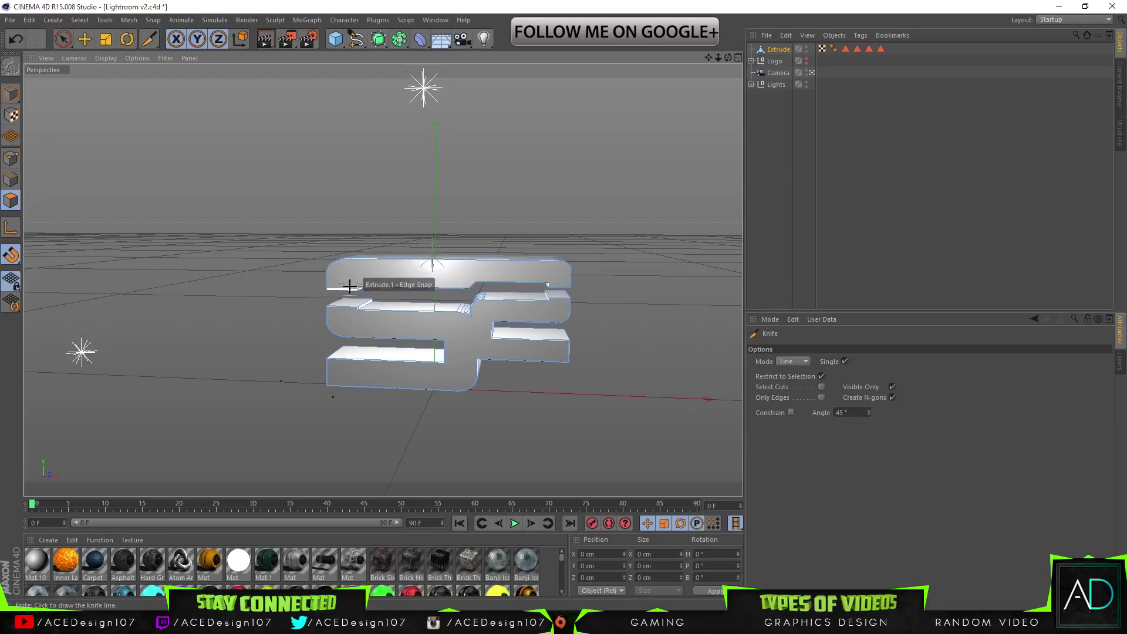
pyautogui.moveTo(212, 285)
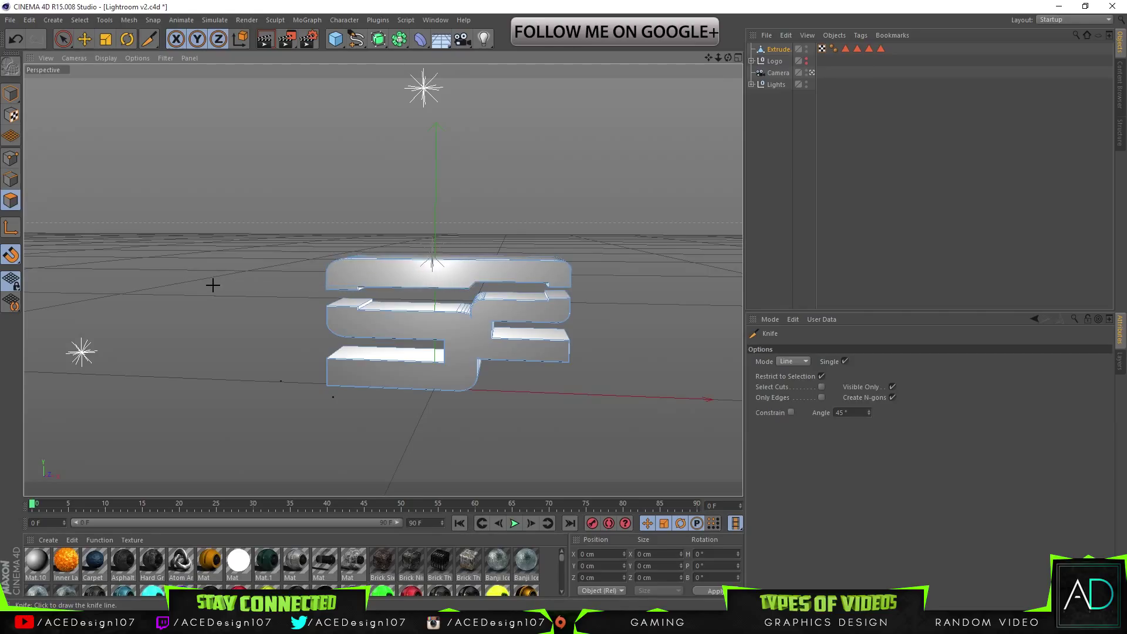
pyautogui.moveTo(468, 291)
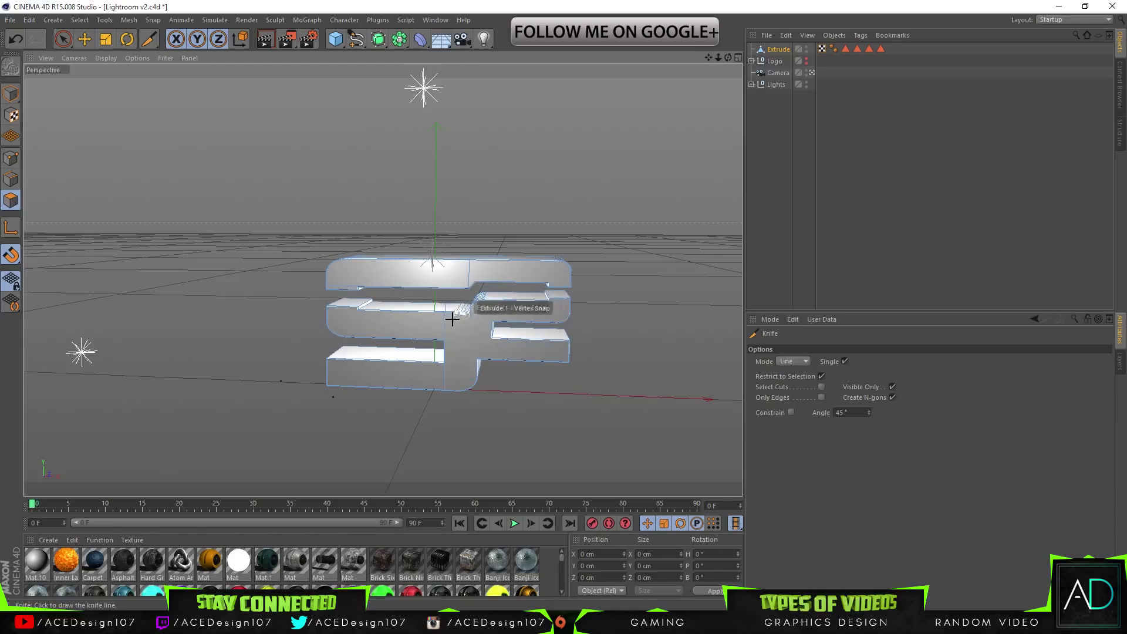
pyautogui.moveTo(451, 319); pyautogui.dragTo(474, 393)
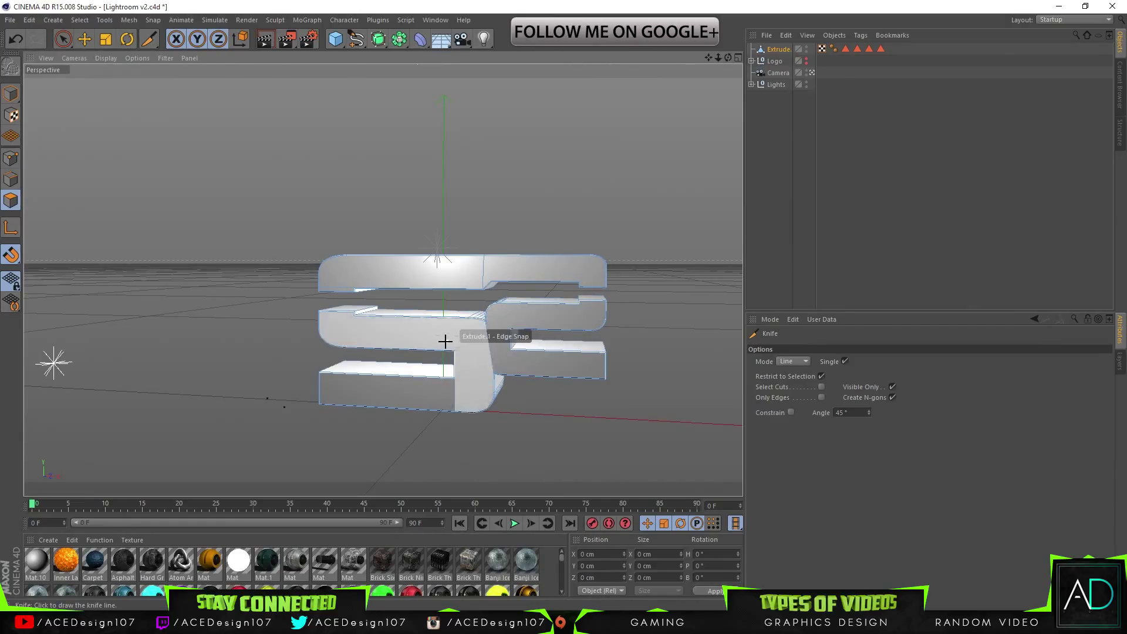
pyautogui.moveTo(456, 318)
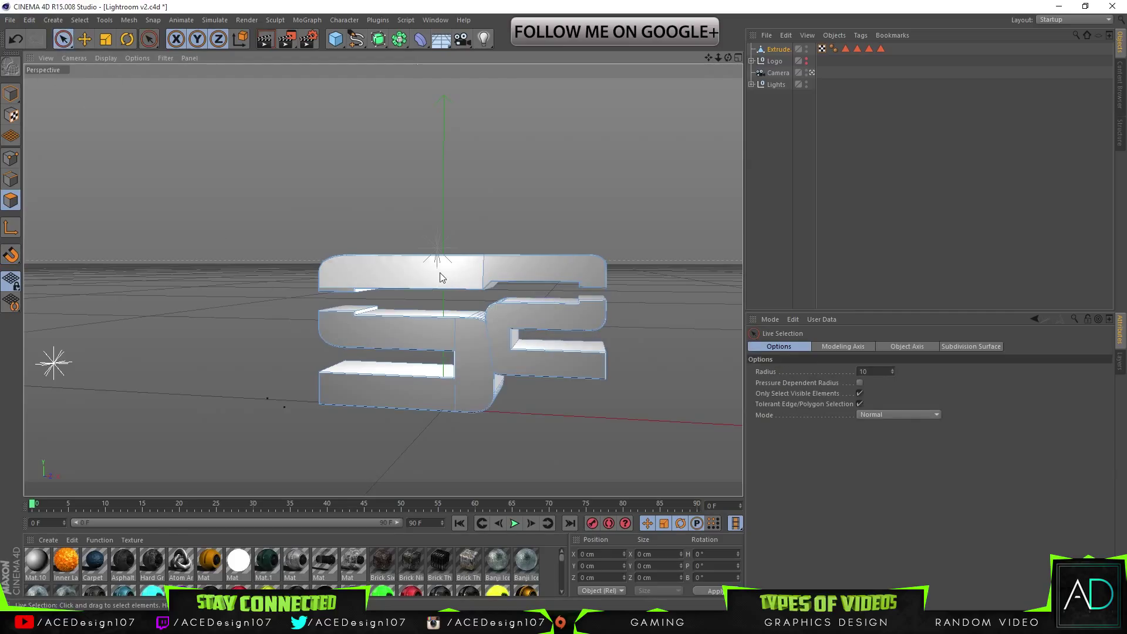
# - Select the lower-middle panel face and inset it slightly with Extrude Inner
pyautogui.rightClick(442, 277)
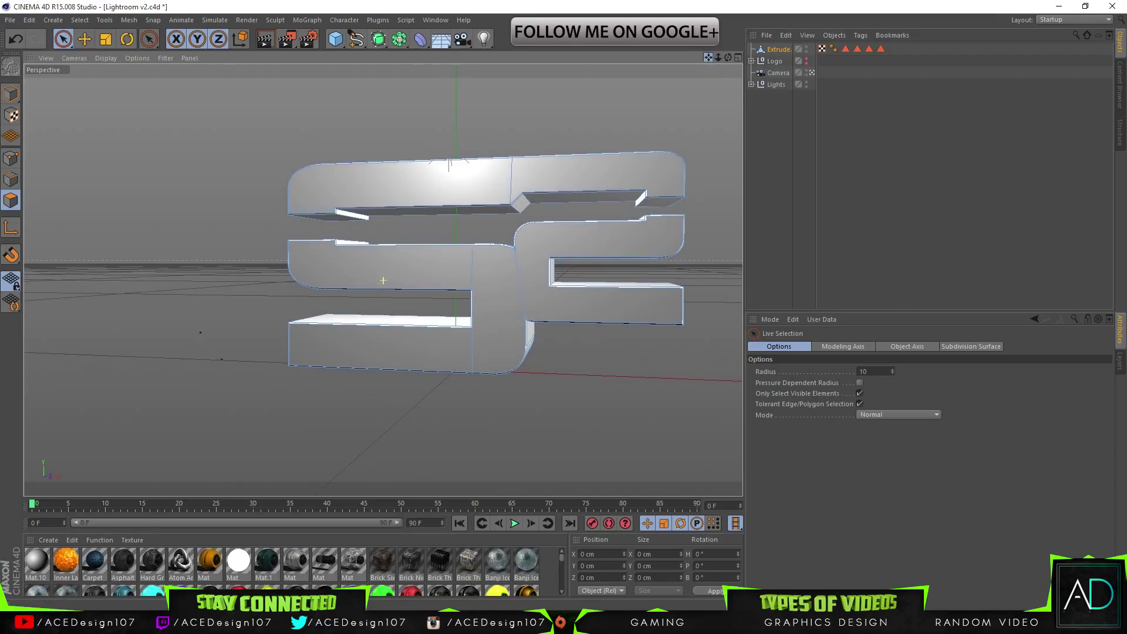
pyautogui.click(491, 298)
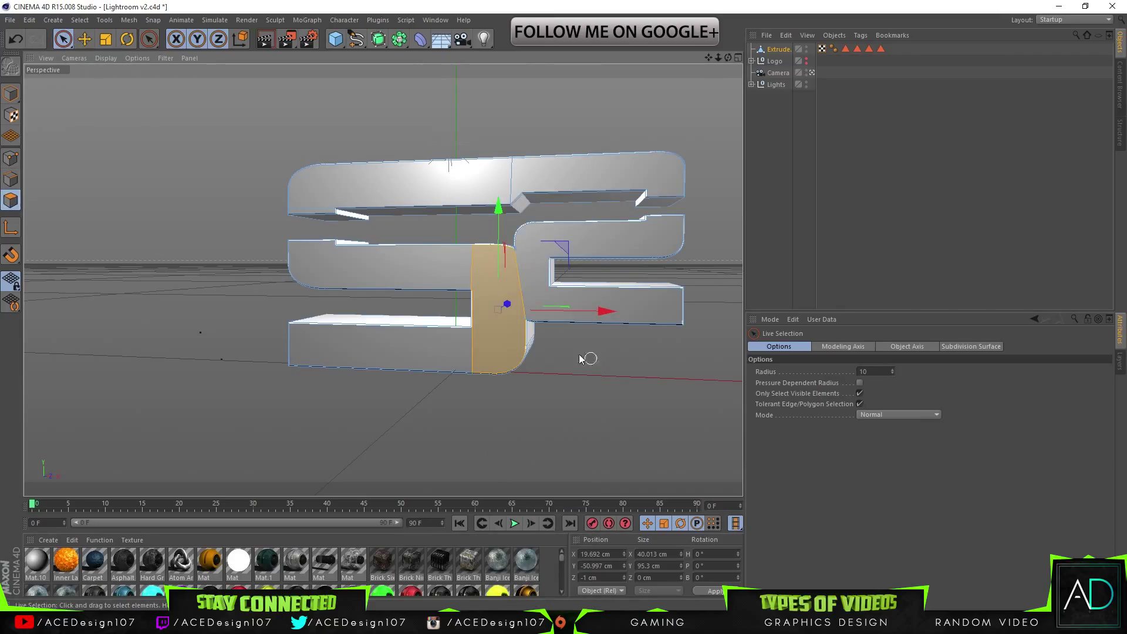
pyautogui.rightClick(579, 360)
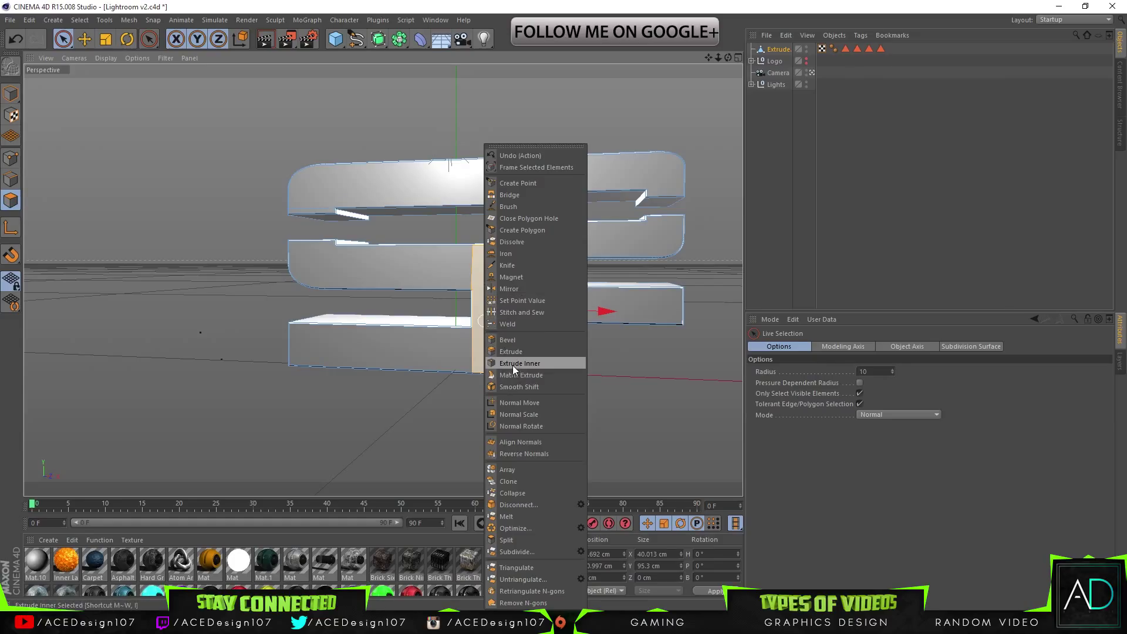
pyautogui.click(519, 362)
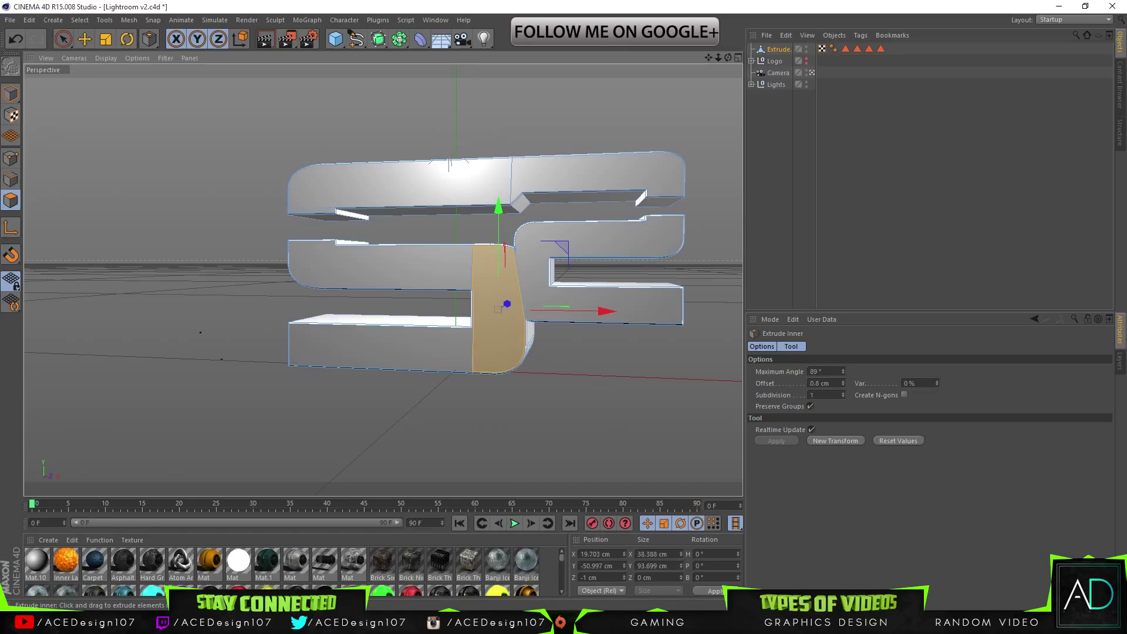
pyautogui.moveTo(507, 309); pyautogui.dragTo(449, 316)
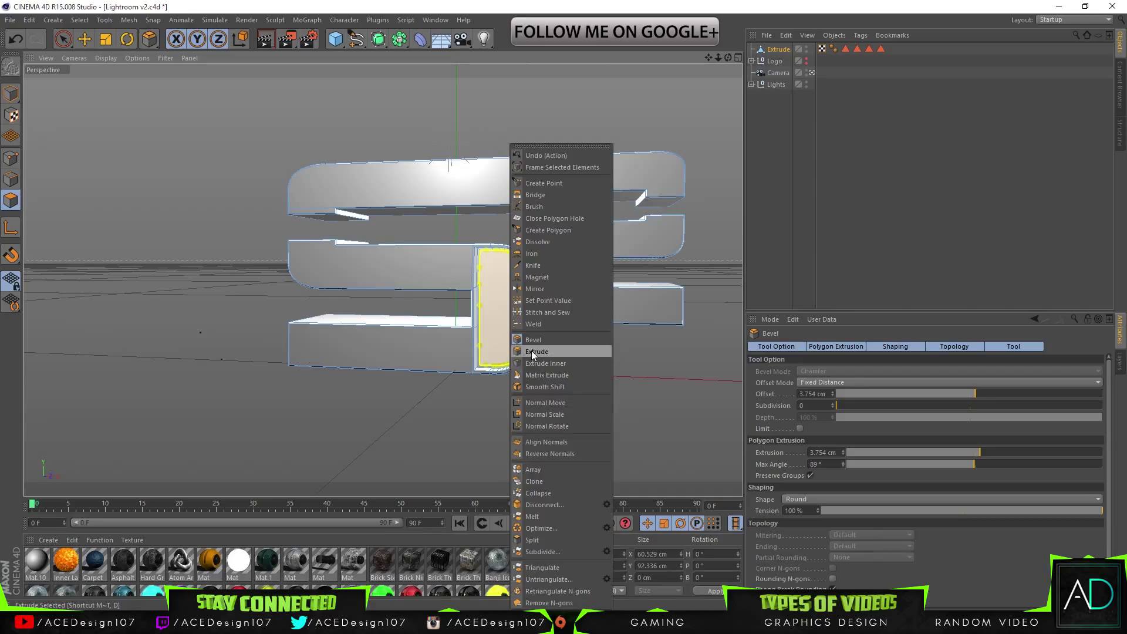
# - Extrude the inset panel face deep into the logo as a bevelled recess
pyautogui.click(536, 350)
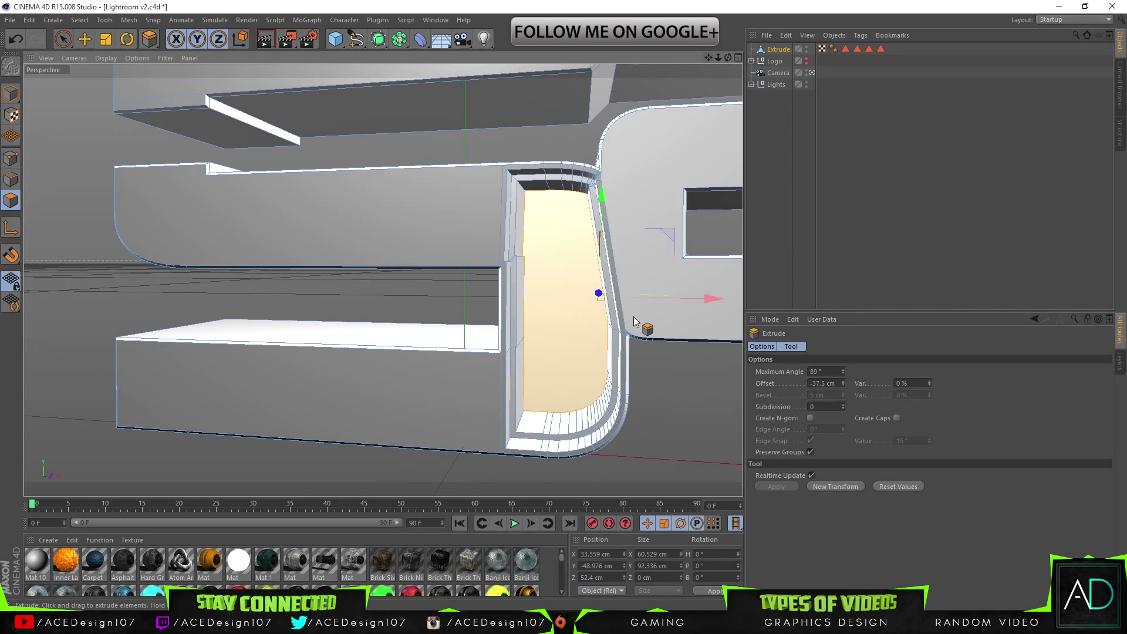
pyautogui.moveTo(598, 292); pyautogui.dragTo(573, 331)
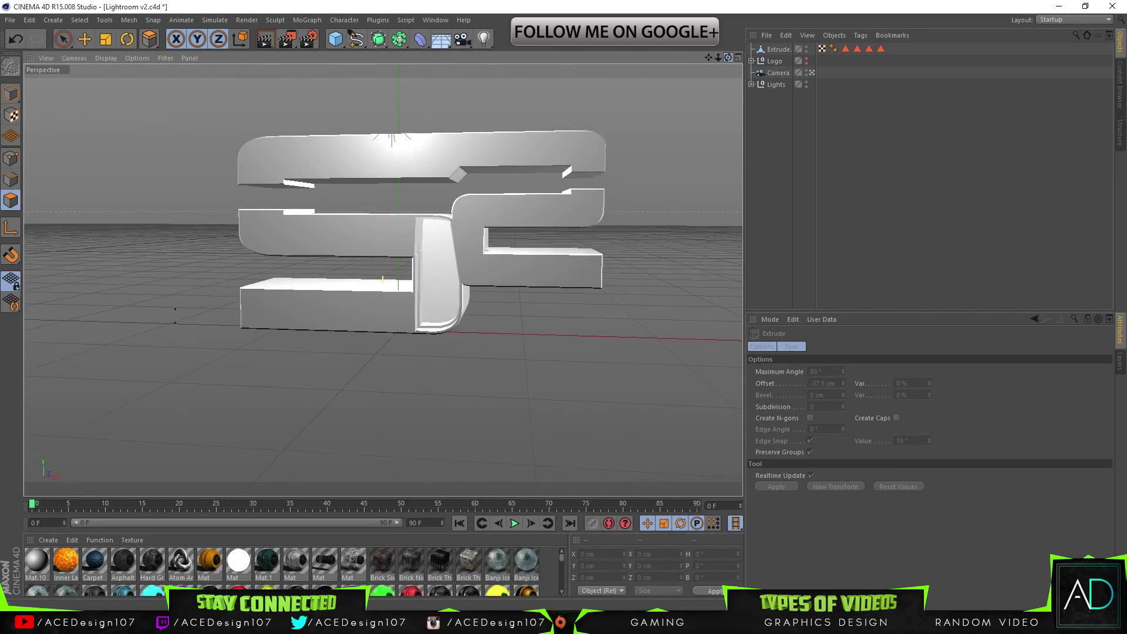
# - Merge in the cog wheel, rotate it to face forward and move it toward the recess
pyautogui.click(434, 20)
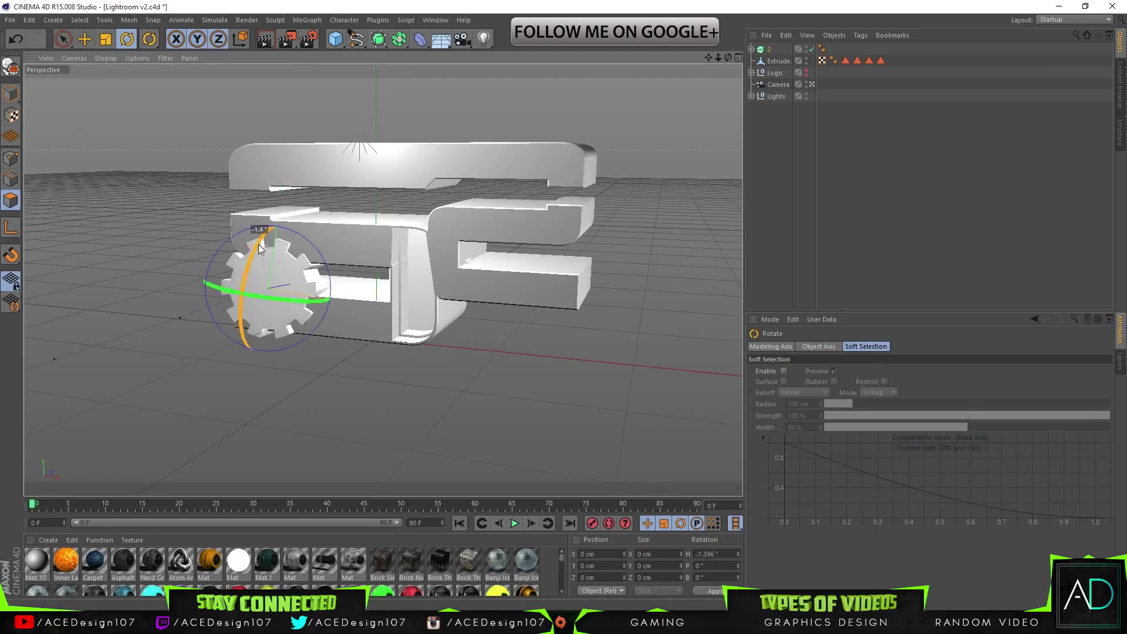
pyautogui.moveTo(260, 251); pyautogui.dragTo(262, 315)
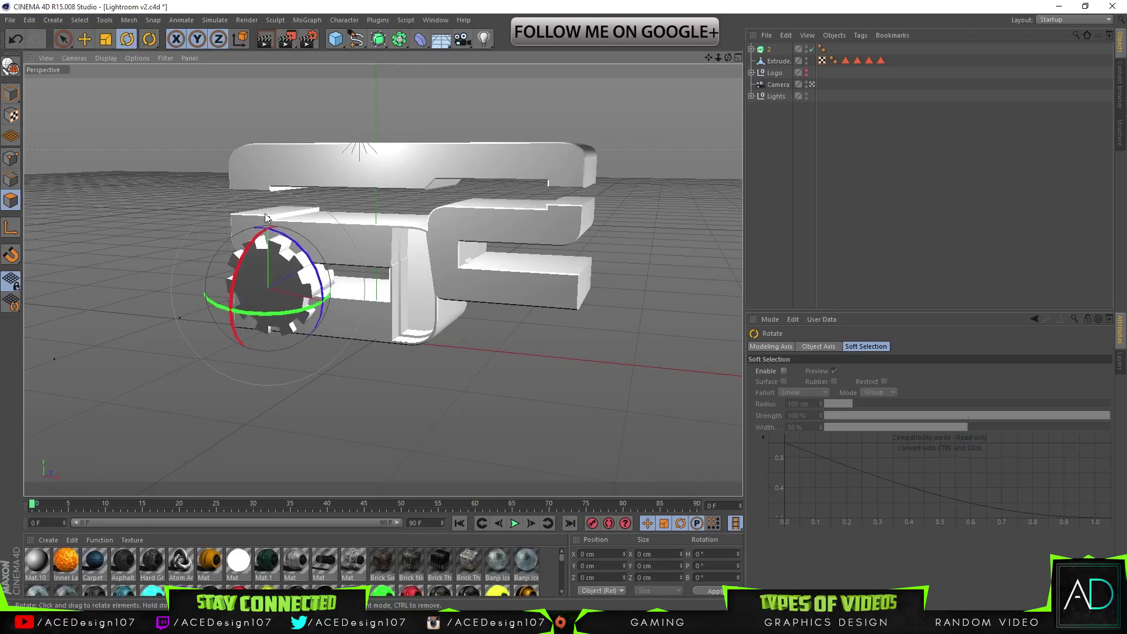
pyautogui.click(83, 38)
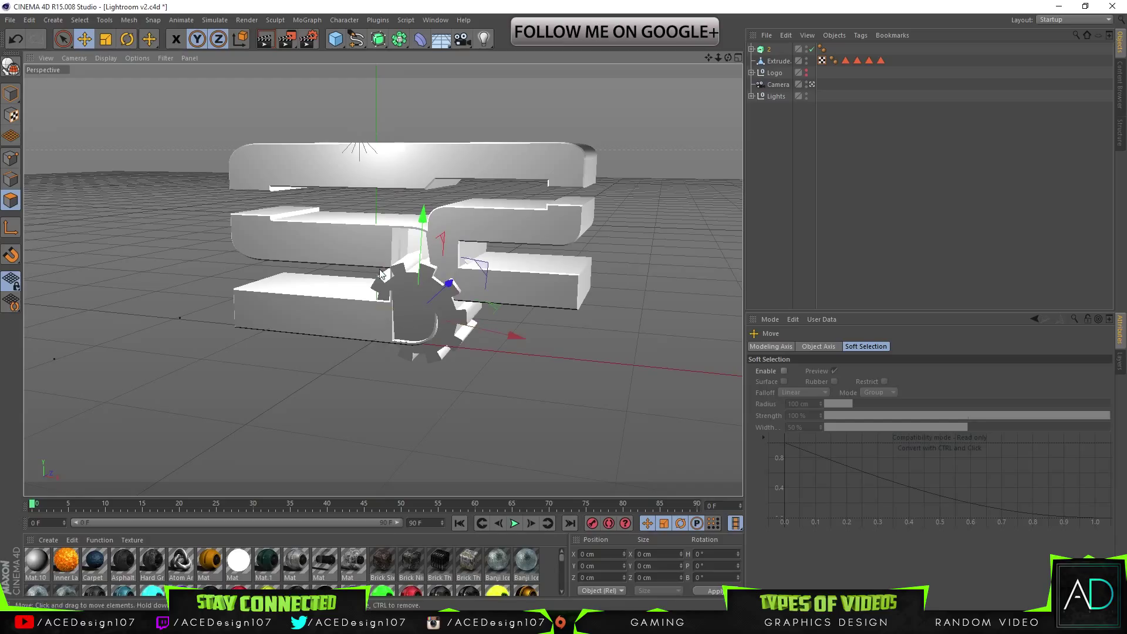
pyautogui.click(126, 38)
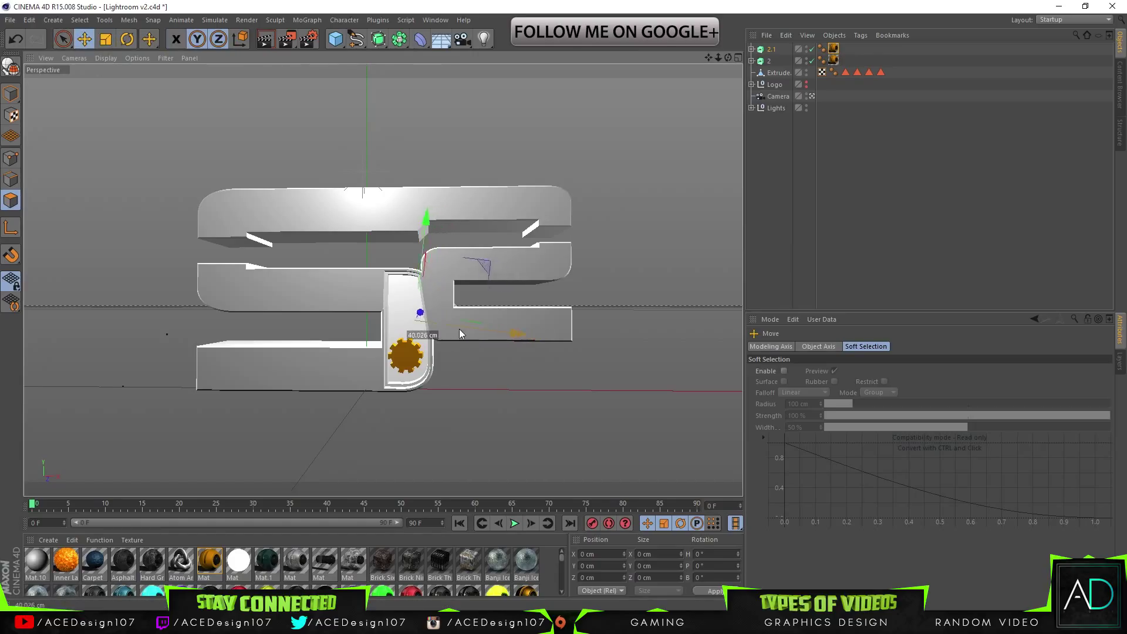
# - Slide the cog and its duplicated copies into place inside the recessed panel
pyautogui.moveTo(422, 310); pyautogui.dragTo(373, 345)
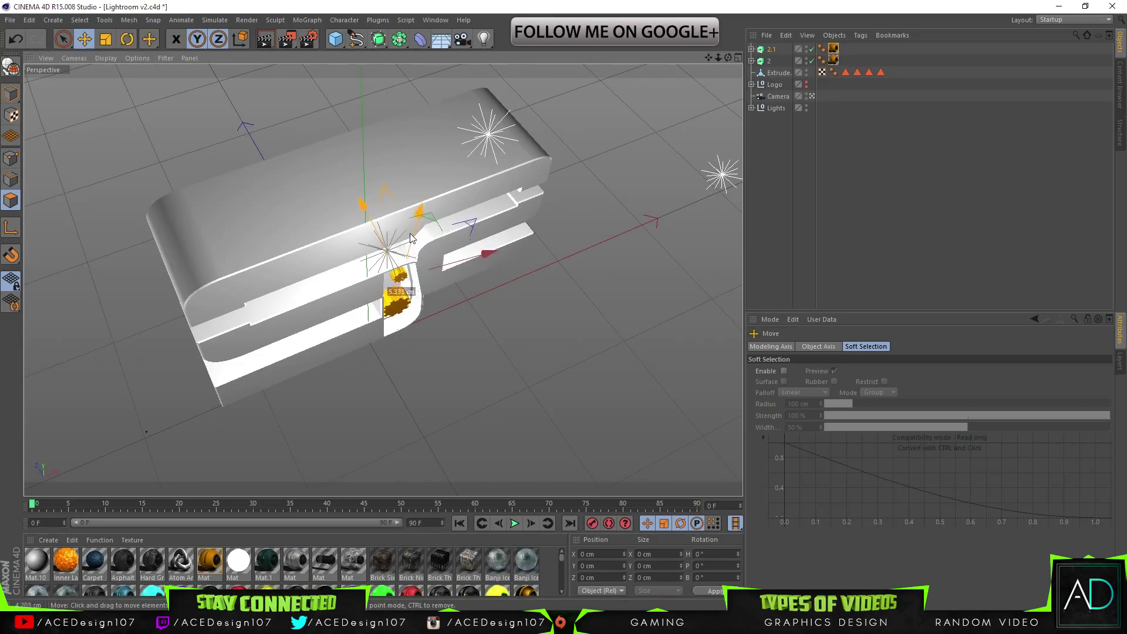
pyautogui.moveTo(413, 237); pyautogui.dragTo(392, 251)
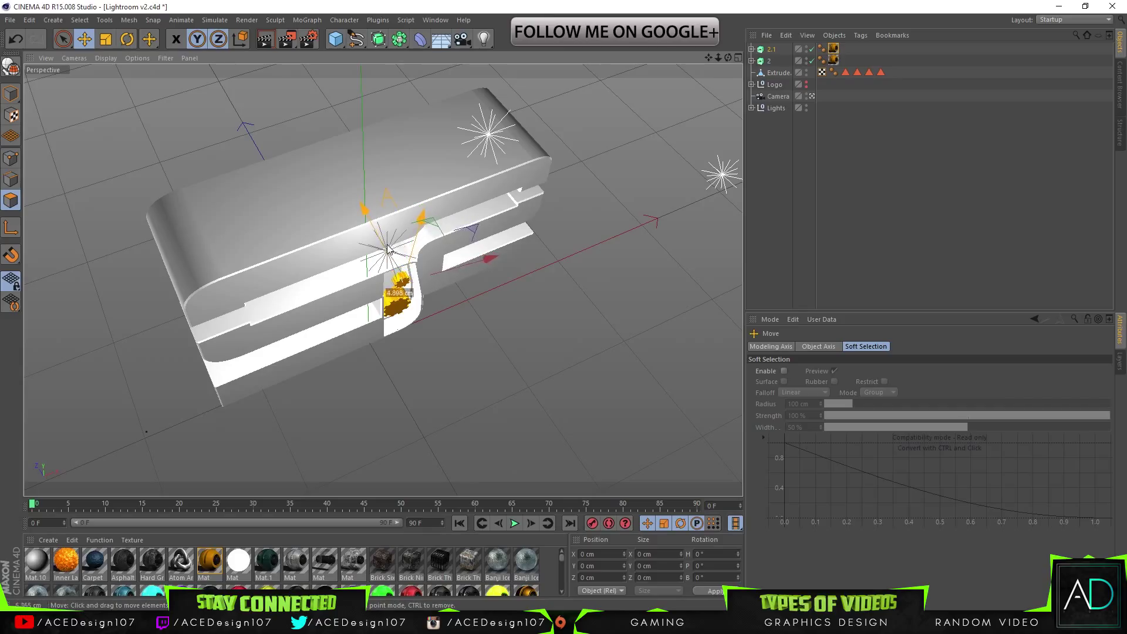
pyautogui.moveTo(388, 248); pyautogui.dragTo(403, 251)
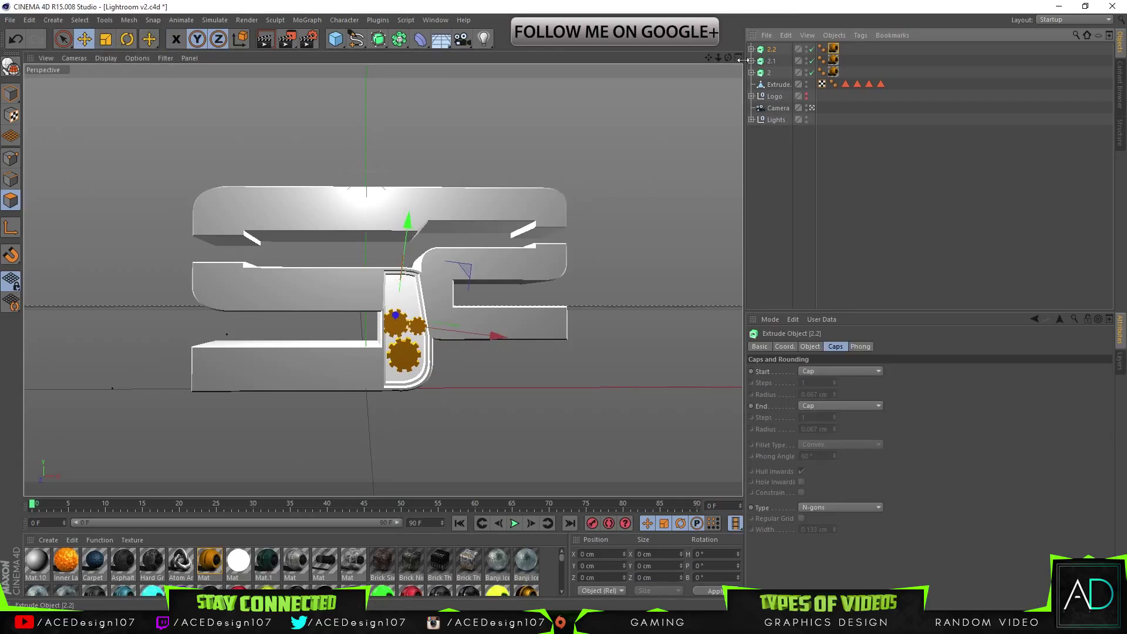
pyautogui.moveTo(408, 324); pyautogui.dragTo(412, 287)
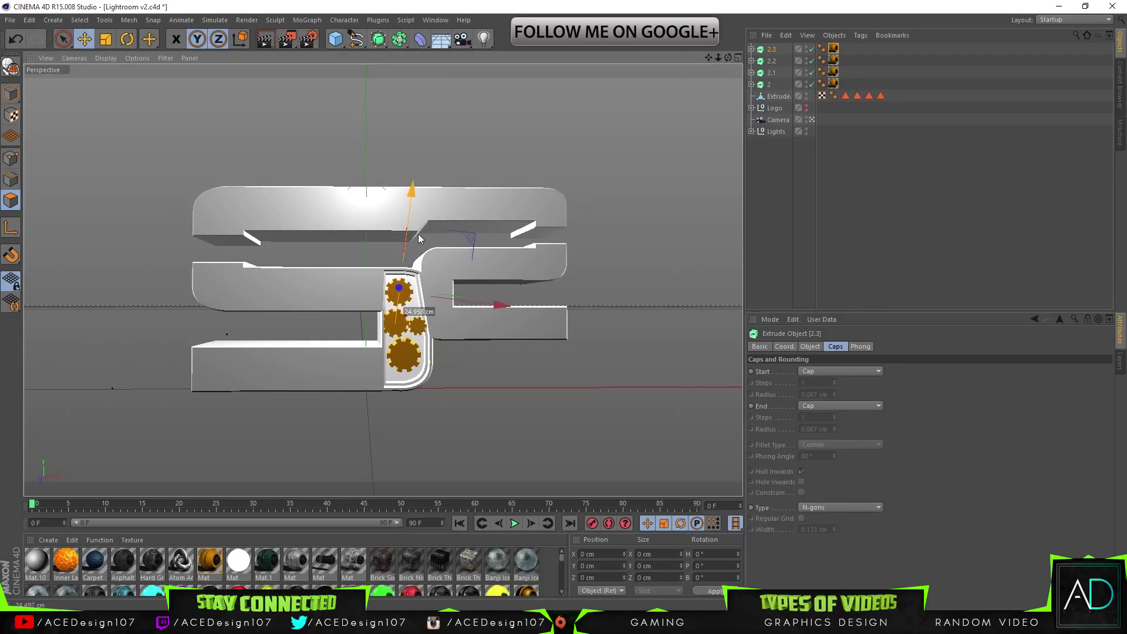
pyautogui.moveTo(420, 238); pyautogui.dragTo(508, 315)
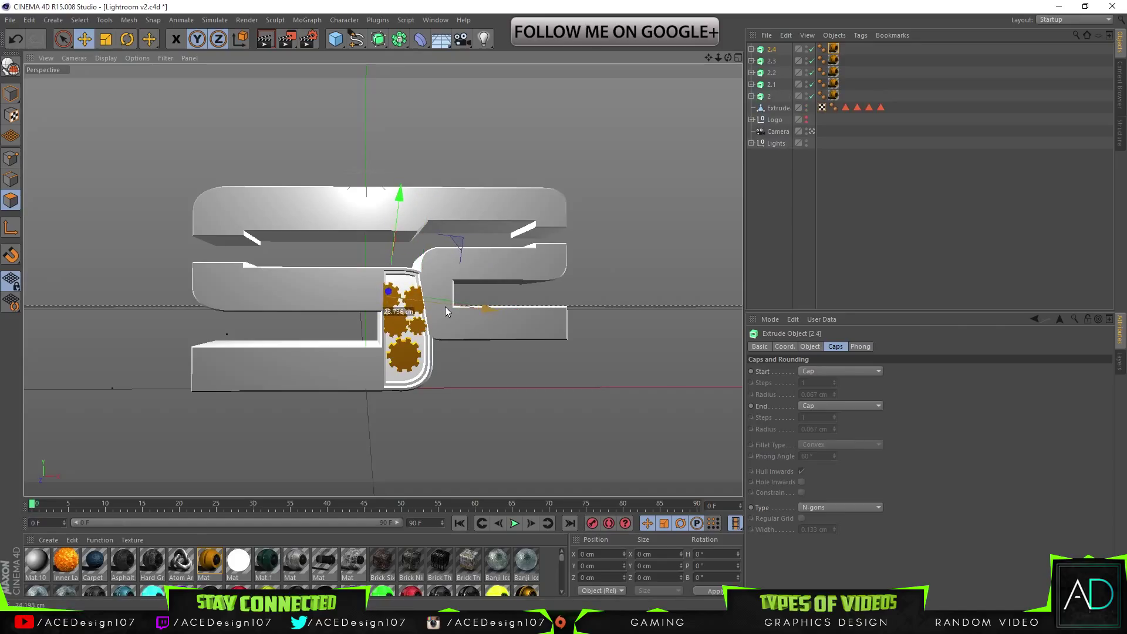
# - Resize the cog copies to varied scales so they fill the recess
pyautogui.click(105, 38)
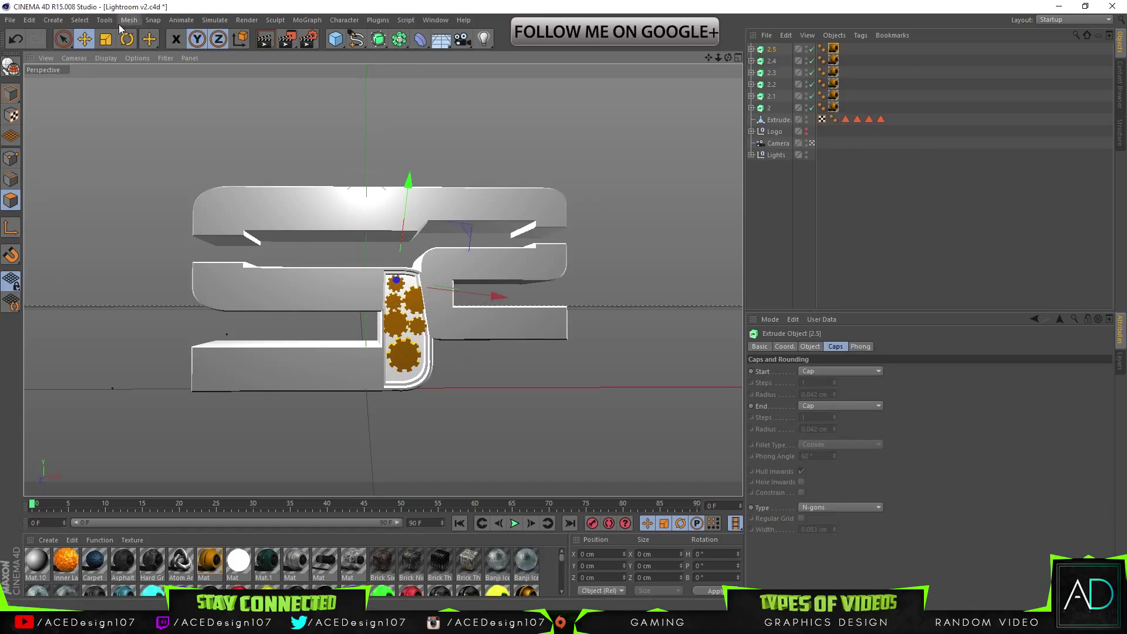
pyautogui.click(105, 39)
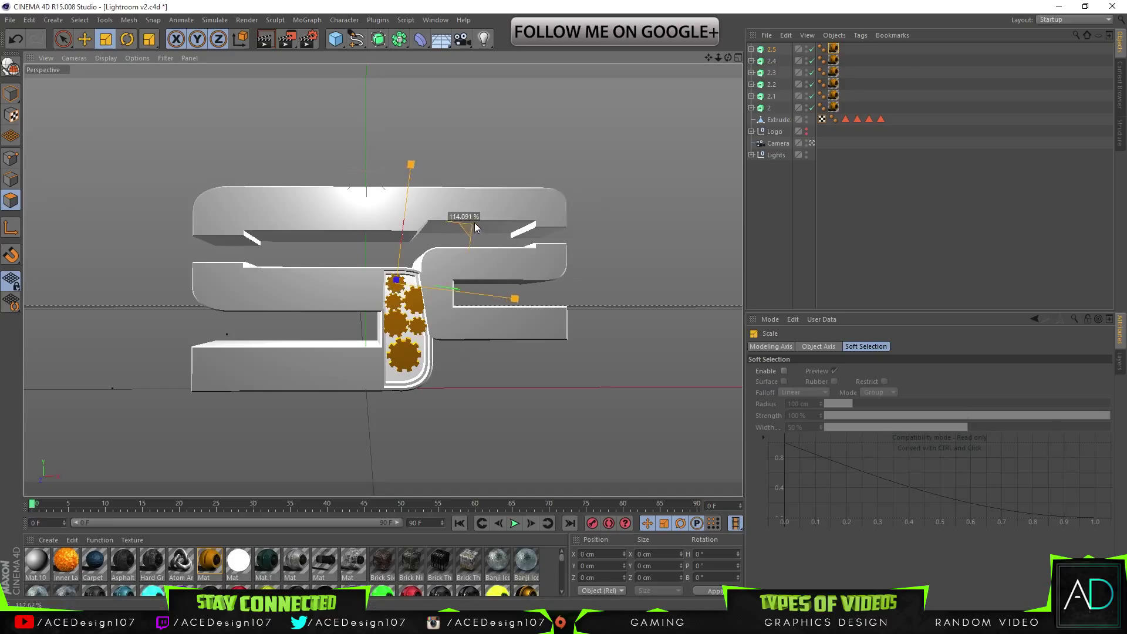
pyautogui.click(84, 39)
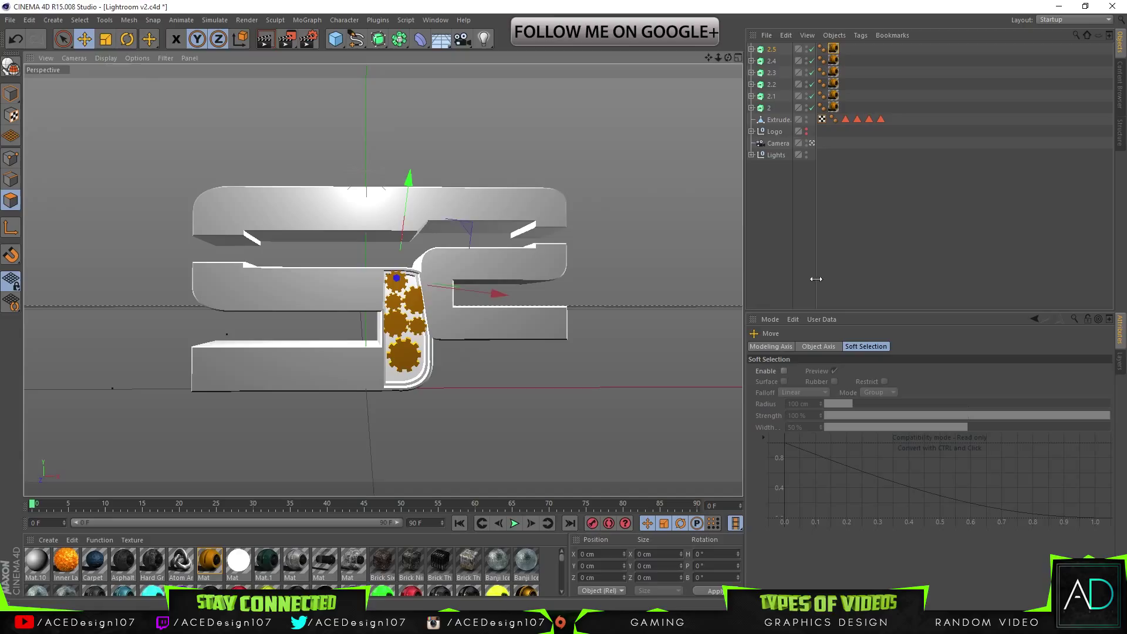
pyautogui.click(266, 40)
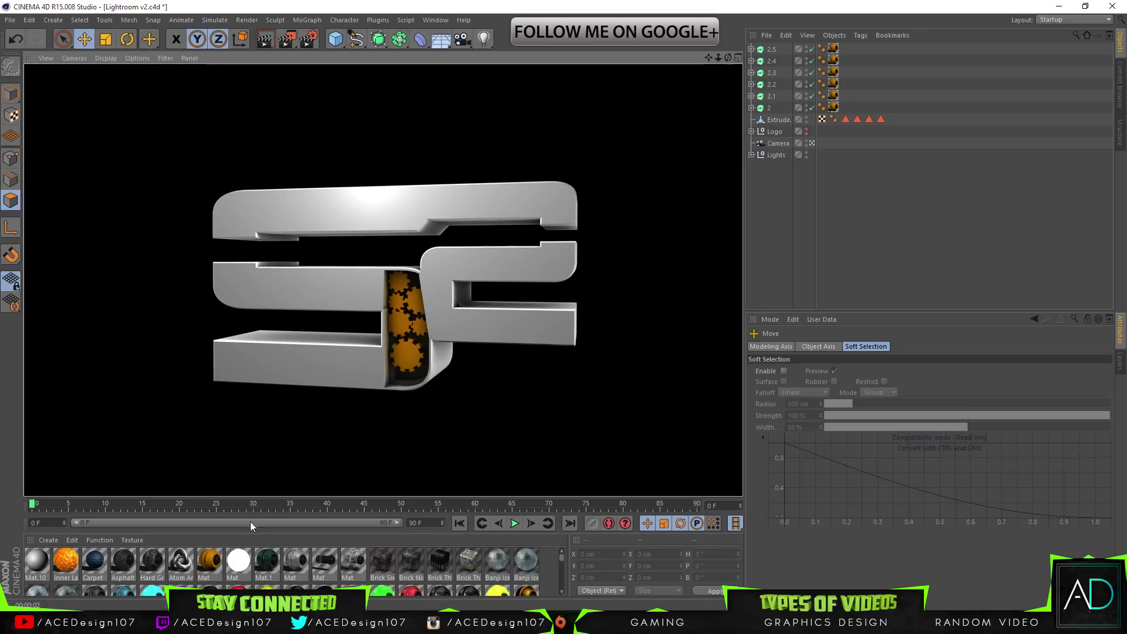
# - Drag the orange Inner Lava material onto all six cog wheel copies
pyautogui.click(36, 564)
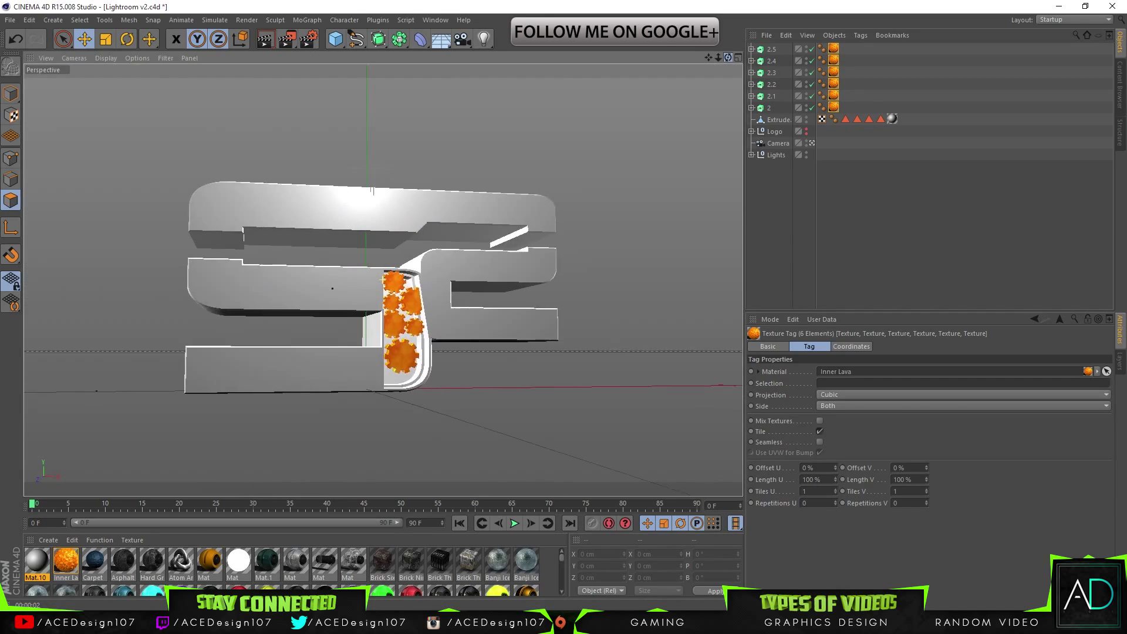
# - Select the top bar's front polygon and inset it with Extrude Inner
pyautogui.moveTo(359, 287); pyautogui.dragTo(359, 244)
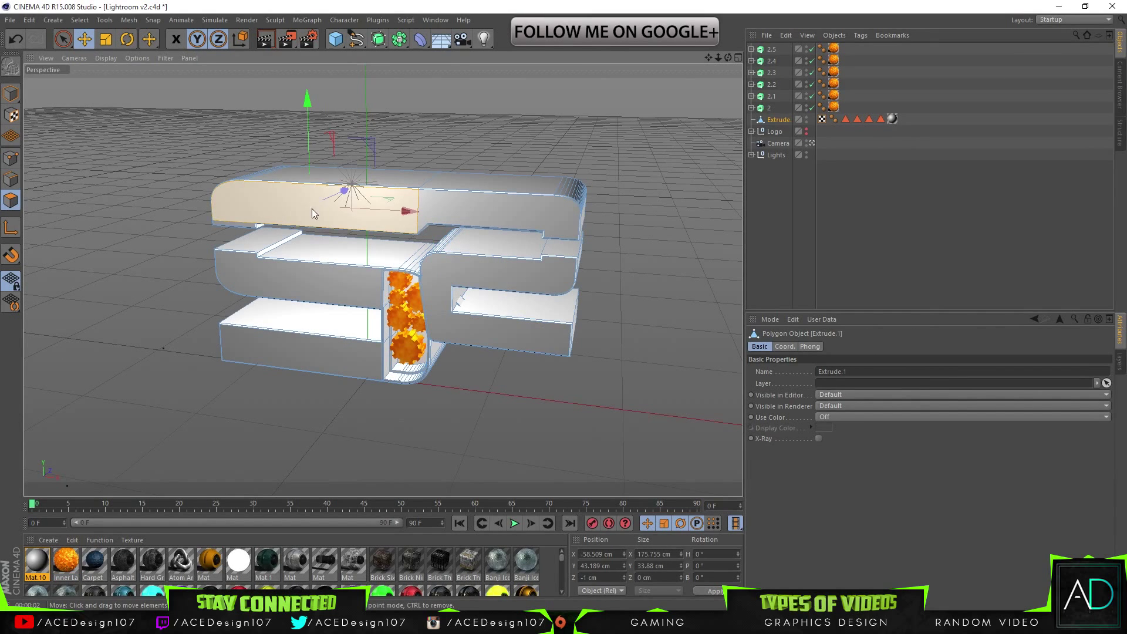
pyautogui.rightClick(312, 214)
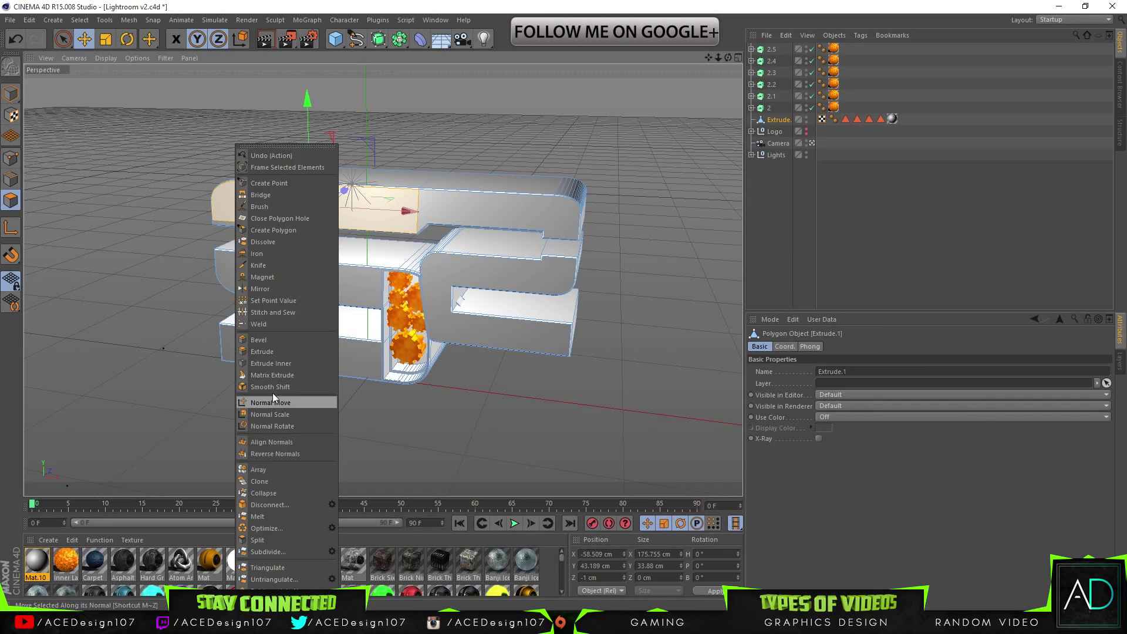
pyautogui.click(271, 363)
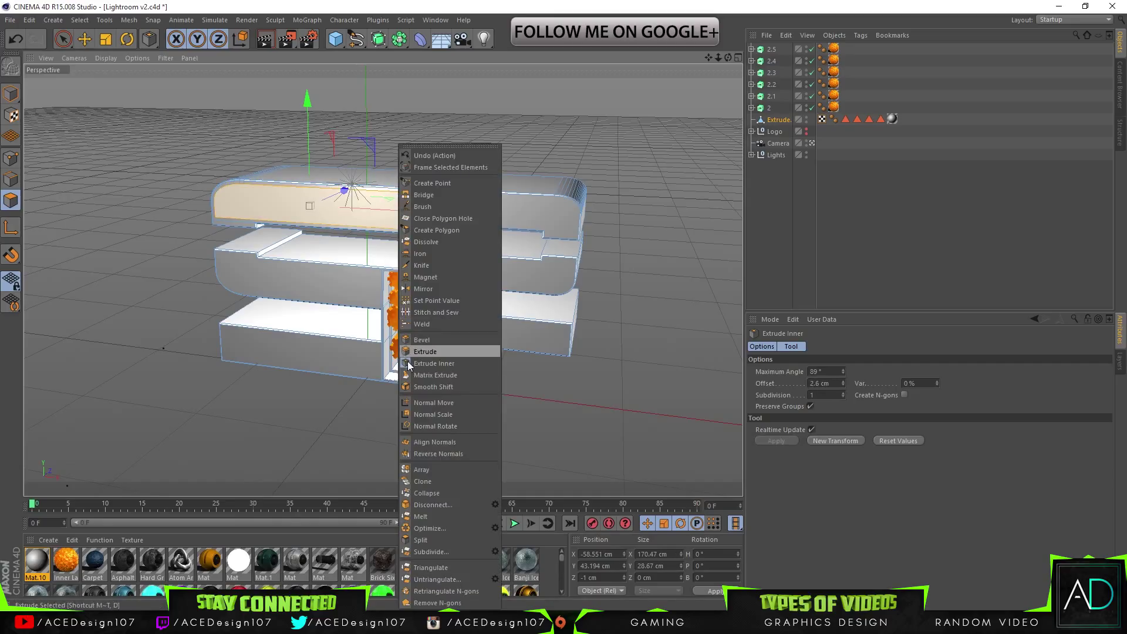
pyautogui.click(425, 350)
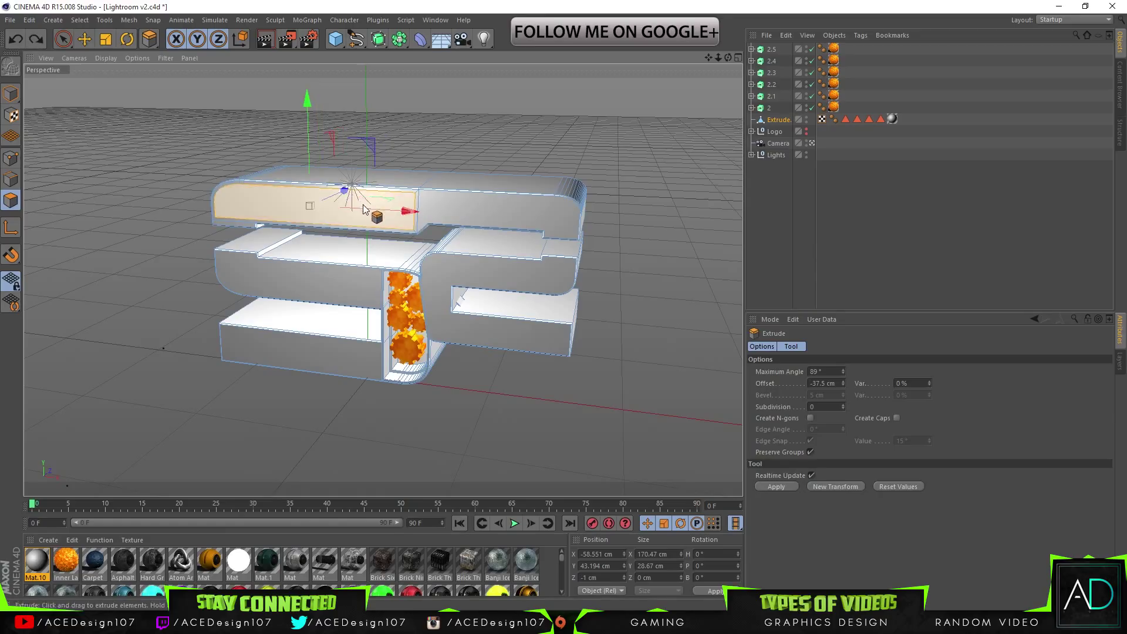
pyautogui.rightClick(365, 208)
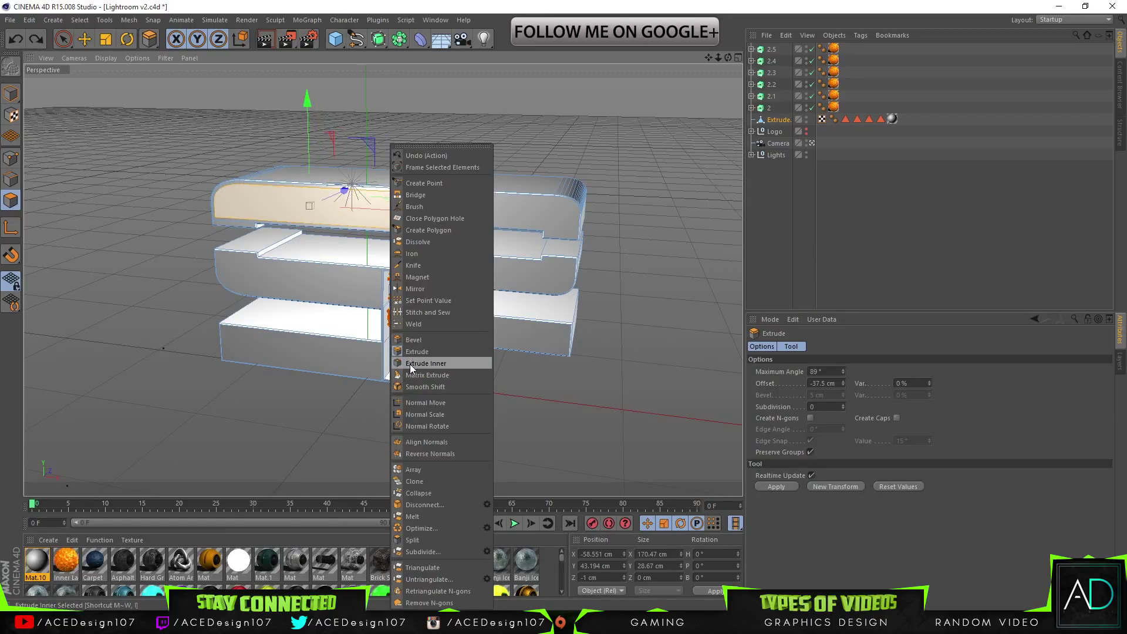
pyautogui.click(425, 363)
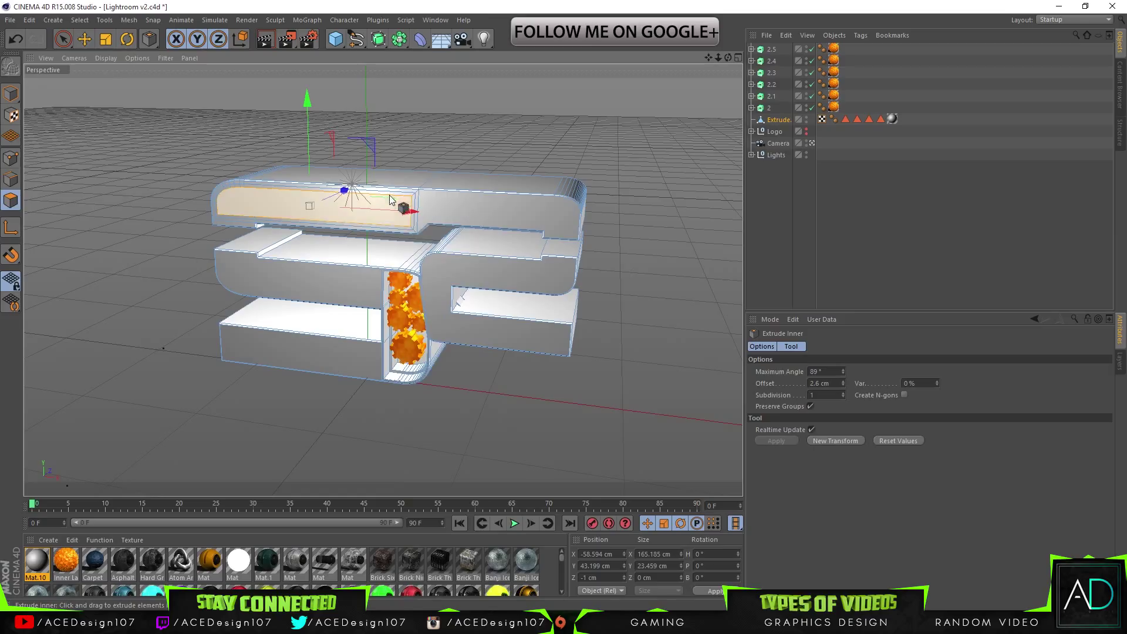
# - Extrude the inset face with a negative offset to sink the recessed panel inward
pyautogui.rightClick(392, 199)
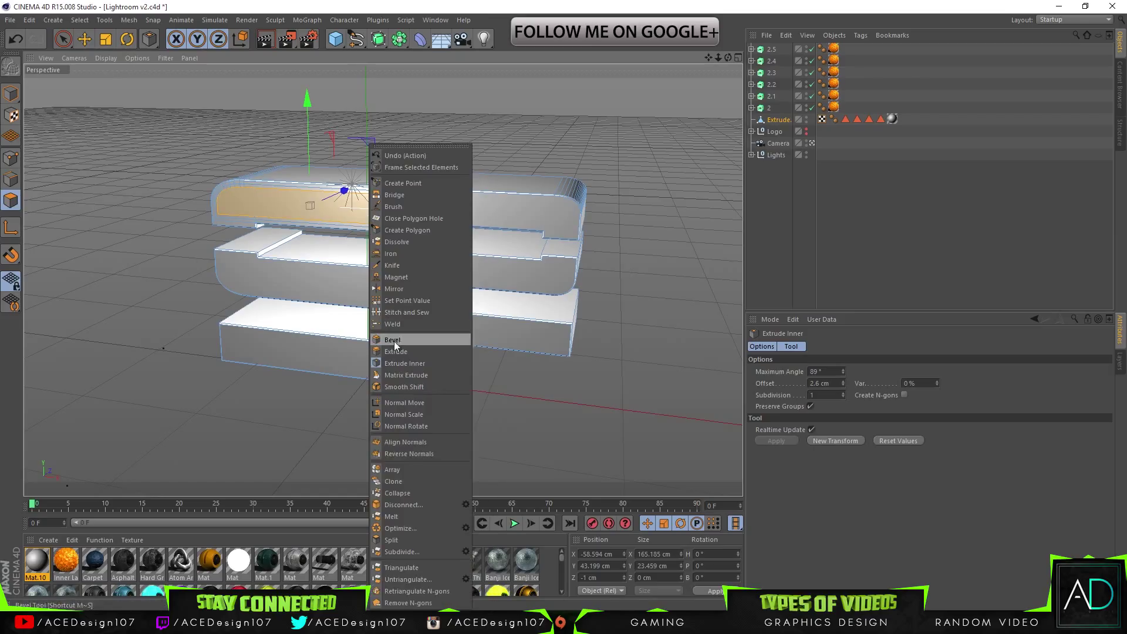
pyautogui.click(395, 351)
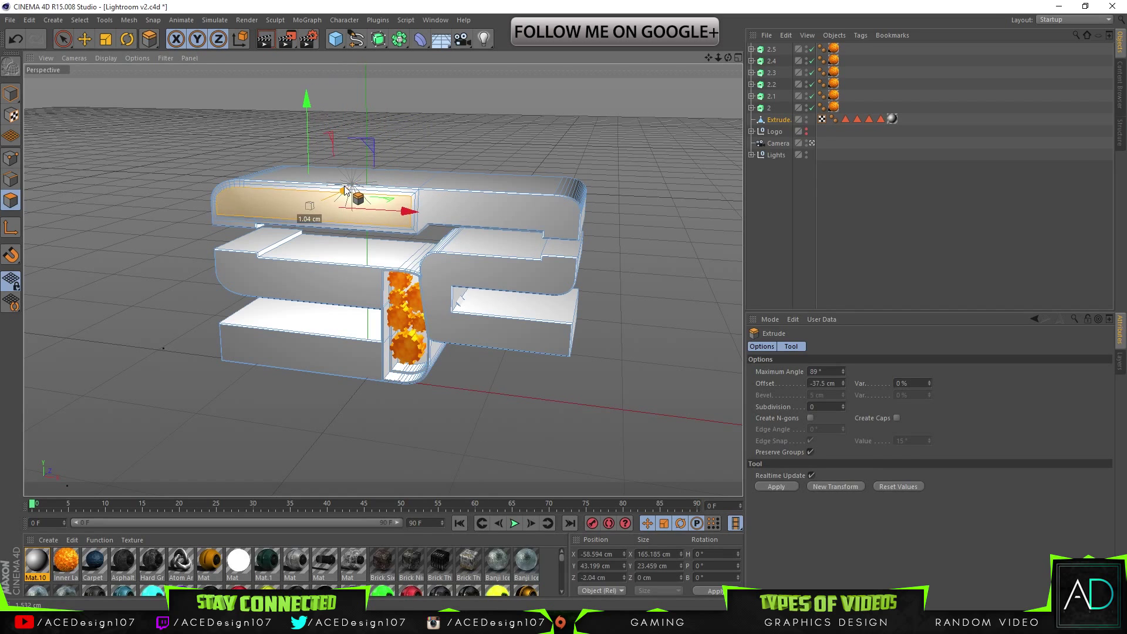
pyautogui.rightClick(348, 190)
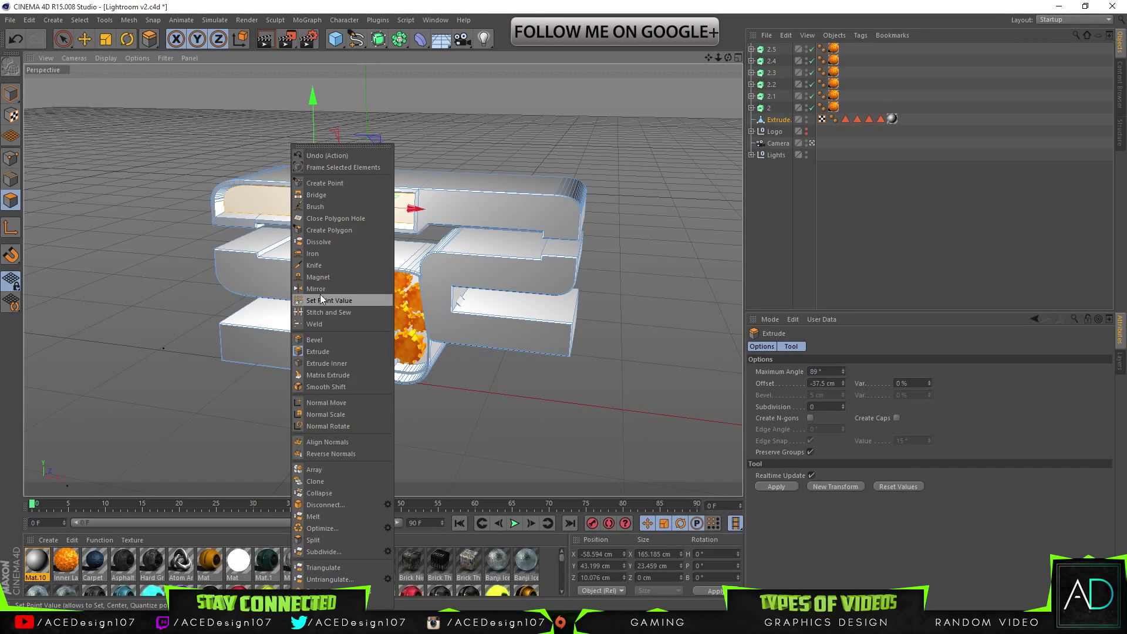
pyautogui.click(327, 363)
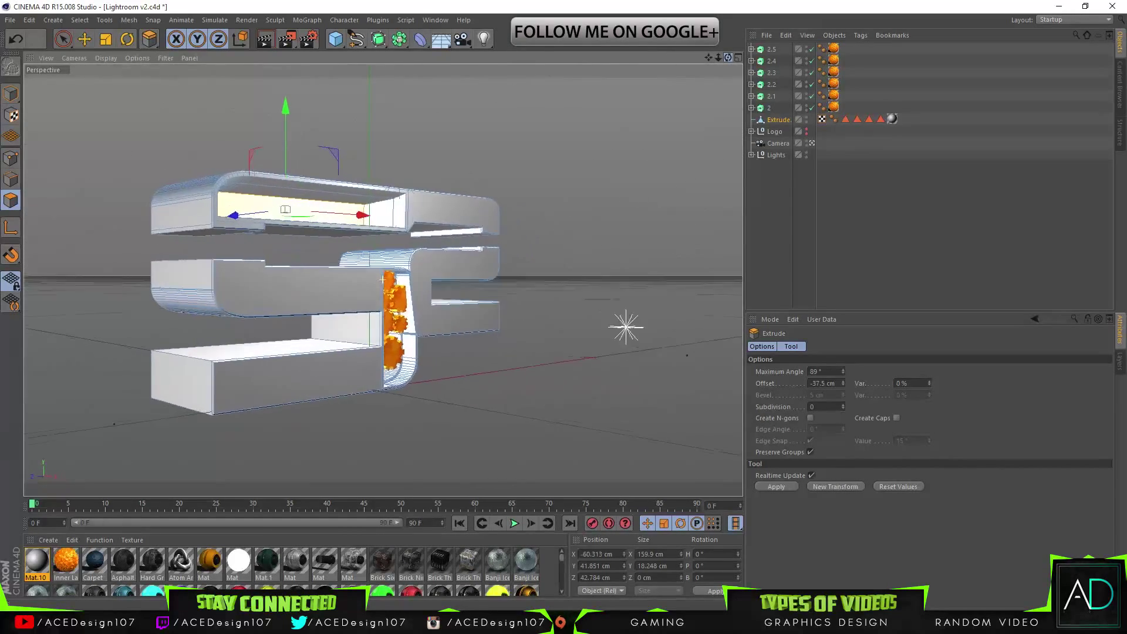
pyautogui.click(434, 20)
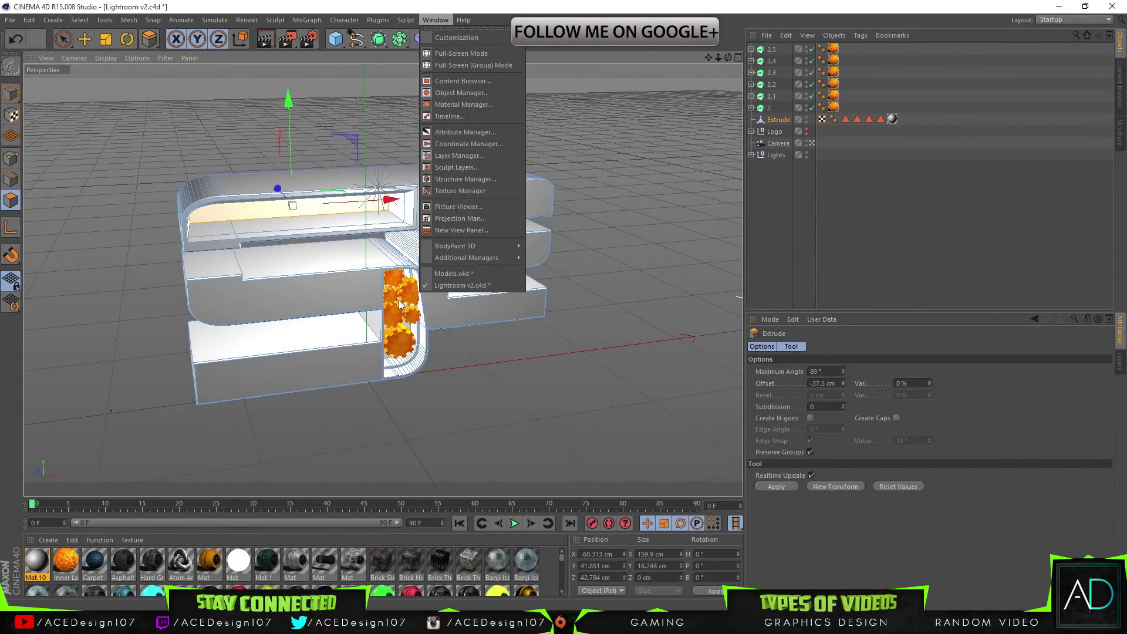
# - Copy the Cylinder rods from Models.c4d and paste them into the Lightroom v2 scene
pyautogui.click(453, 274)
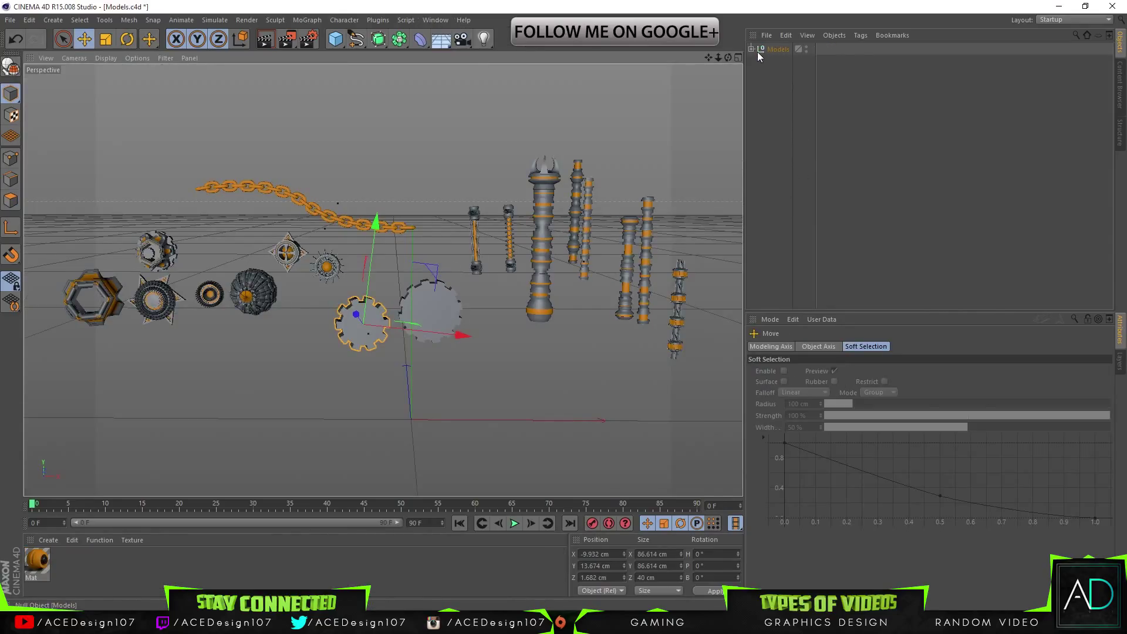
pyautogui.click(759, 49)
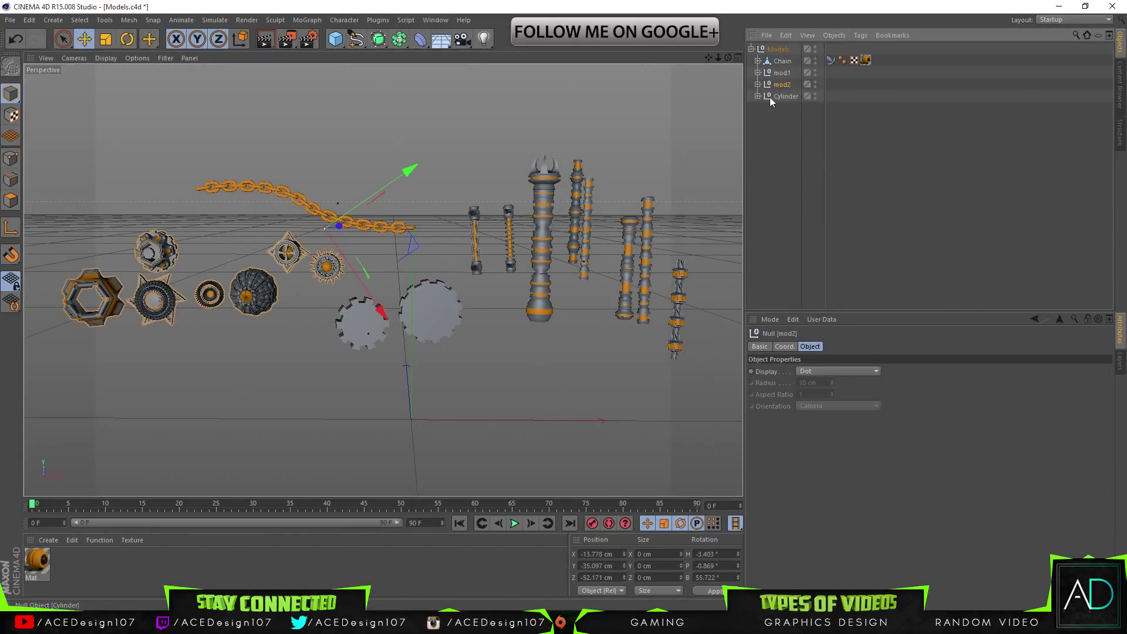
pyautogui.click(783, 72)
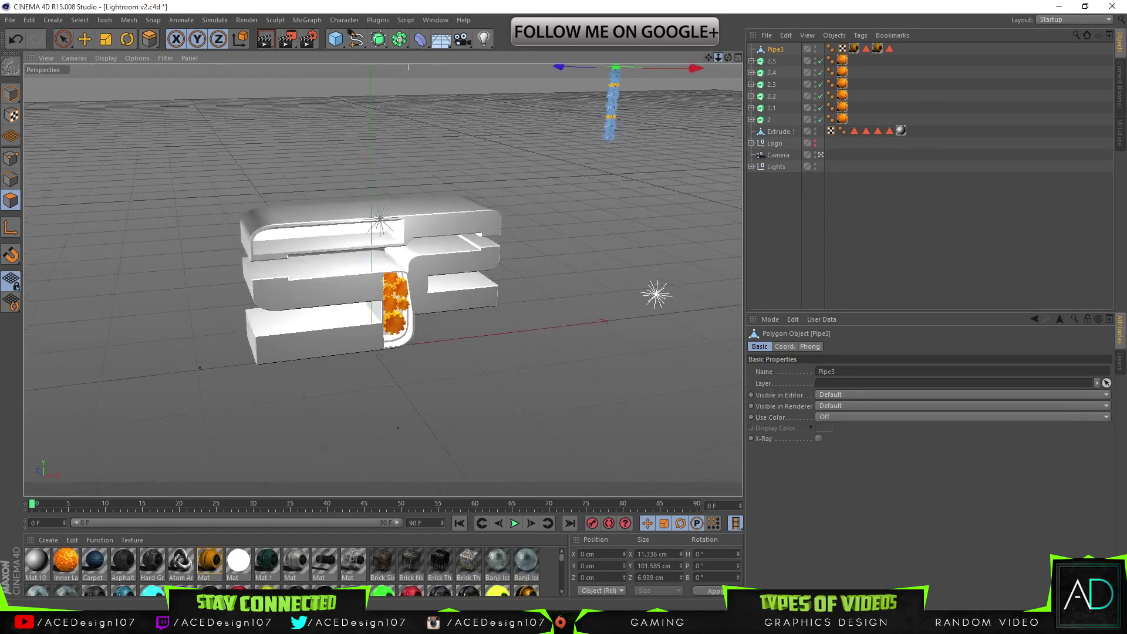
pyautogui.rightClick(774, 49)
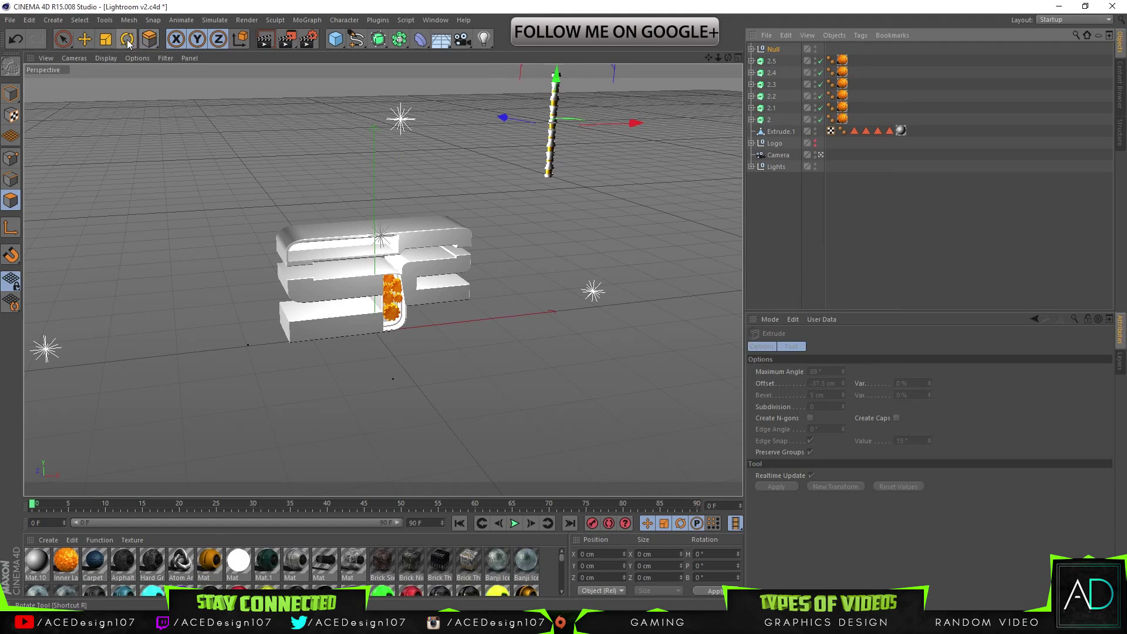
# - Rotate the pasted roller rod to lie horizontally
pyautogui.click(126, 39)
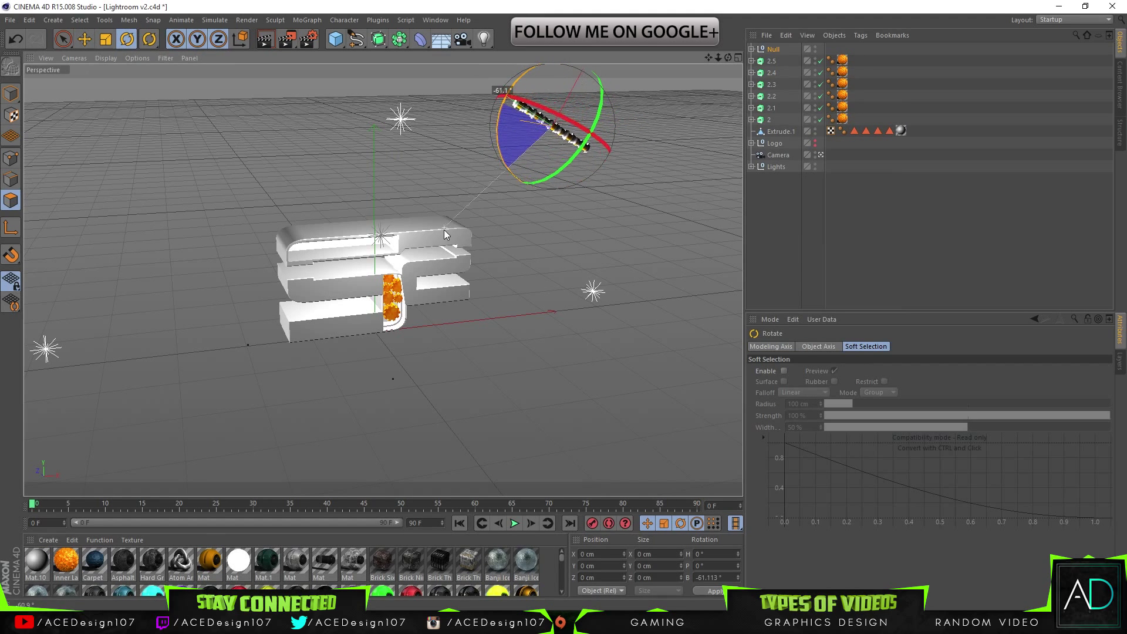
pyautogui.moveTo(444, 234); pyautogui.dragTo(470, 352)
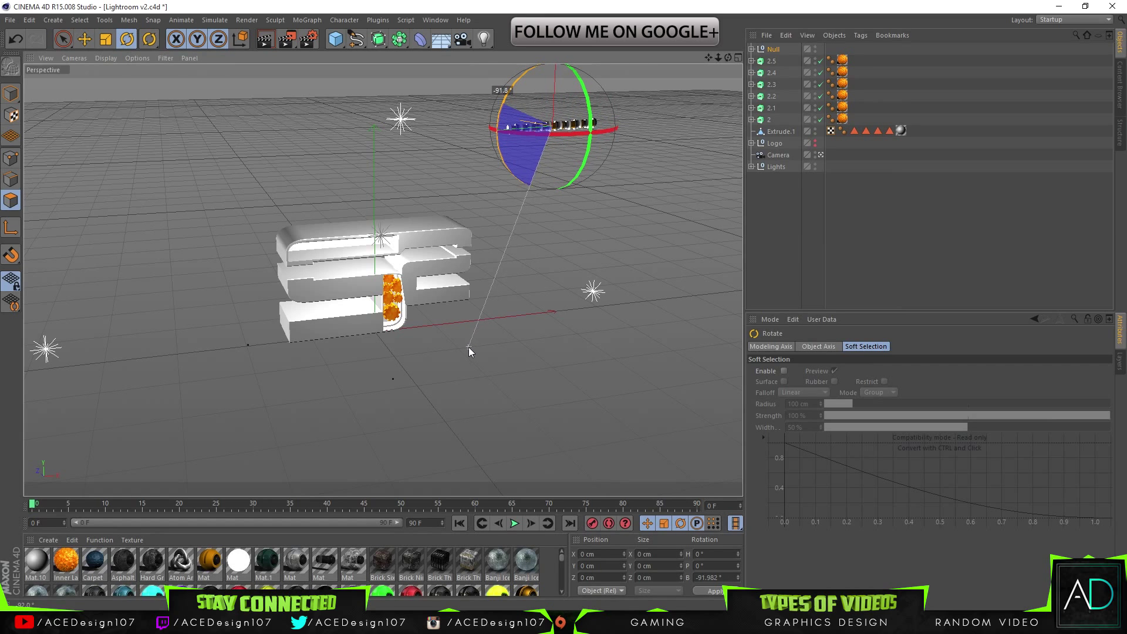
pyautogui.click(85, 39)
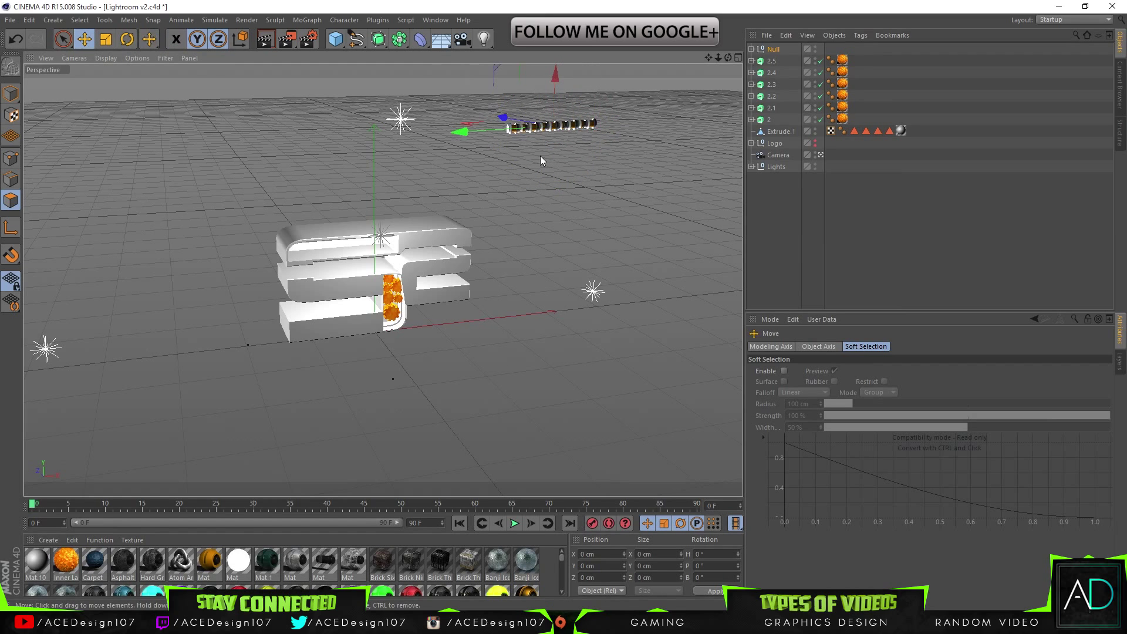
# - Move the horizontal rod into the recessed top channel of the S logo
pyautogui.moveTo(553, 122); pyautogui.dragTo(331, 133)
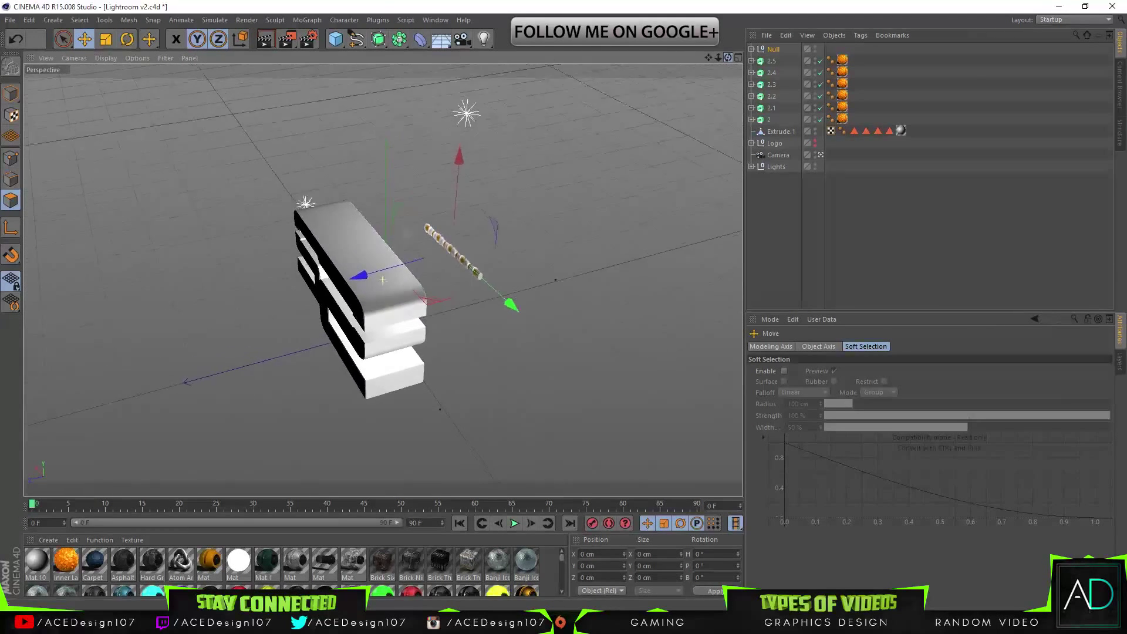
pyautogui.moveTo(383, 279); pyautogui.dragTo(335, 291)
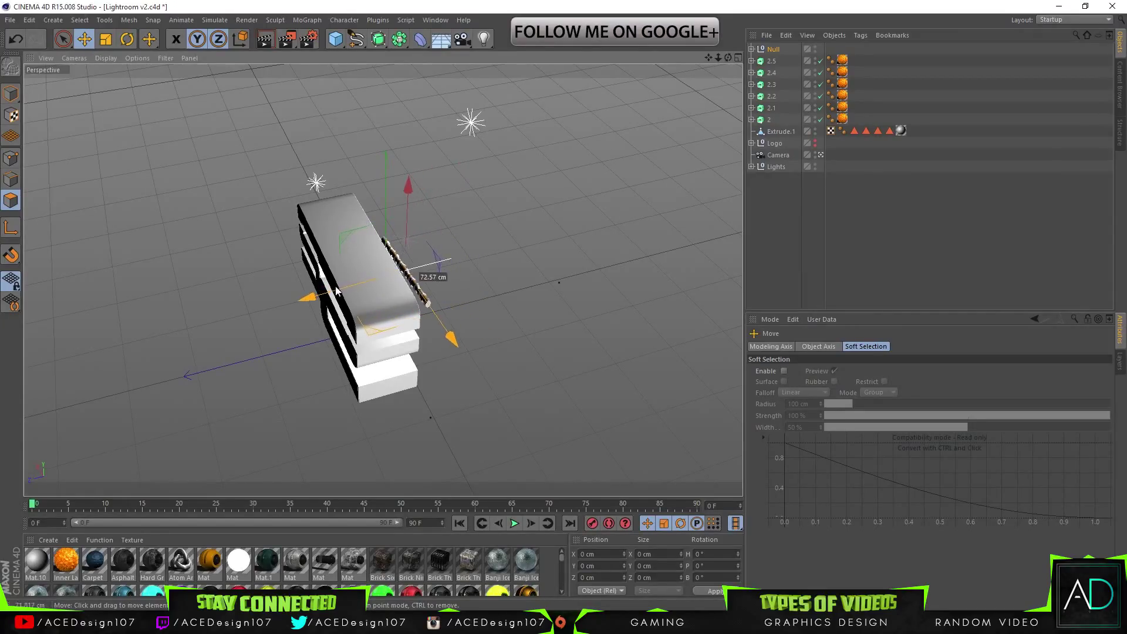
pyautogui.moveTo(335, 291); pyautogui.dragTo(388, 230)
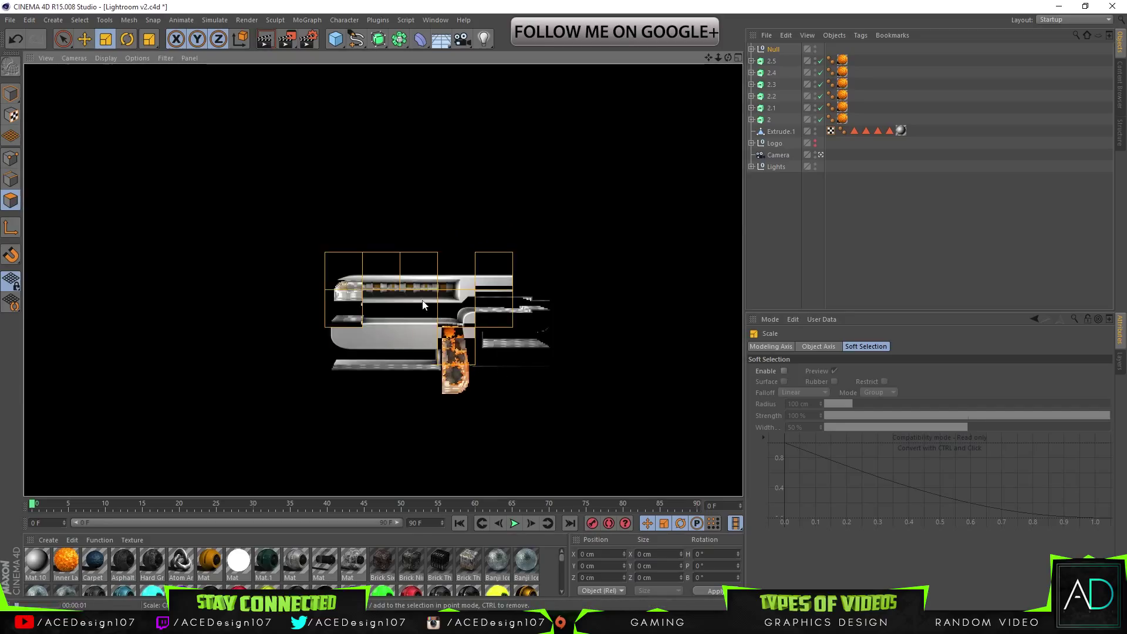
pyautogui.click(773, 50)
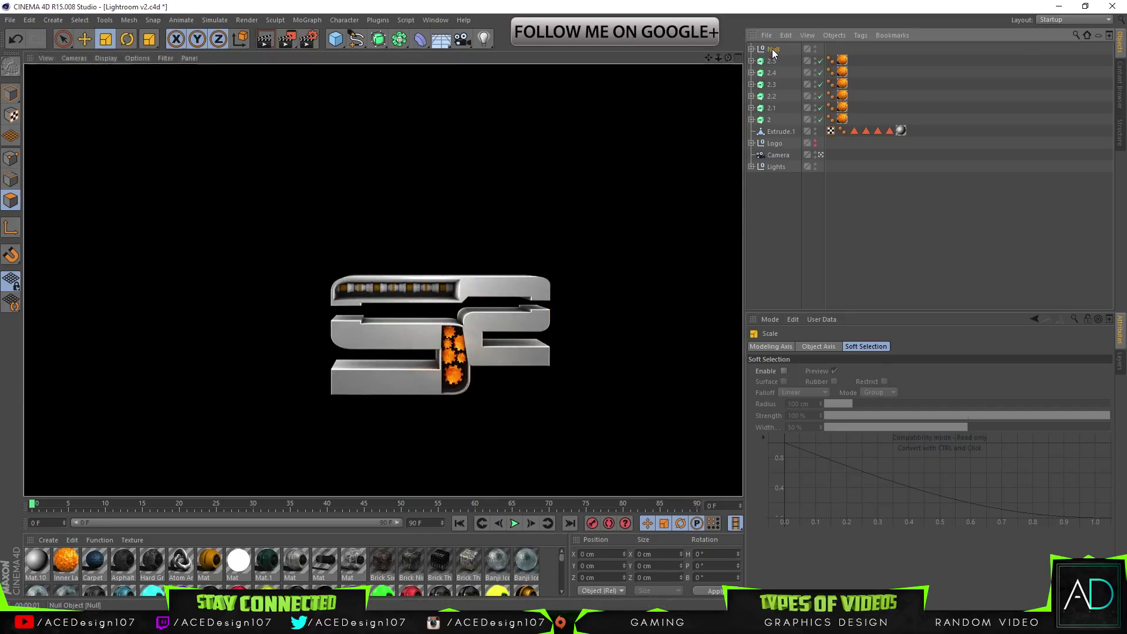
pyautogui.click(83, 39)
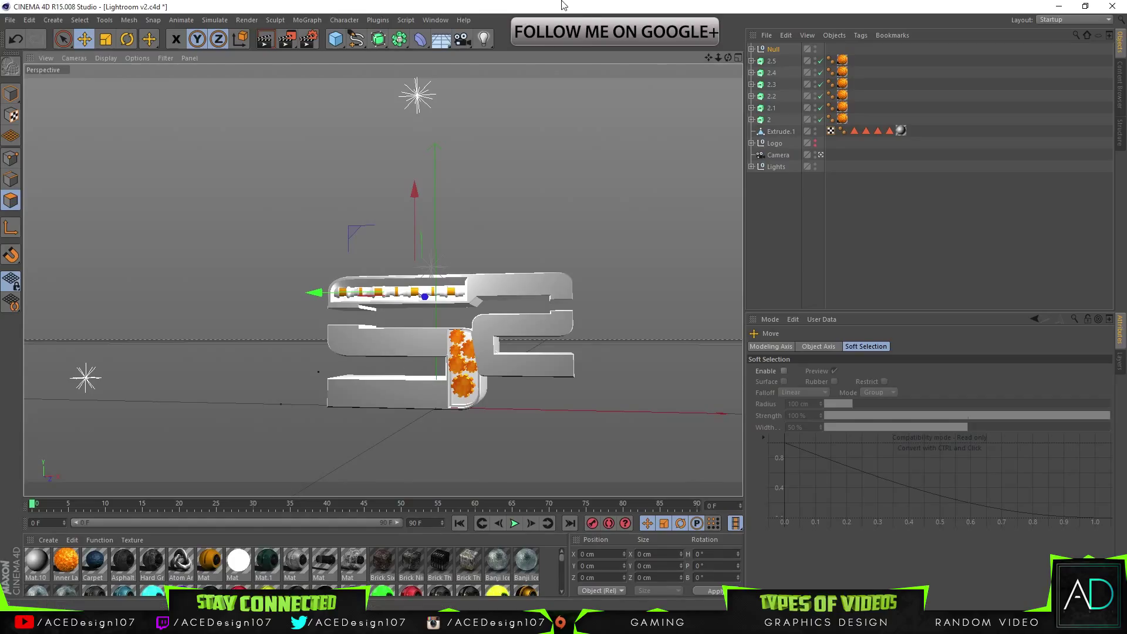
# - Knife-cut panel edges across the lower bar of Extrude.1, then return to Live Selection
pyautogui.click(782, 131)
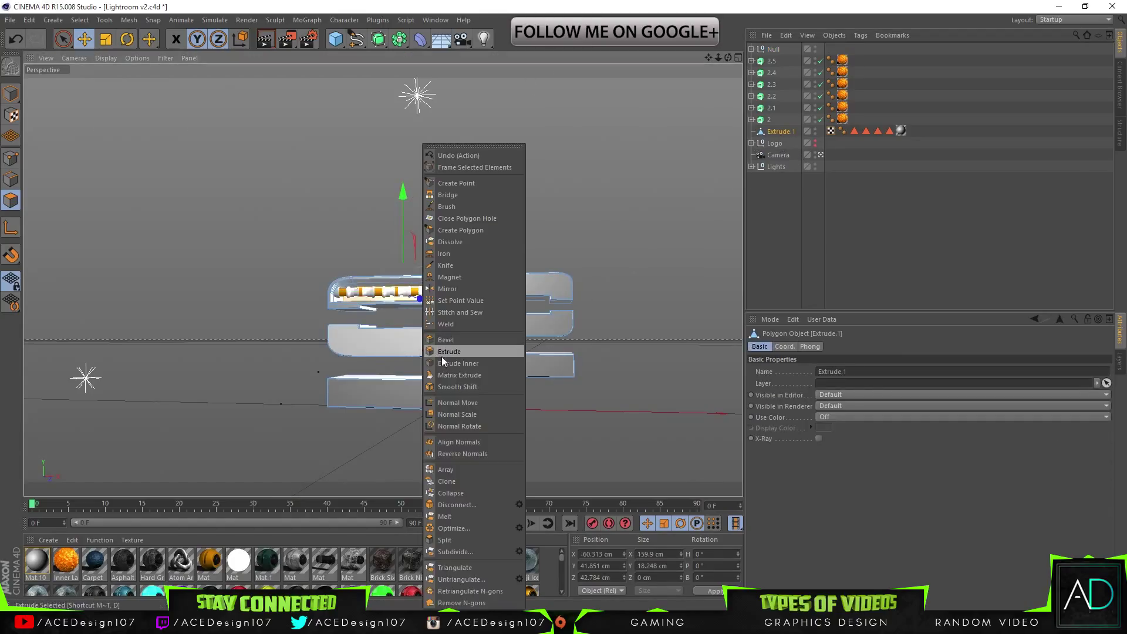
pyautogui.moveTo(446, 264)
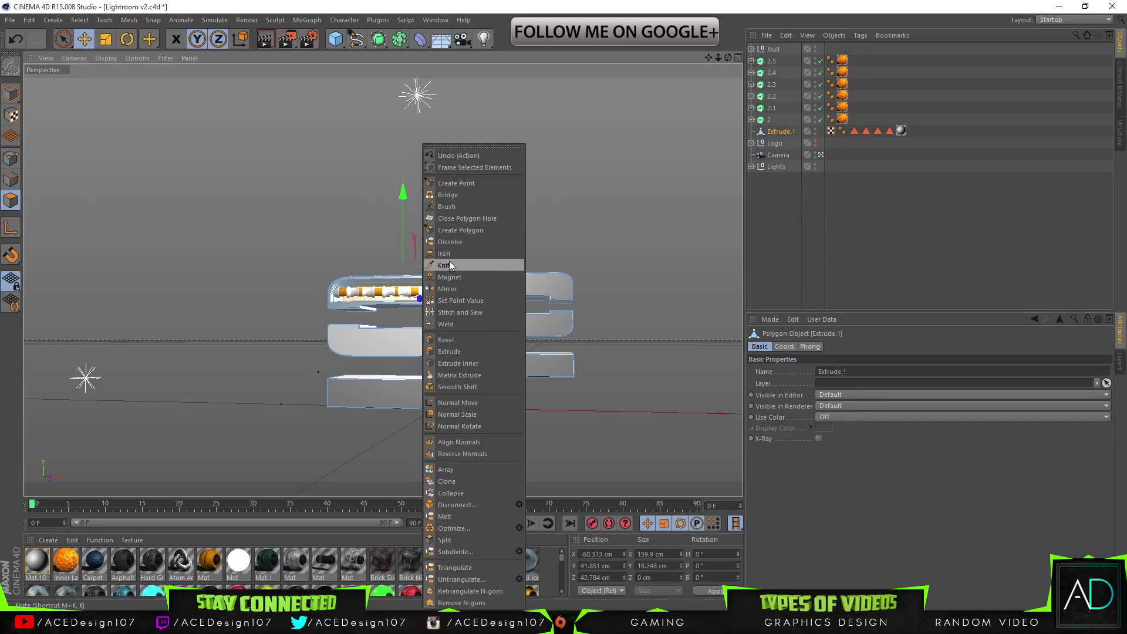
pyautogui.click(445, 264)
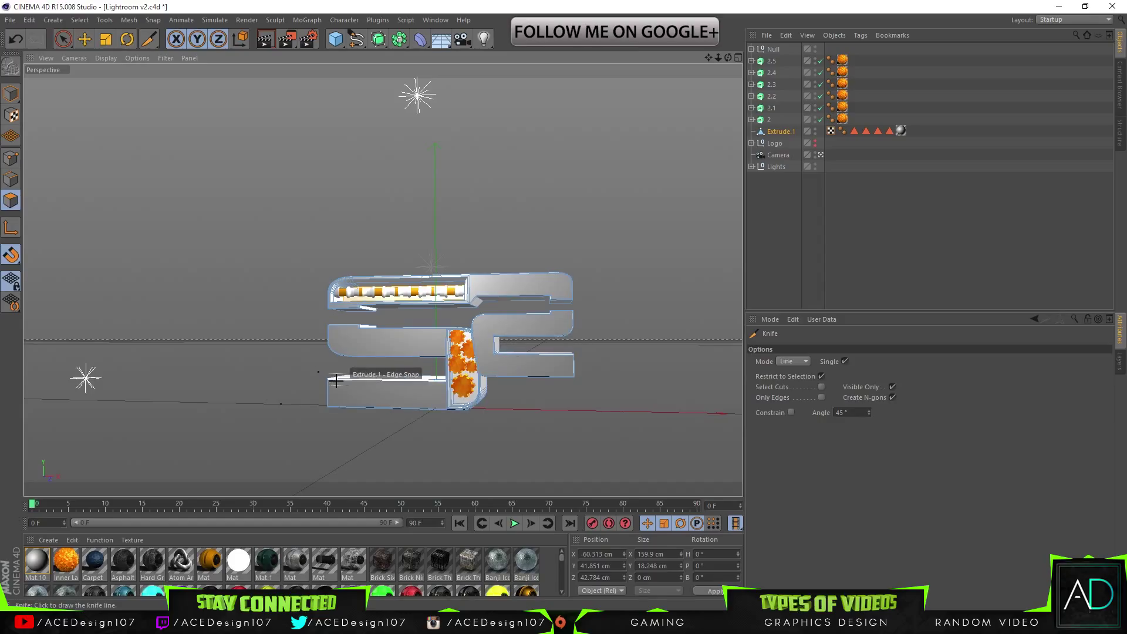
pyautogui.click(62, 39)
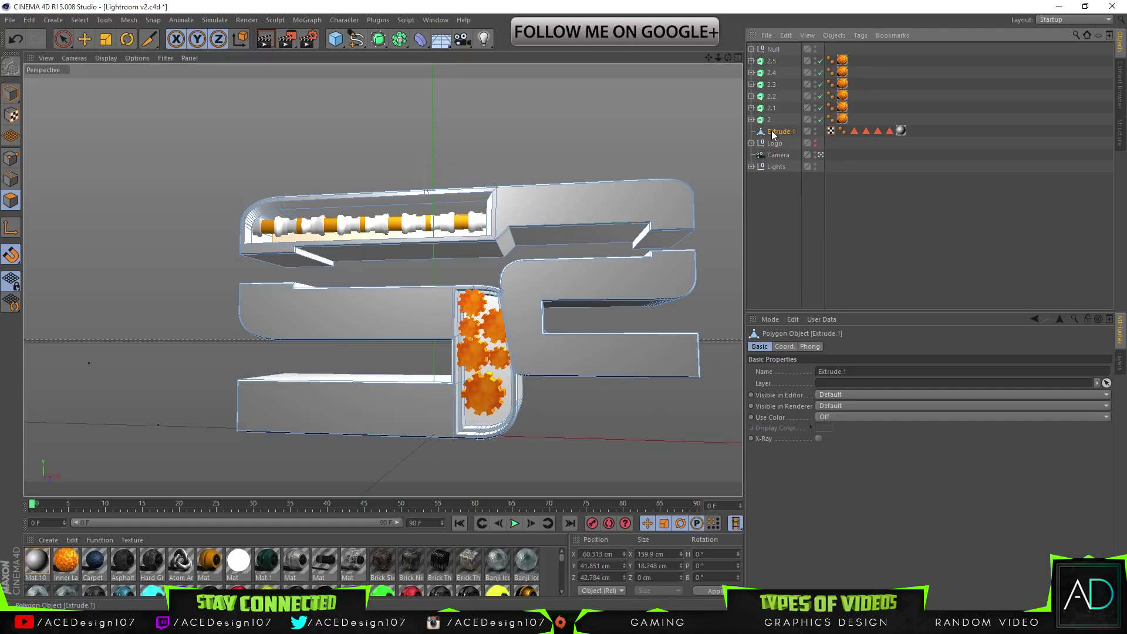
pyautogui.click(63, 38)
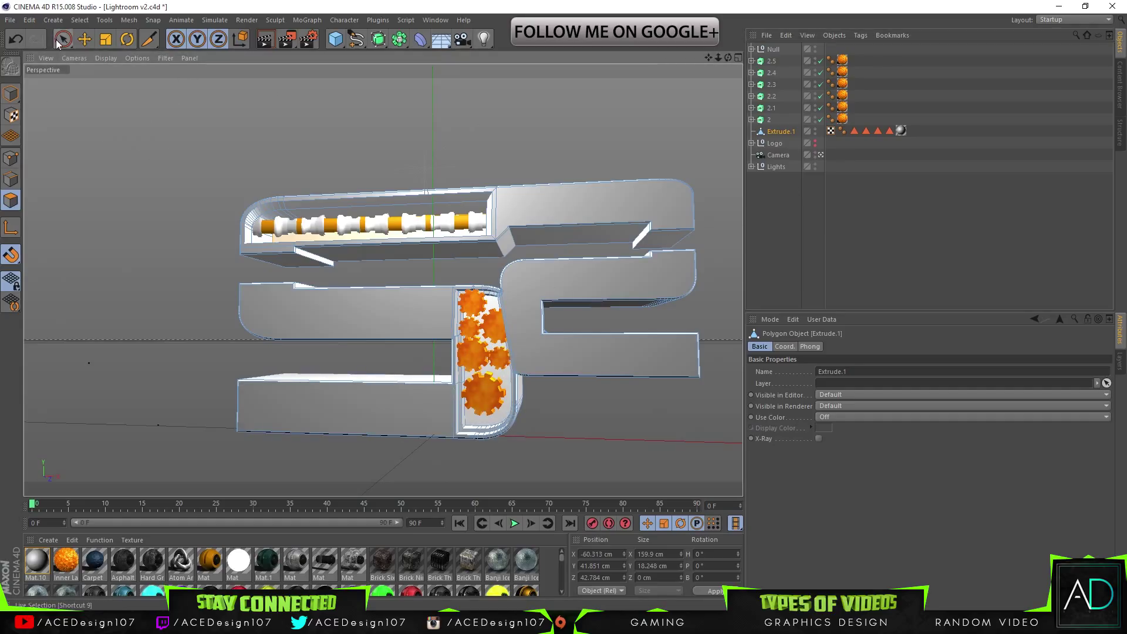
pyautogui.click(63, 39)
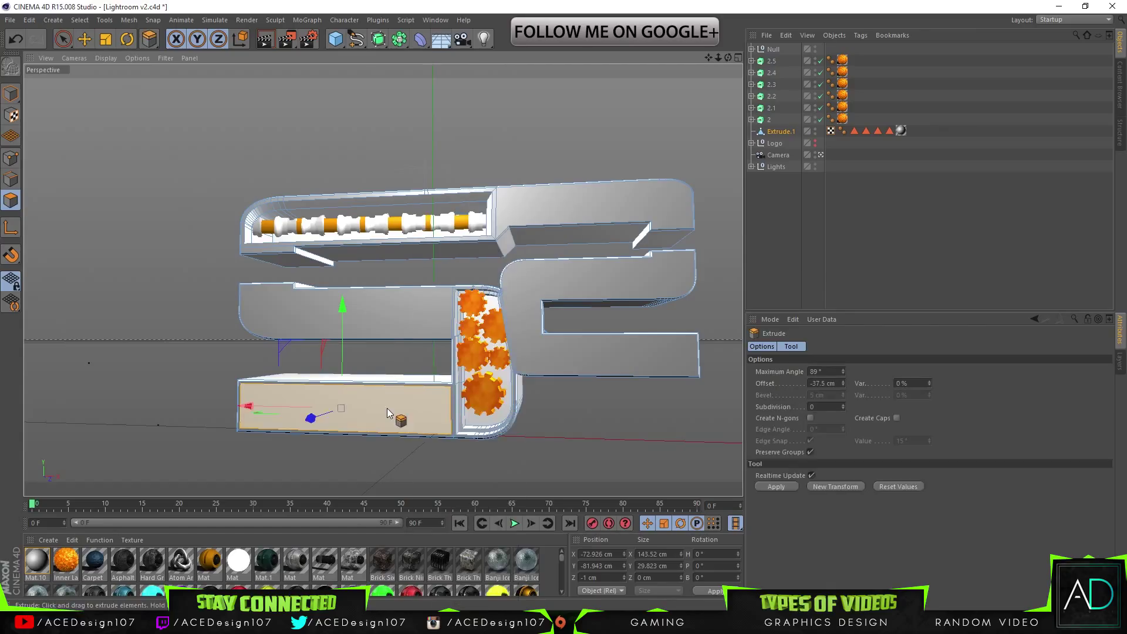
# - Push the lower bar's front panel back into the bar with Extrude
pyautogui.moveTo(401, 420); pyautogui.dragTo(323, 417)
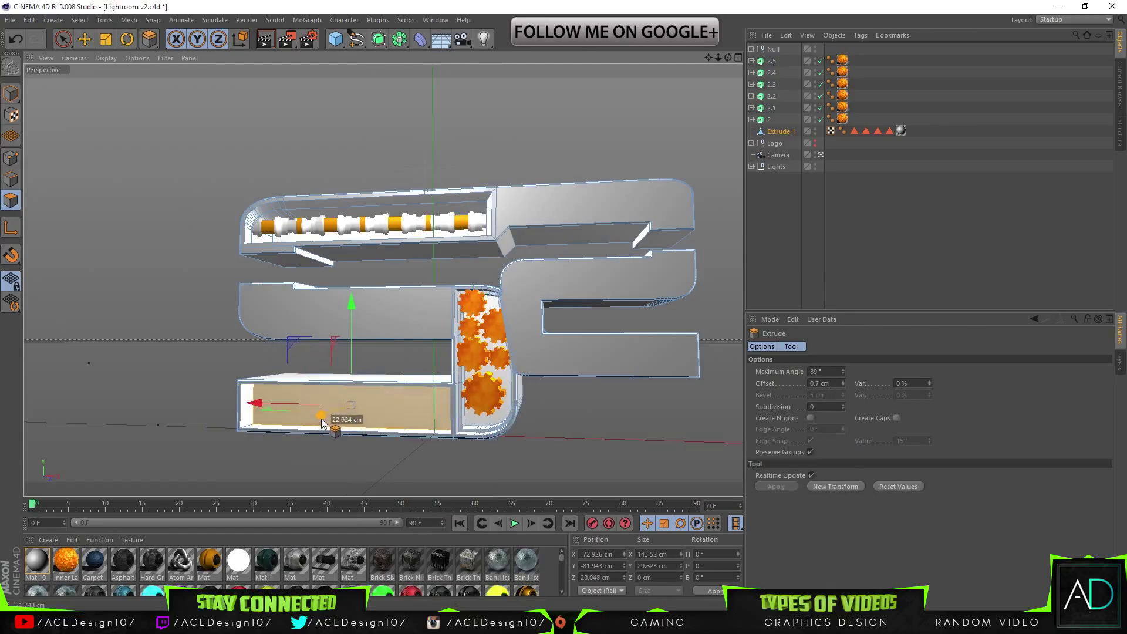
pyautogui.rightClick(324, 420)
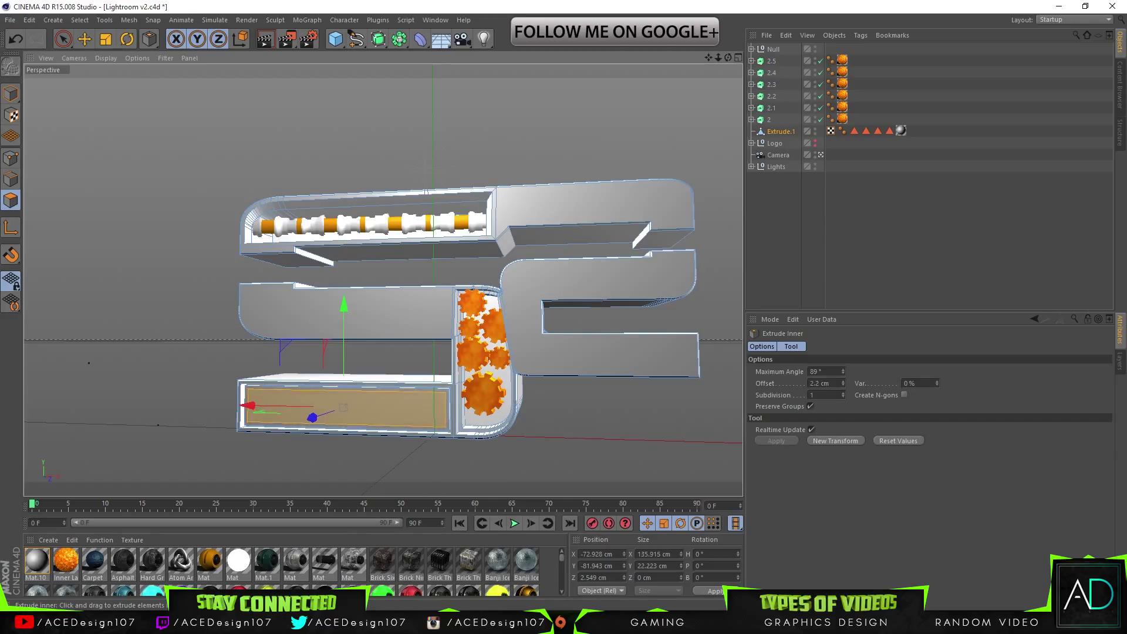
pyautogui.rightClick(341, 407)
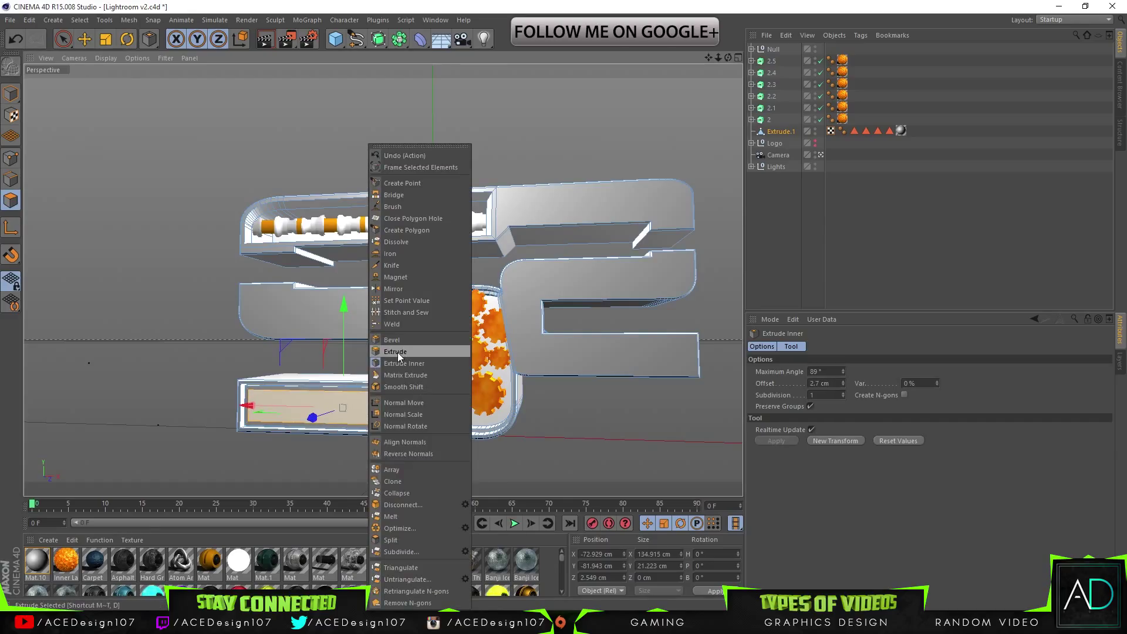
pyautogui.click(394, 351)
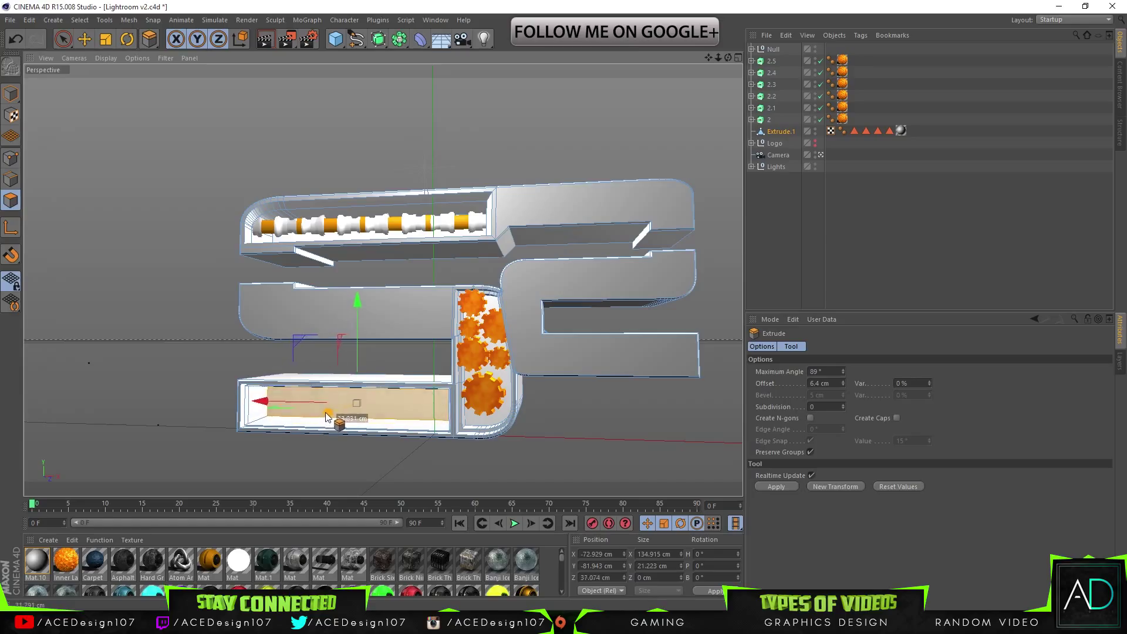
# - Inset the panel with Extrude Inner to leave a rim around the pocket
pyautogui.rightClick(343, 407)
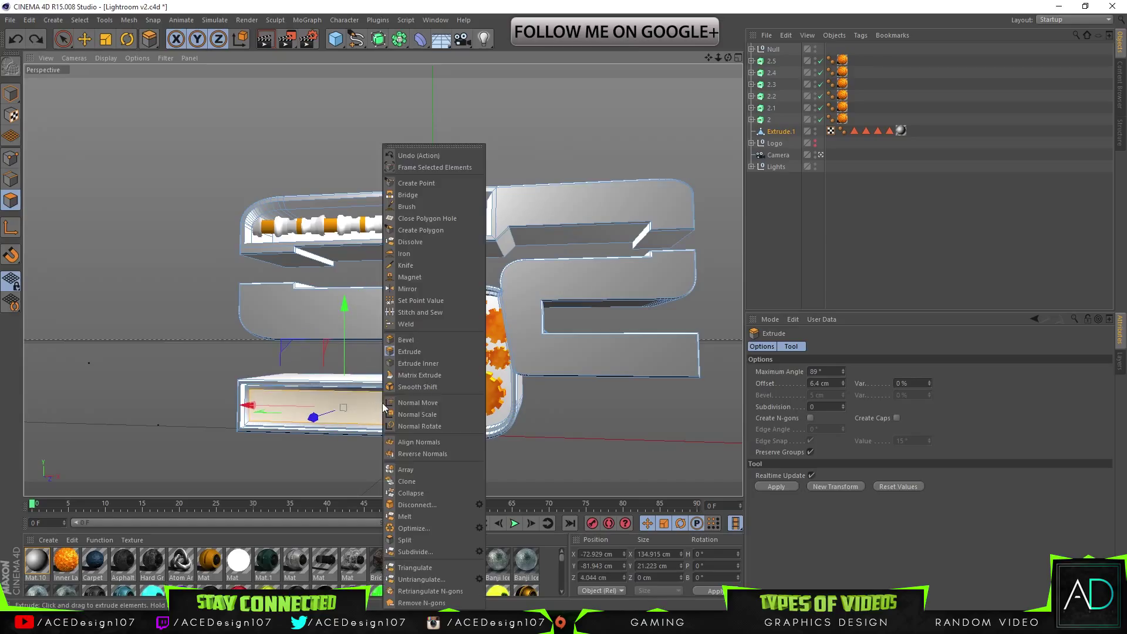
pyautogui.click(418, 362)
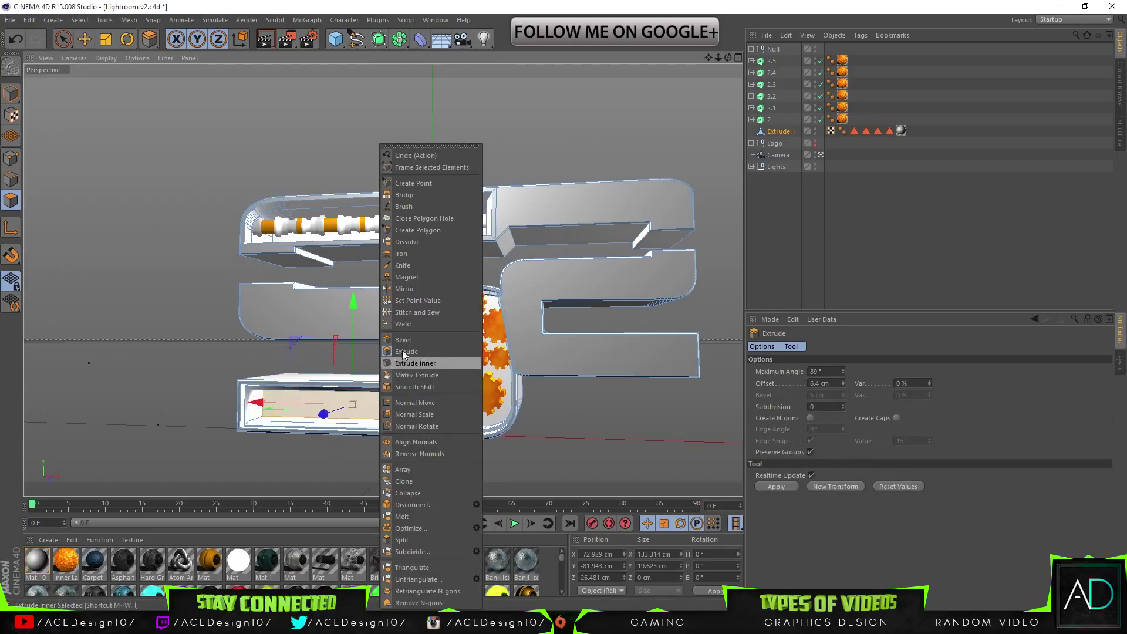
pyautogui.click(415, 363)
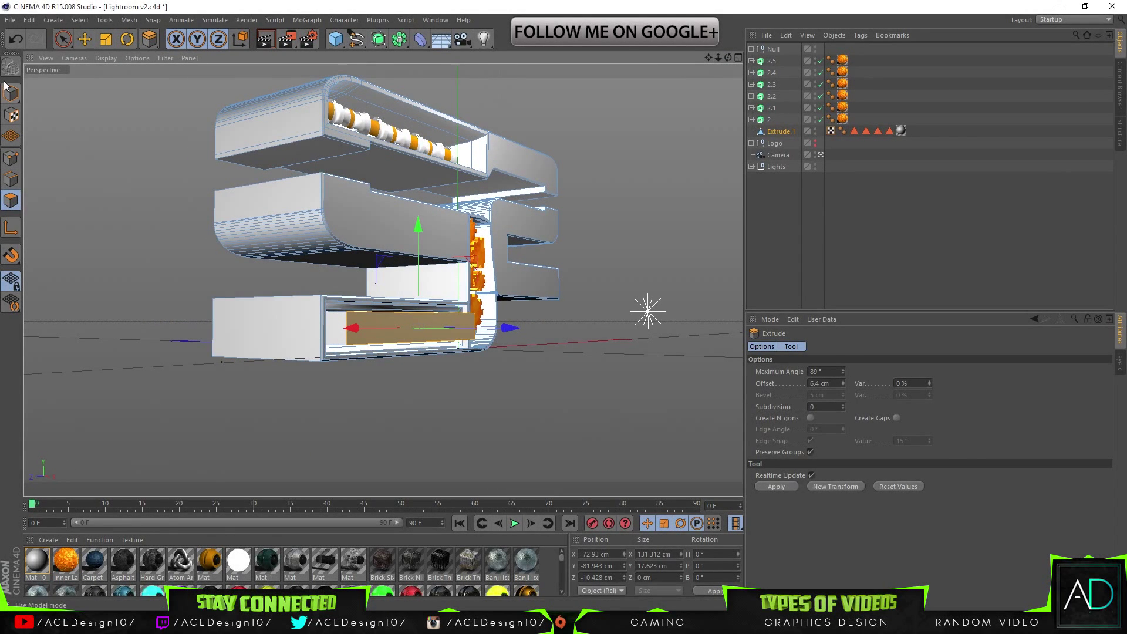
# - Select the recessed lower pocket polygons and drop a material on them as a texture tag
pyautogui.click(63, 39)
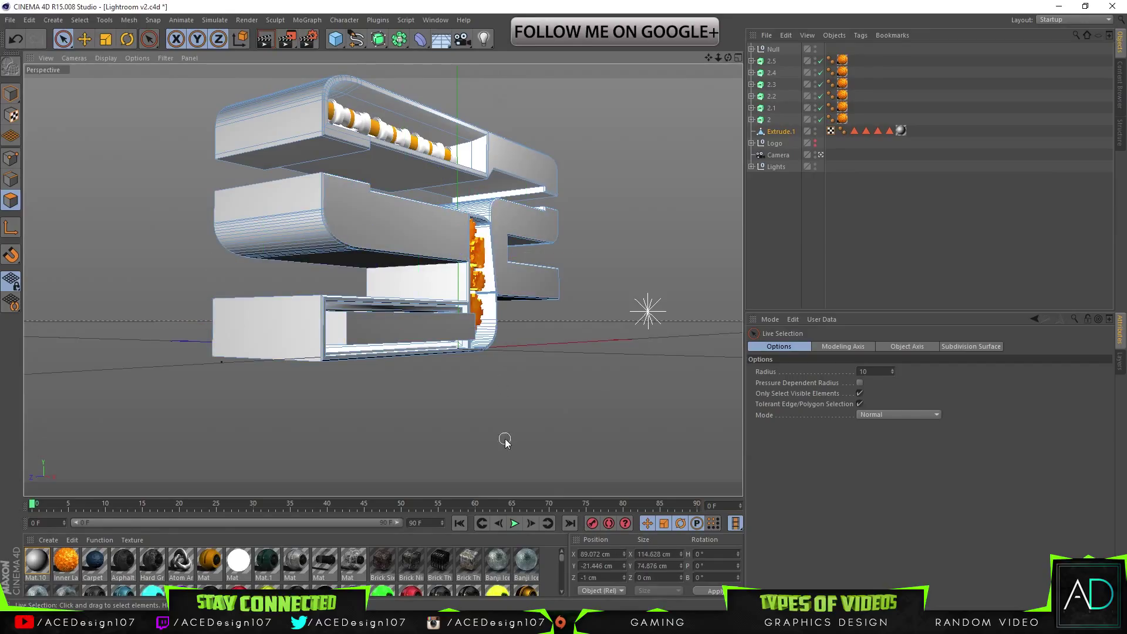
pyautogui.click(386, 333)
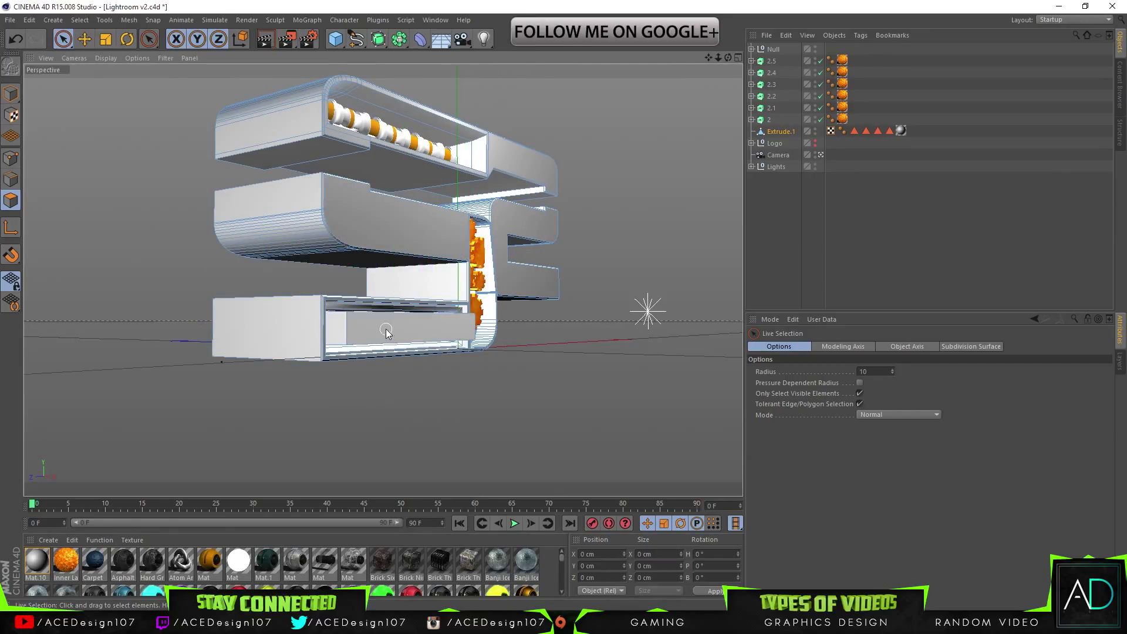
pyautogui.click(386, 332)
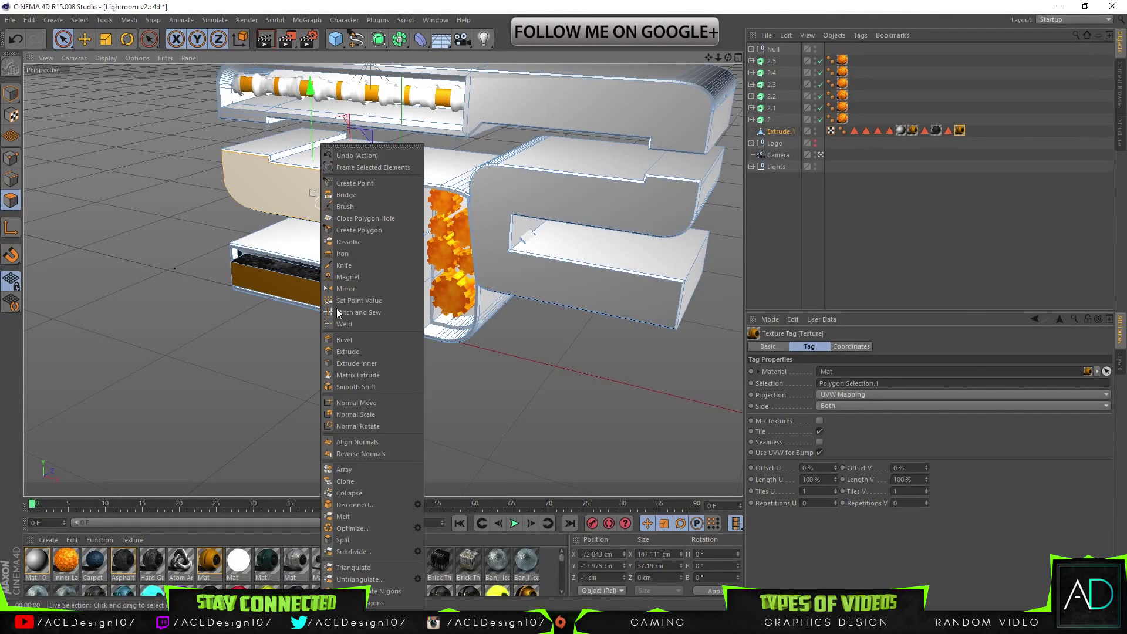
pyautogui.moveTo(354, 386)
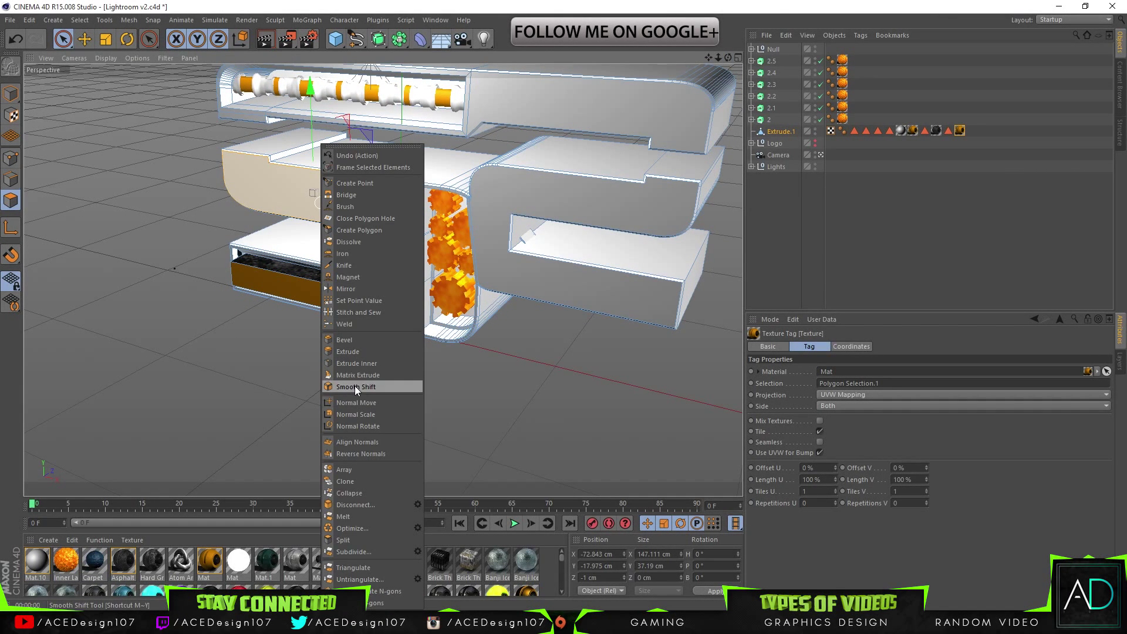
# - Matrix Extrude faces on the middle arm into stepped, twisting tapering shapes
pyautogui.click(358, 374)
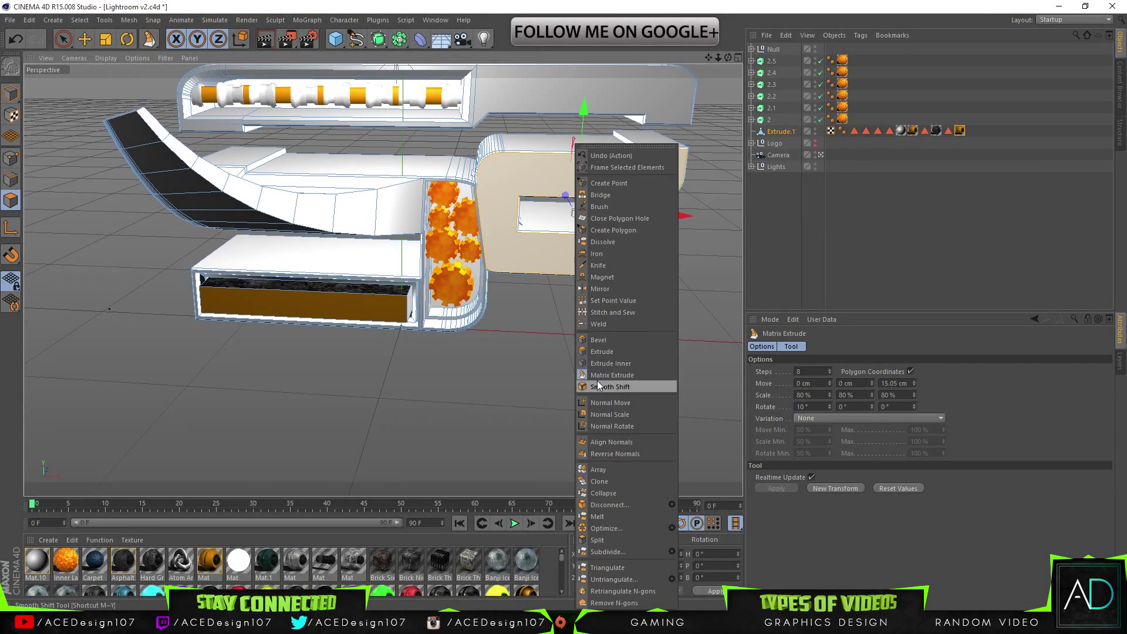
pyautogui.click(610, 386)
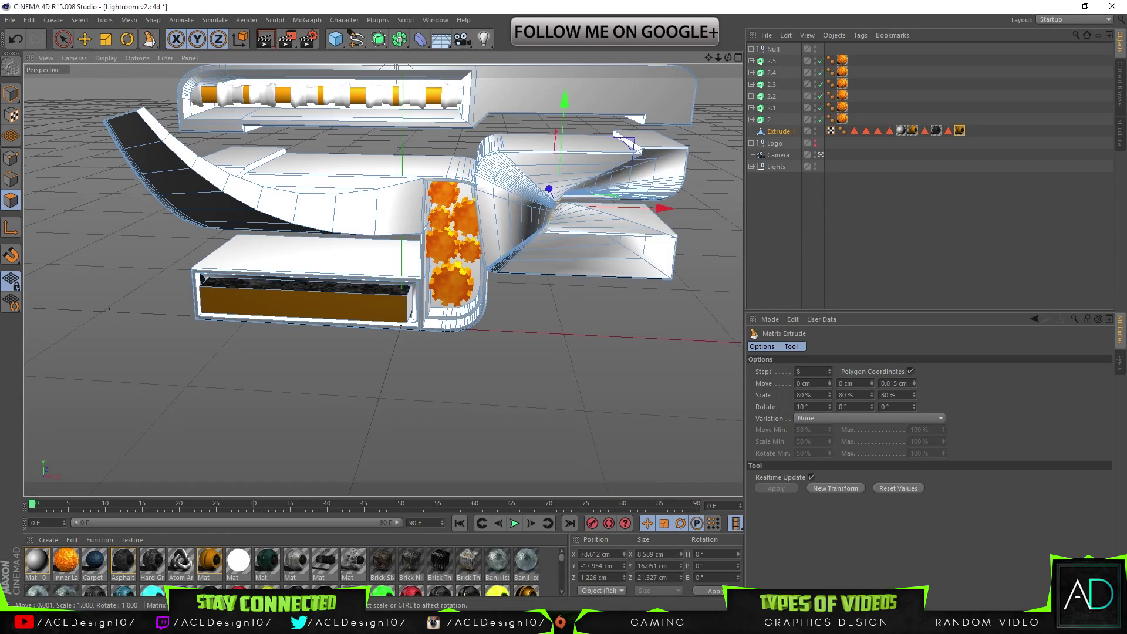